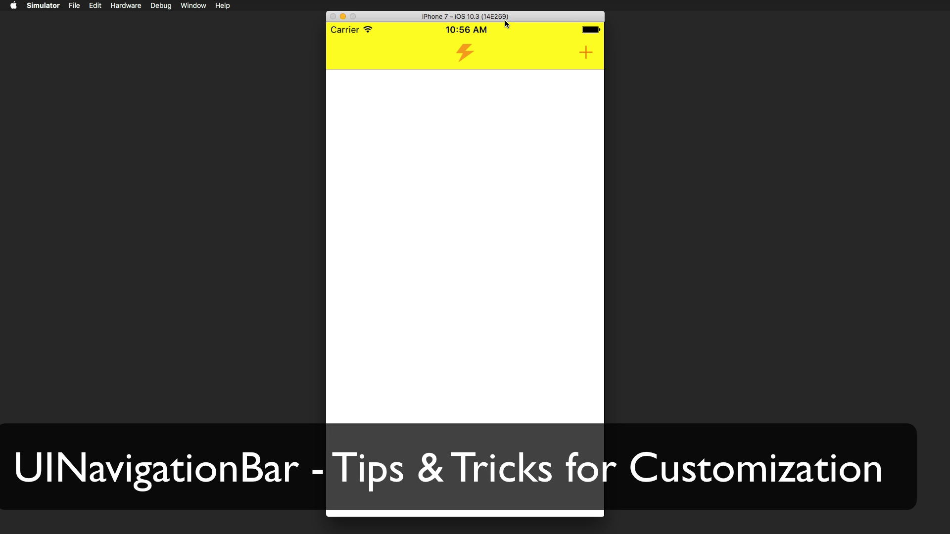
mouse_move(519, 31)
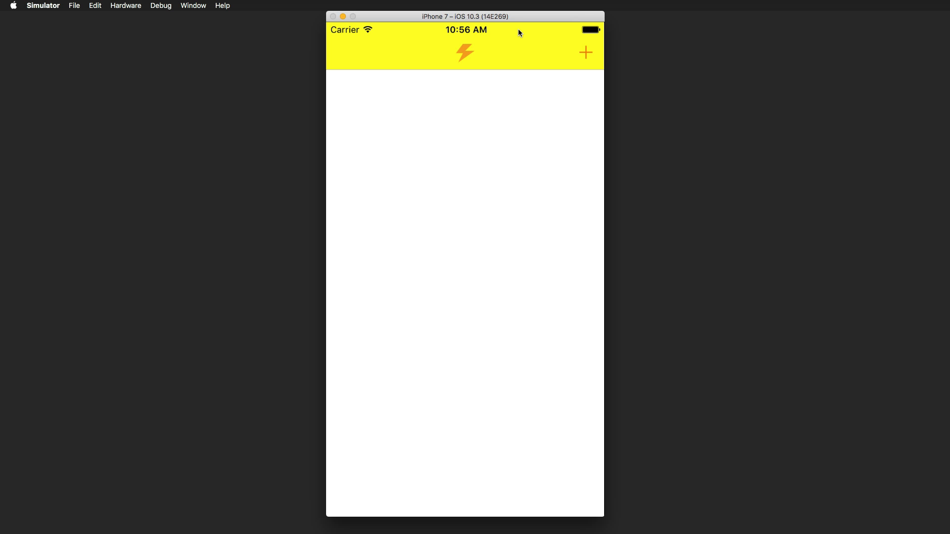
mouse_move(569, 52)
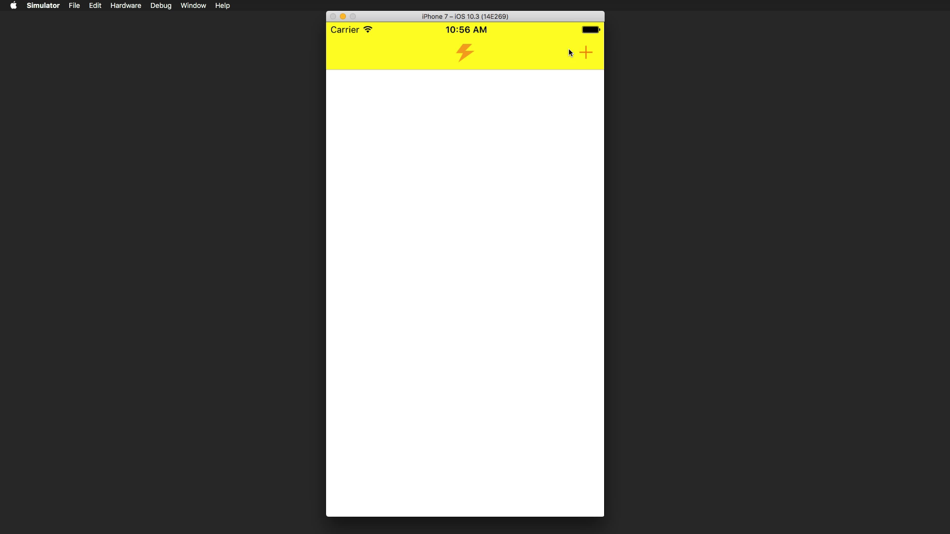
mouse_move(499, 41)
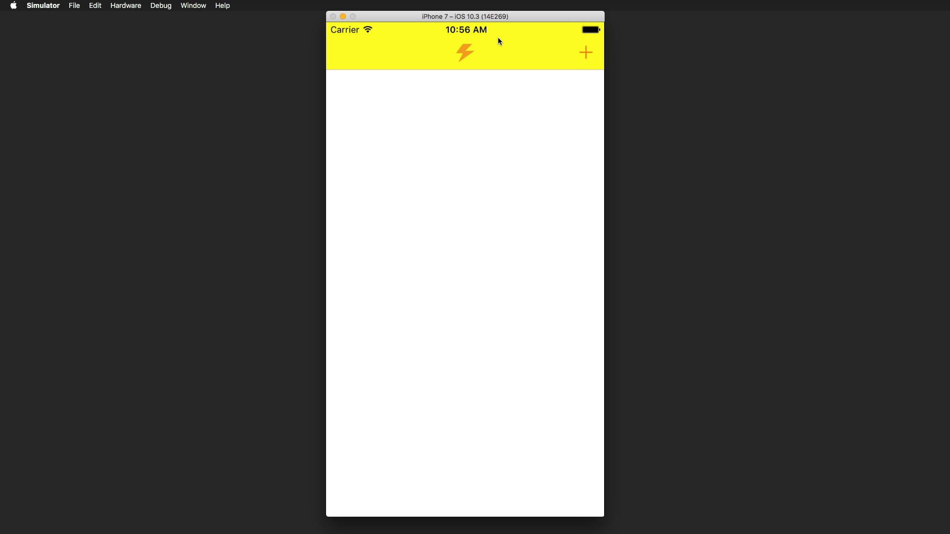
mouse_move(479, 45)
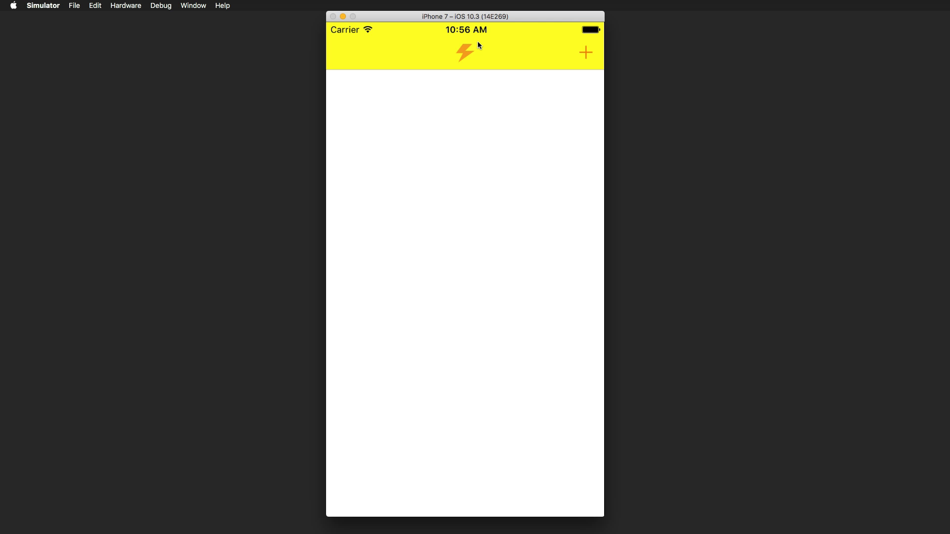
mouse_move(512, 55)
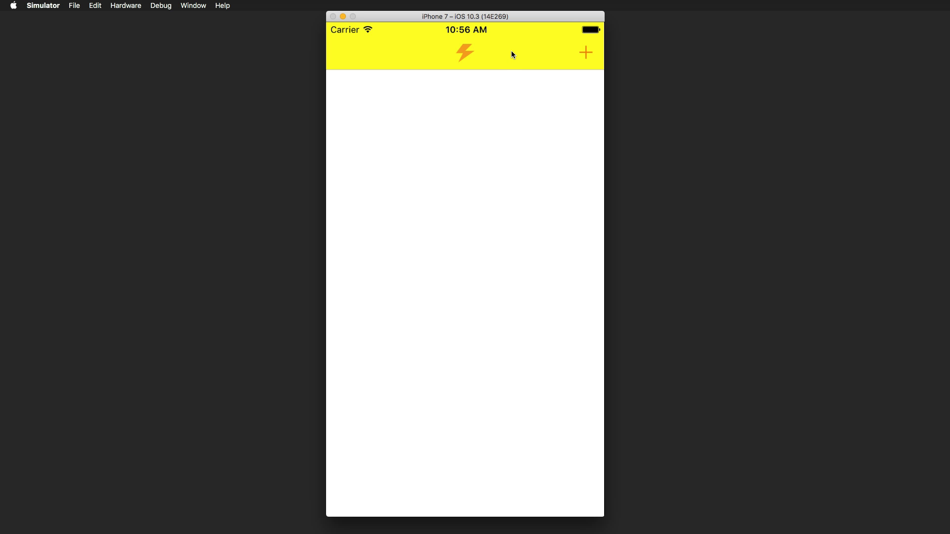
mouse_move(481, 39)
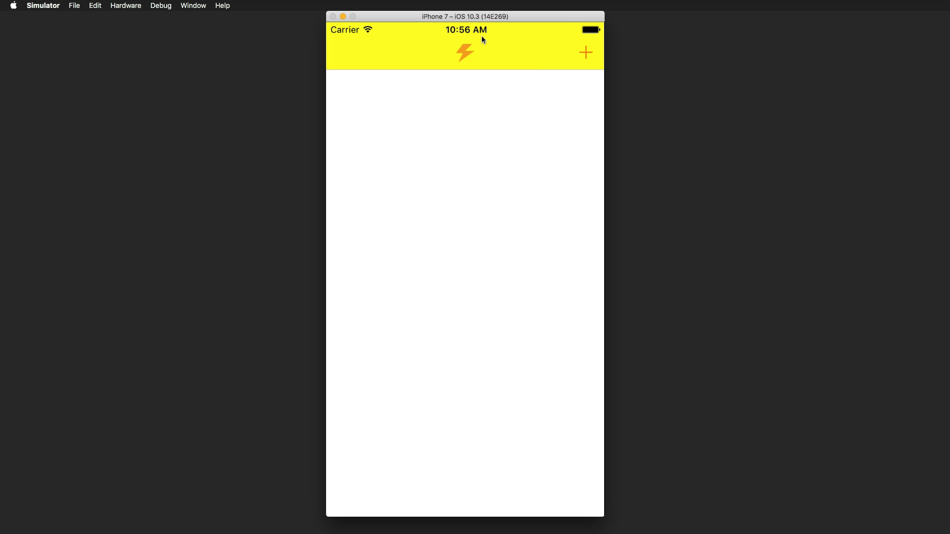
mouse_move(444, 53)
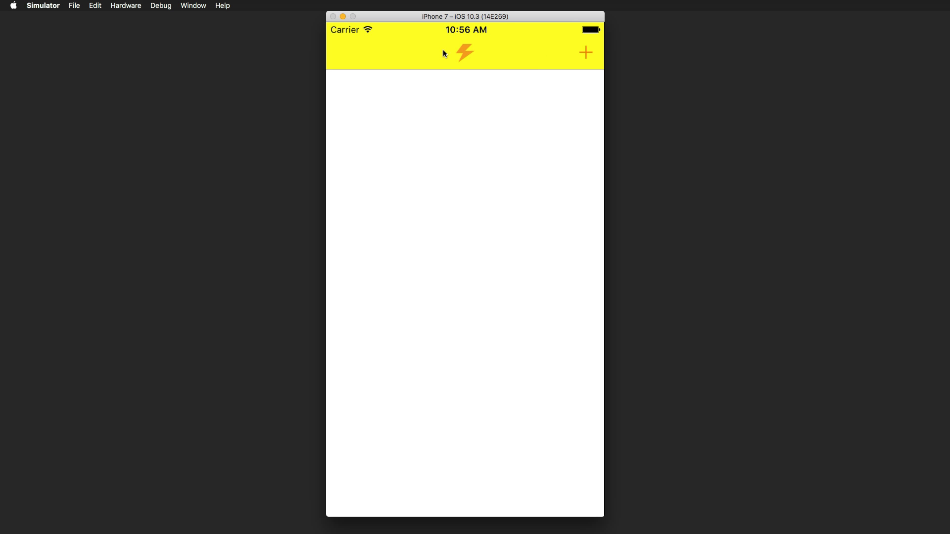
mouse_move(453, 39)
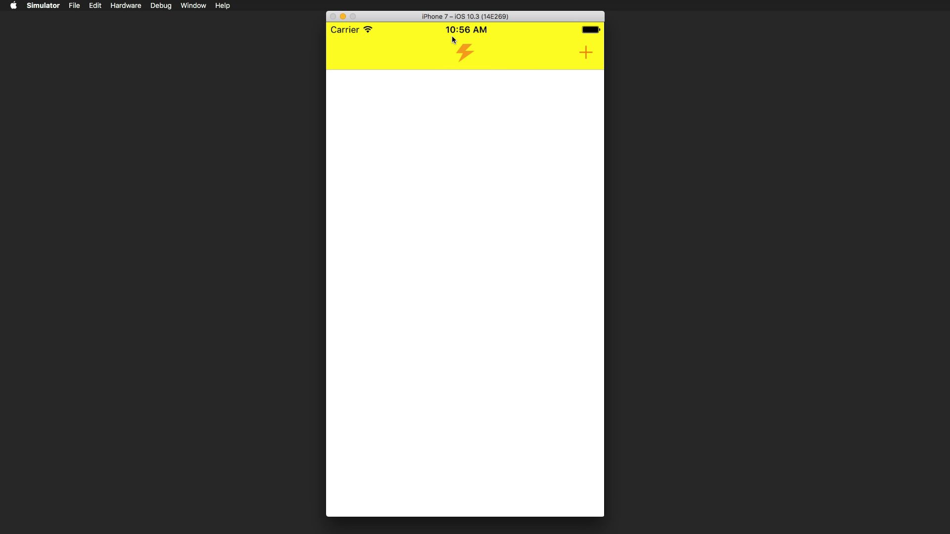
mouse_move(583, 48)
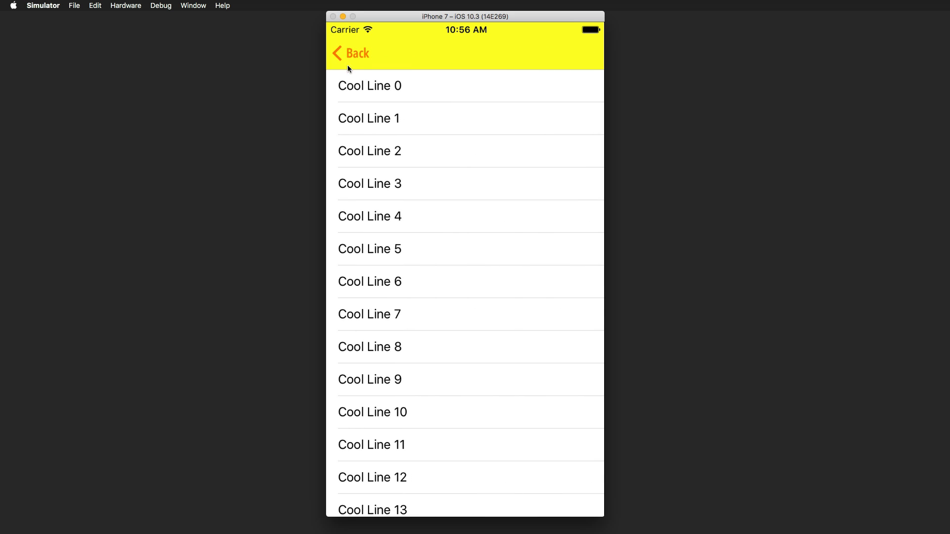
mouse_move(346, 62)
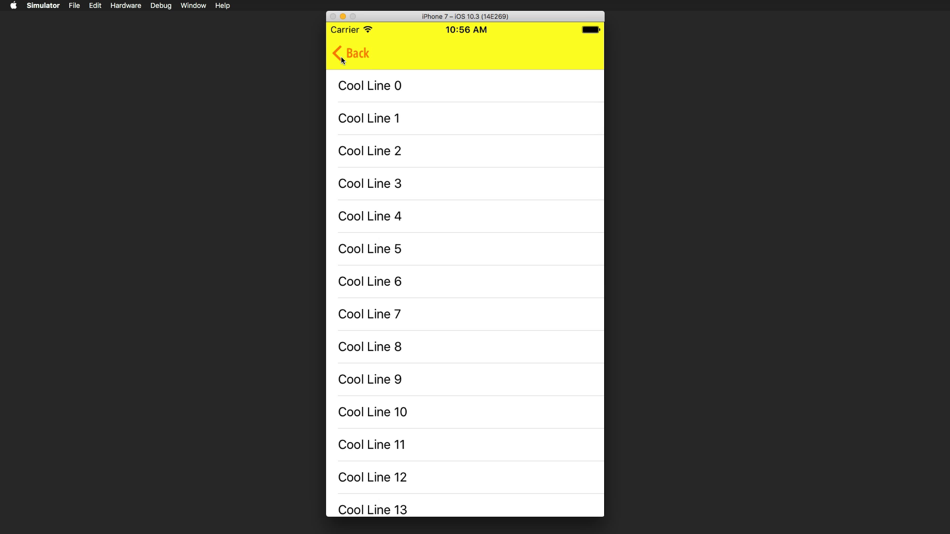
mouse_move(361, 60)
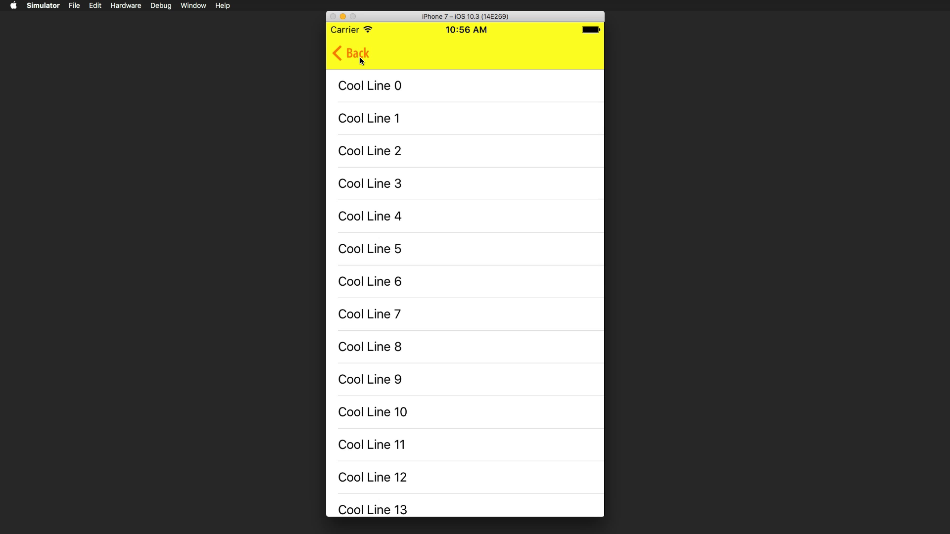
Scroll the storyboard and move between the main screen and the Cool Line list in the app.
scroll(down, 3)
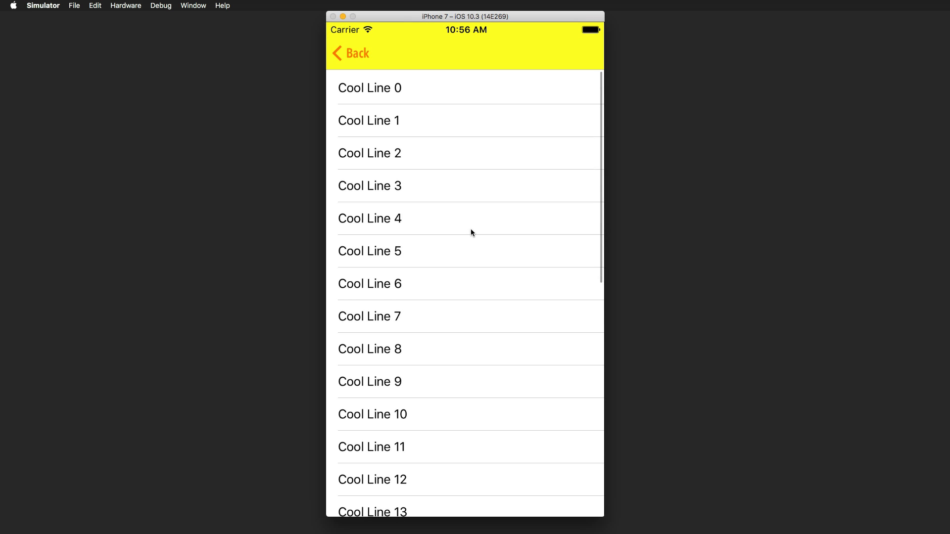
scroll(down, 3)
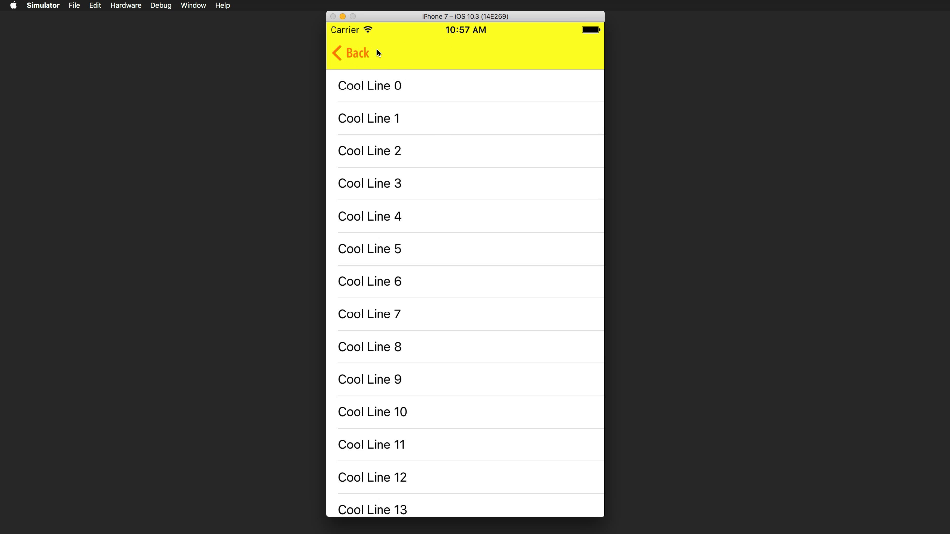
click(350, 54)
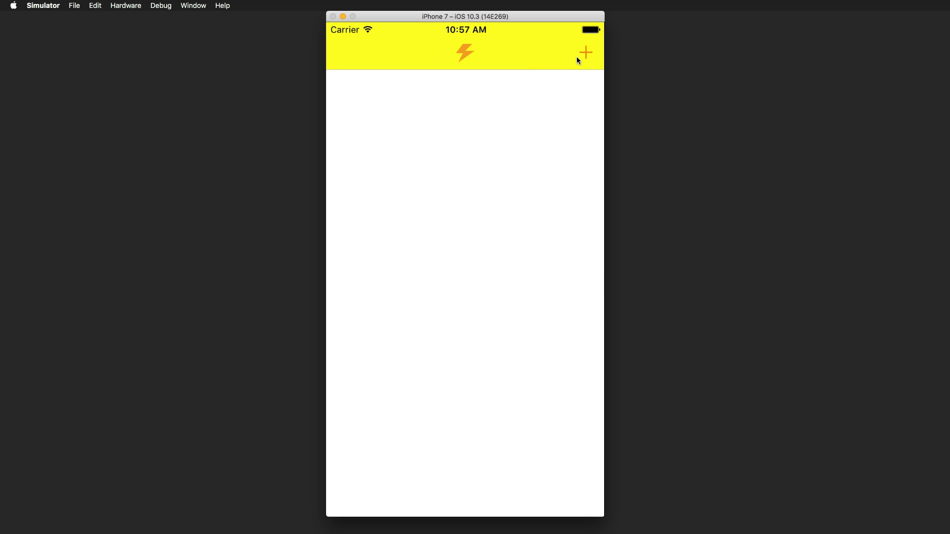
click(583, 52)
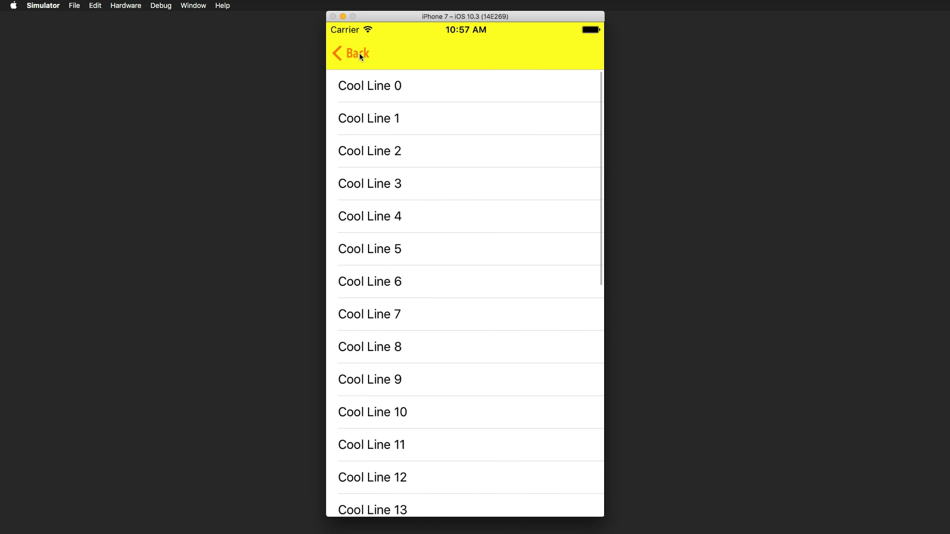
click(351, 54)
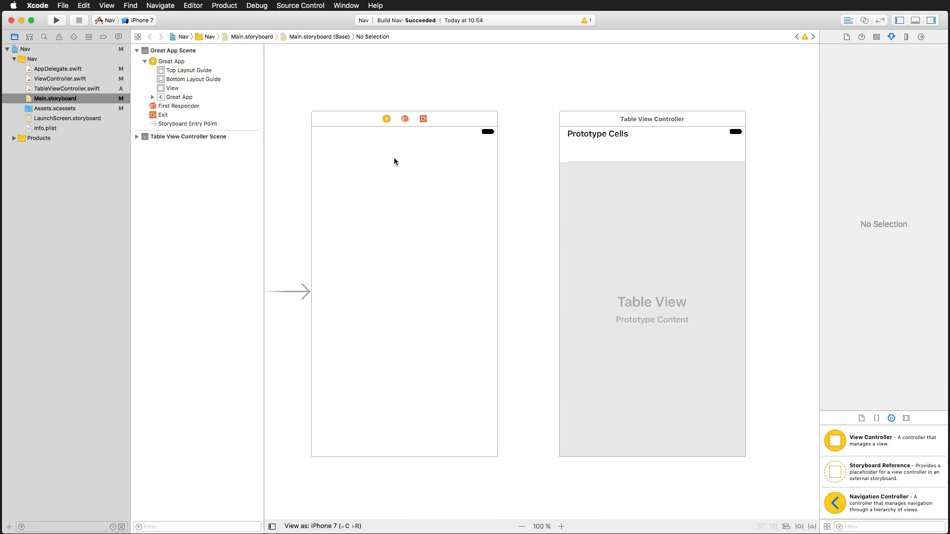
mouse_move(392, 161)
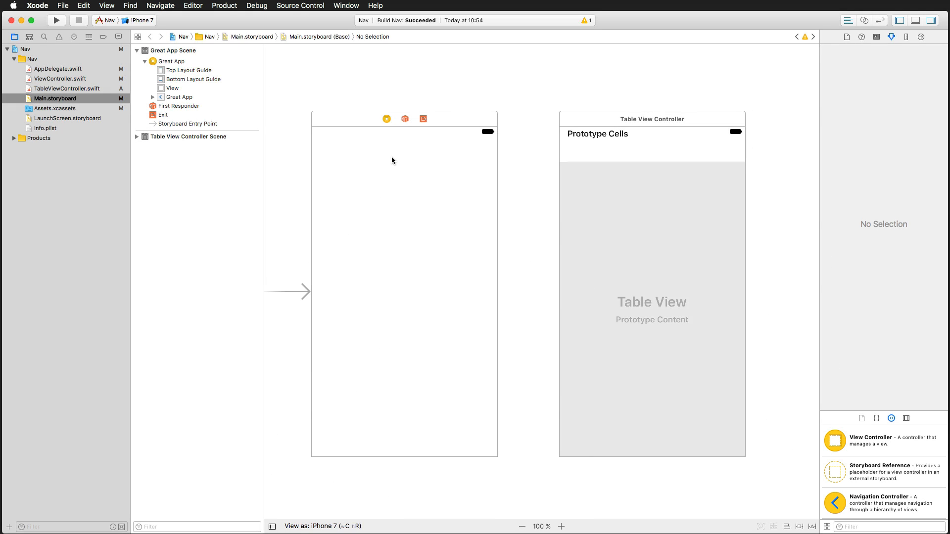
Select the table view controller scene and compare it with the running app.
click(386, 118)
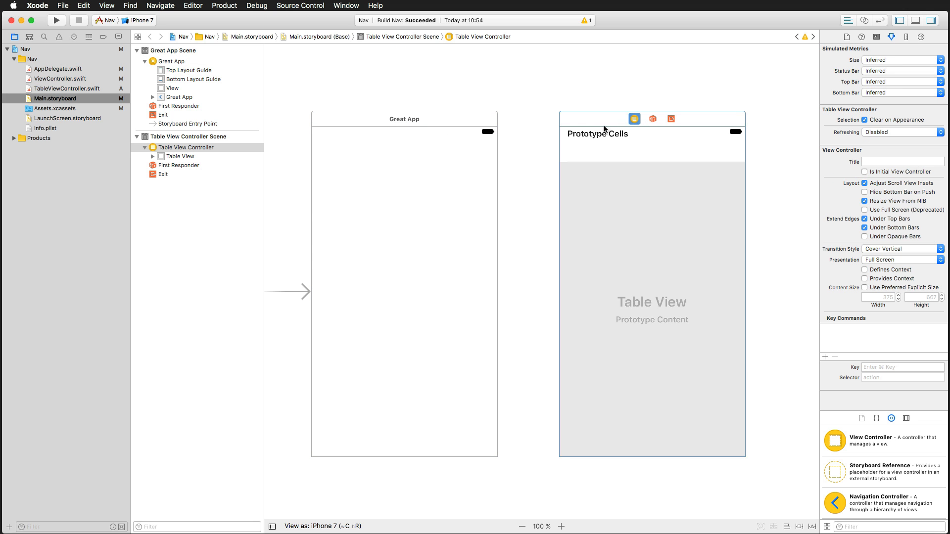
click(56, 20)
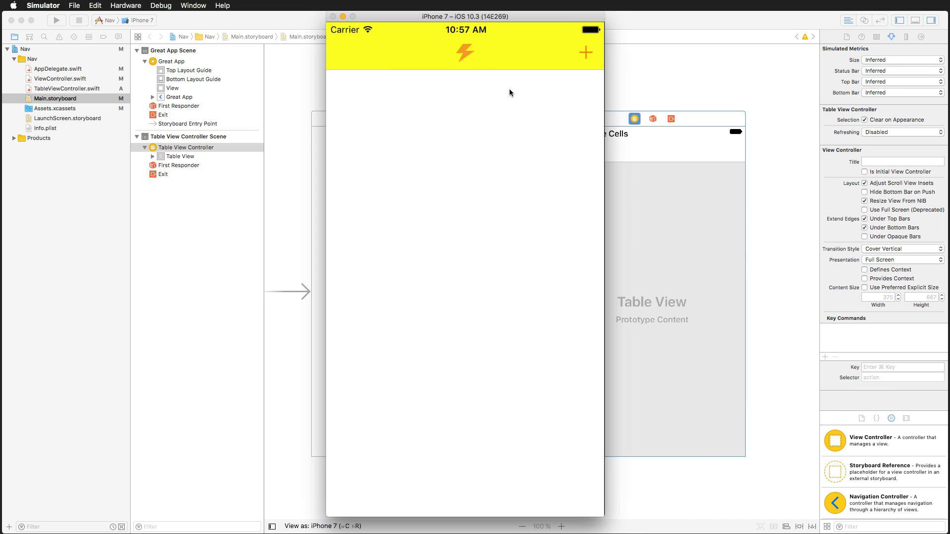
click(585, 53)
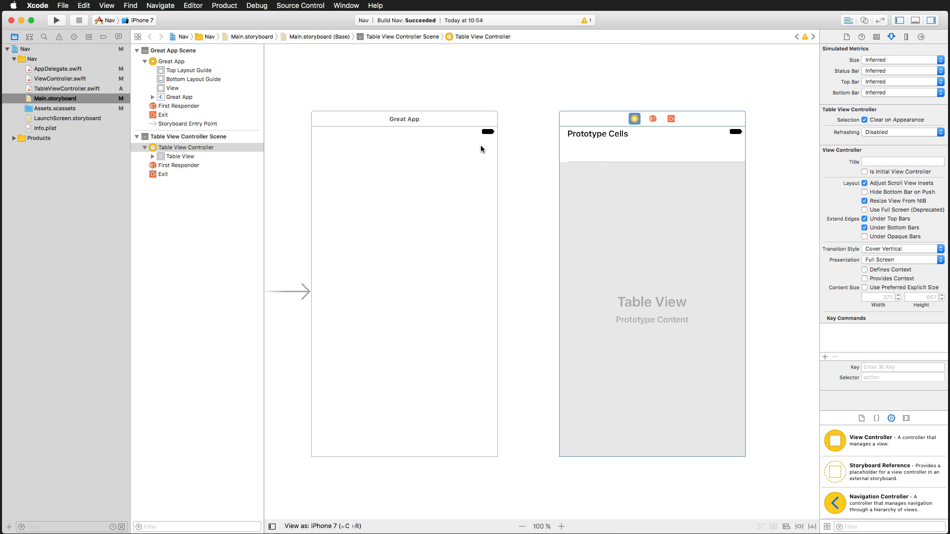
mouse_move(475, 141)
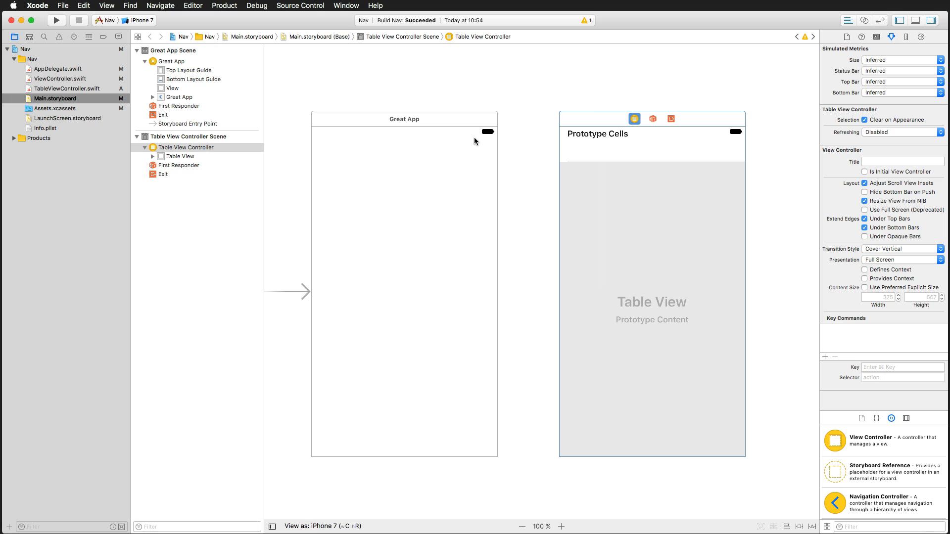
mouse_move(461, 141)
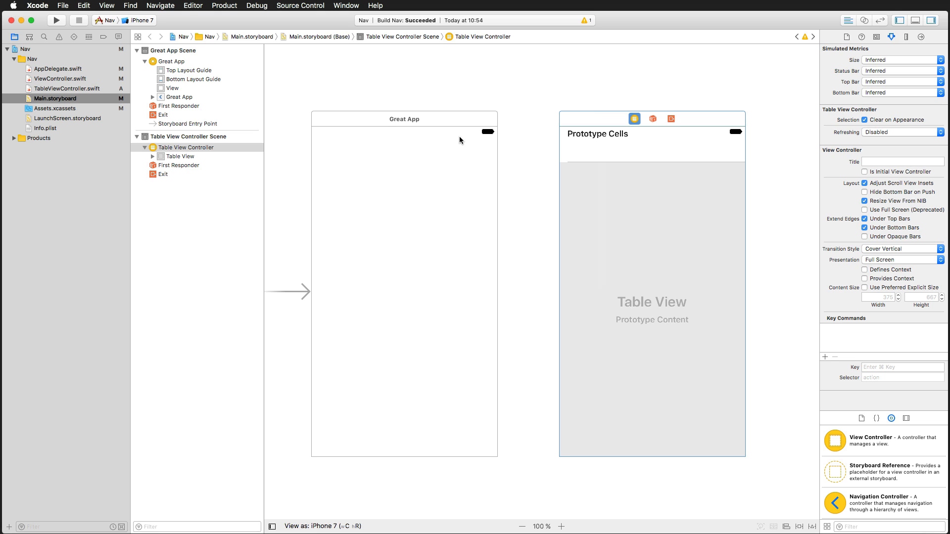
mouse_move(388, 125)
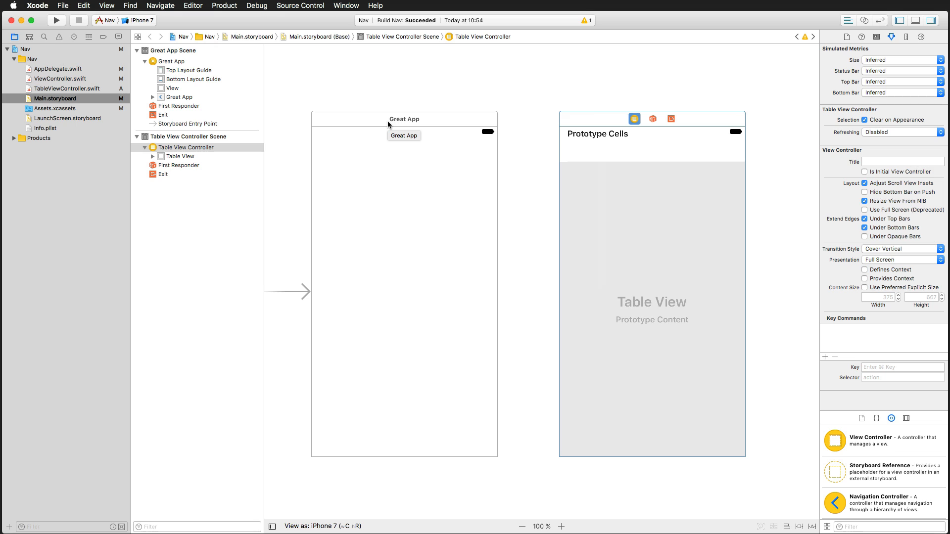
Embed the Great App view controller in a Navigation Controller, then check the Simulator.
click(404, 119)
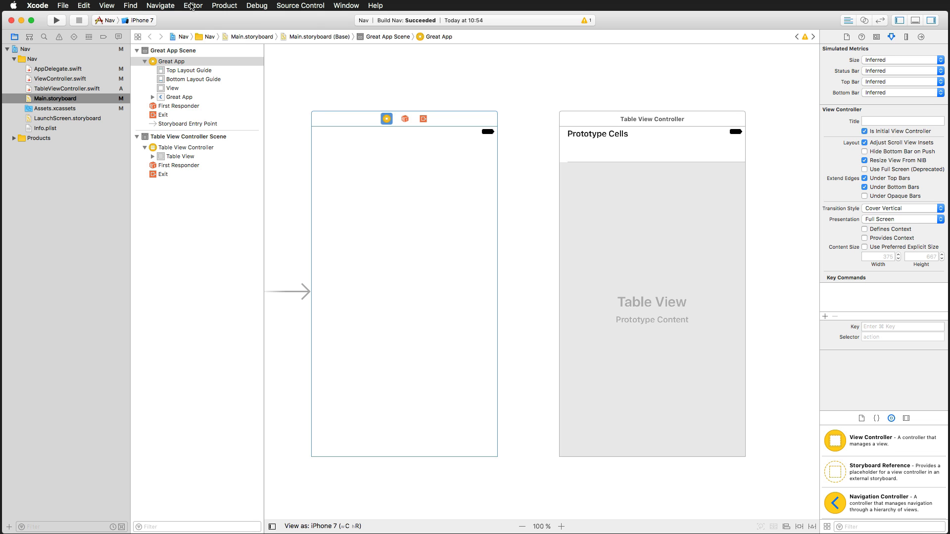
click(192, 5)
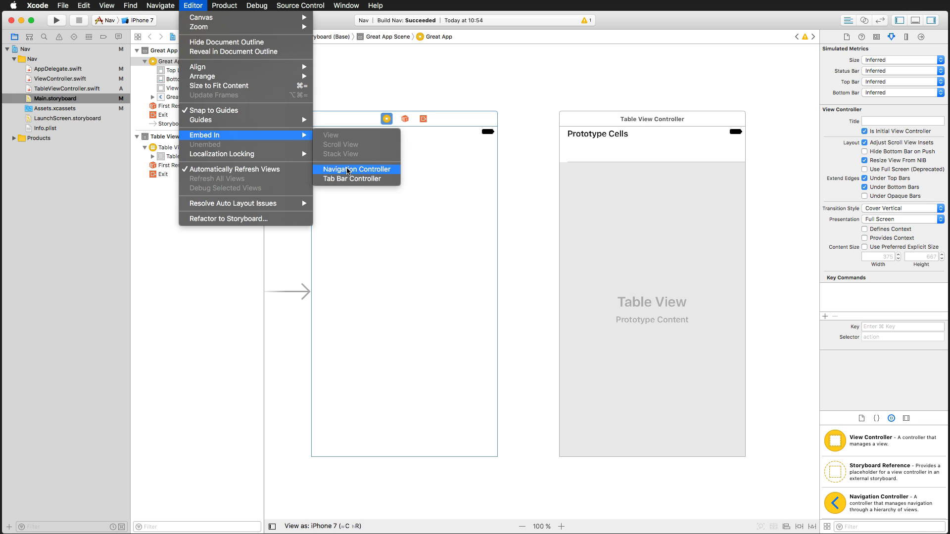
click(356, 169)
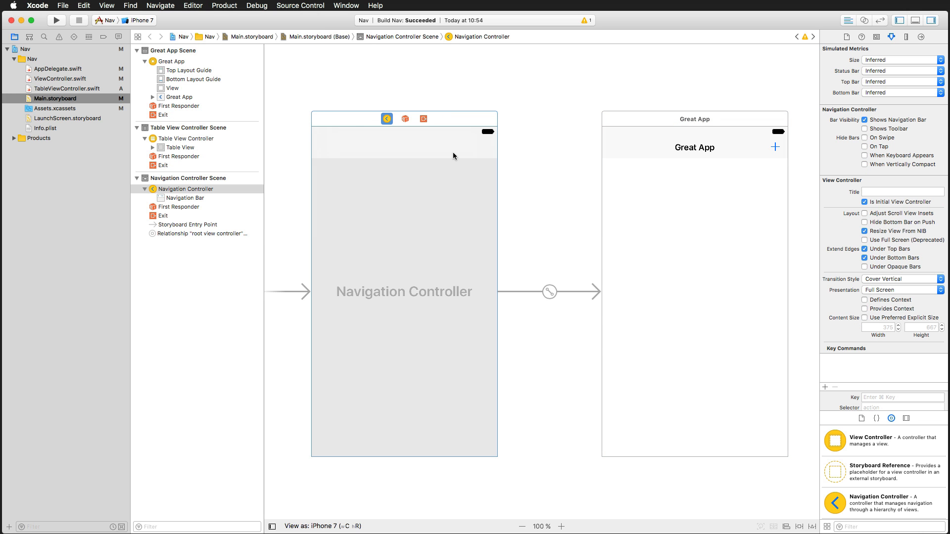
scroll(right, 3)
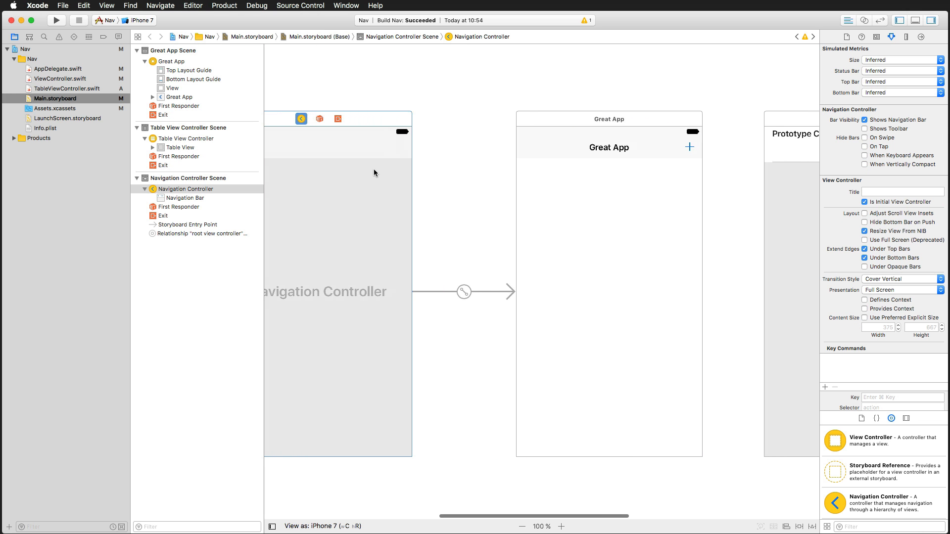
click(566, 124)
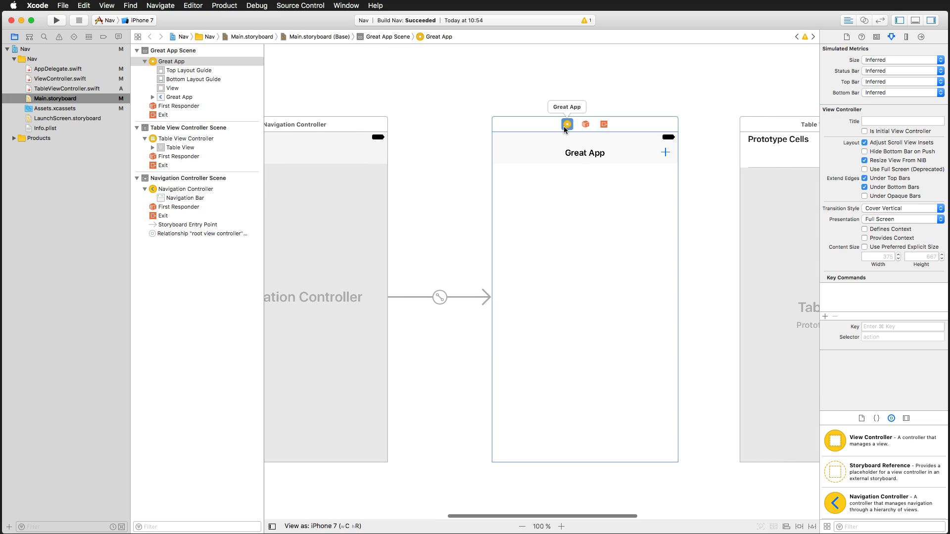
mouse_move(555, 160)
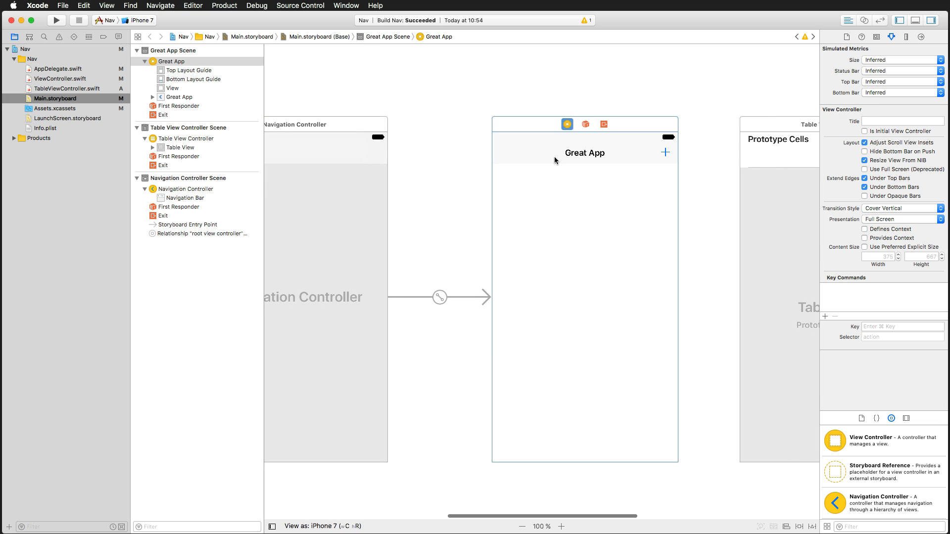
mouse_move(570, 158)
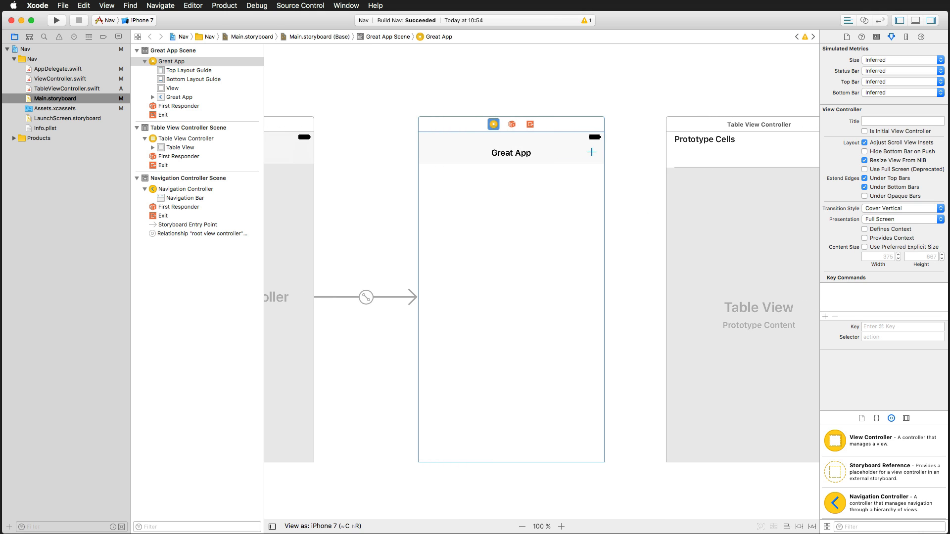
click(55, 20)
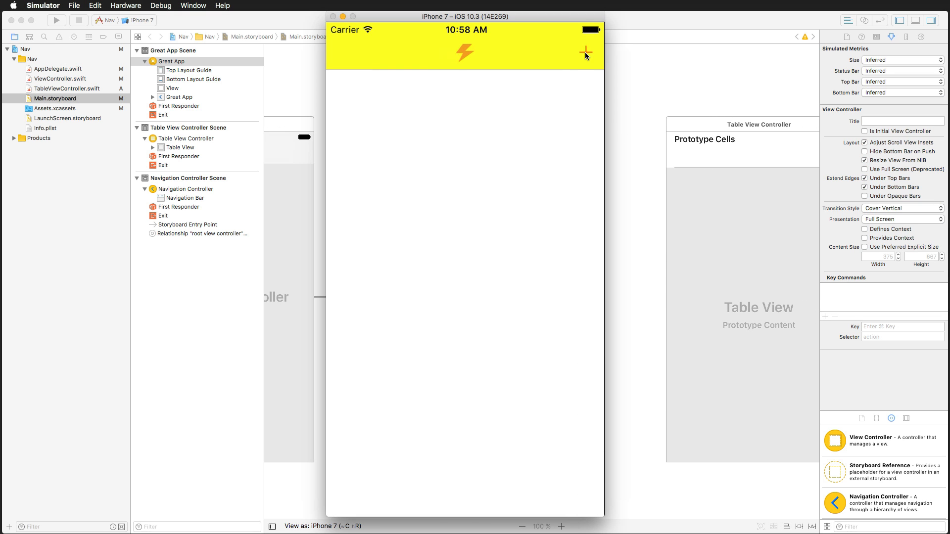
mouse_move(615, 57)
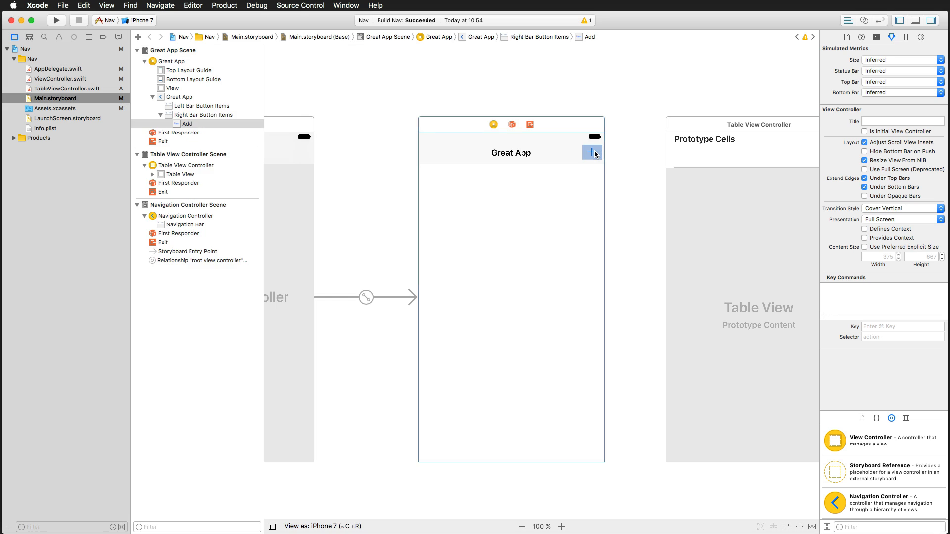
Connect the Great App + bar button to the Table View Controller with a Show segue.
click(591, 152)
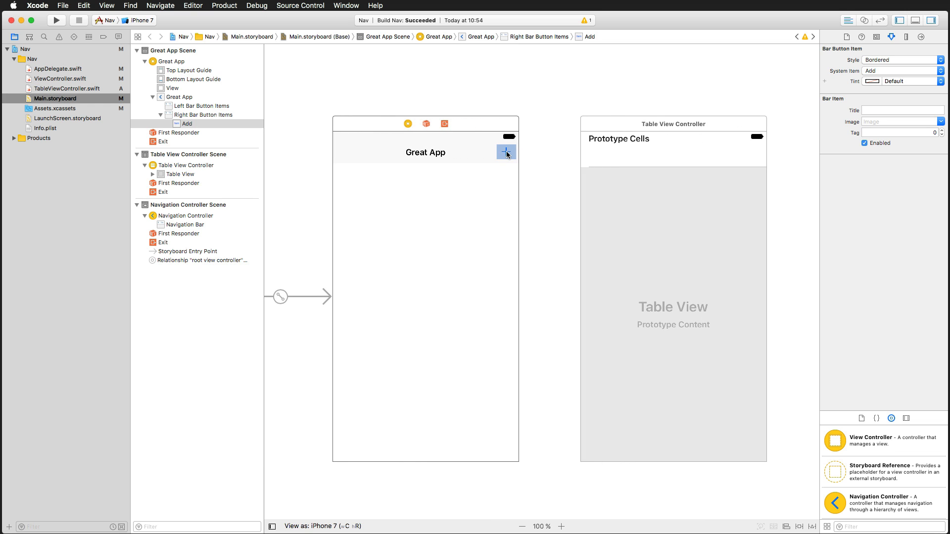
drag(506, 151, 583, 176)
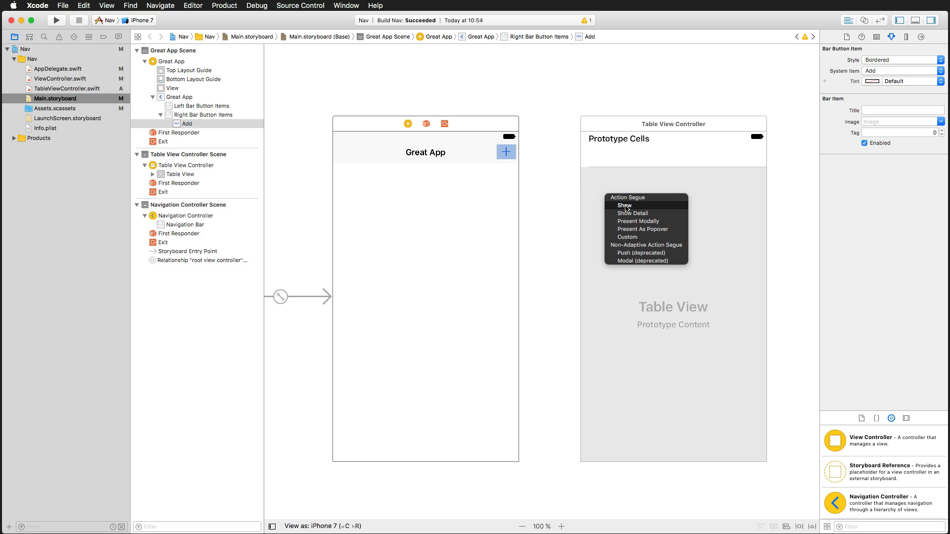
mouse_move(627, 208)
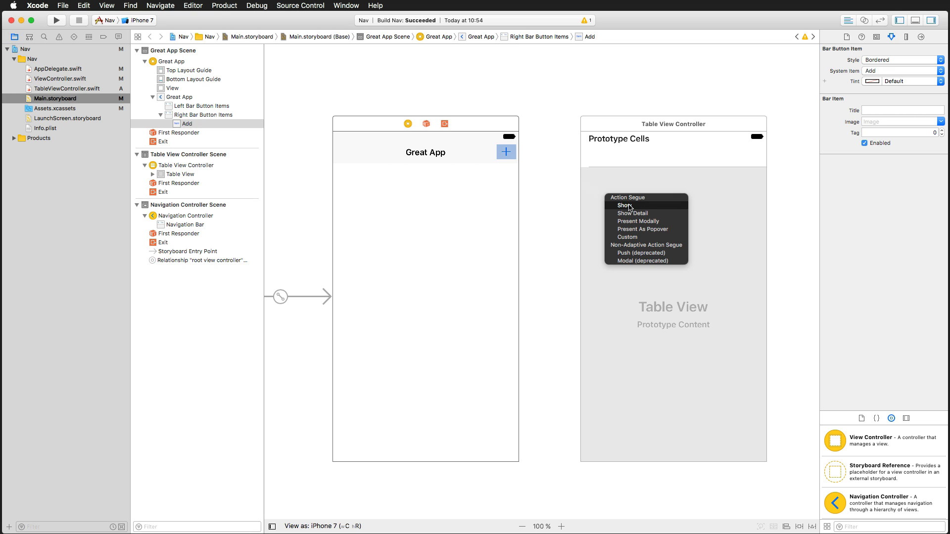
click(622, 205)
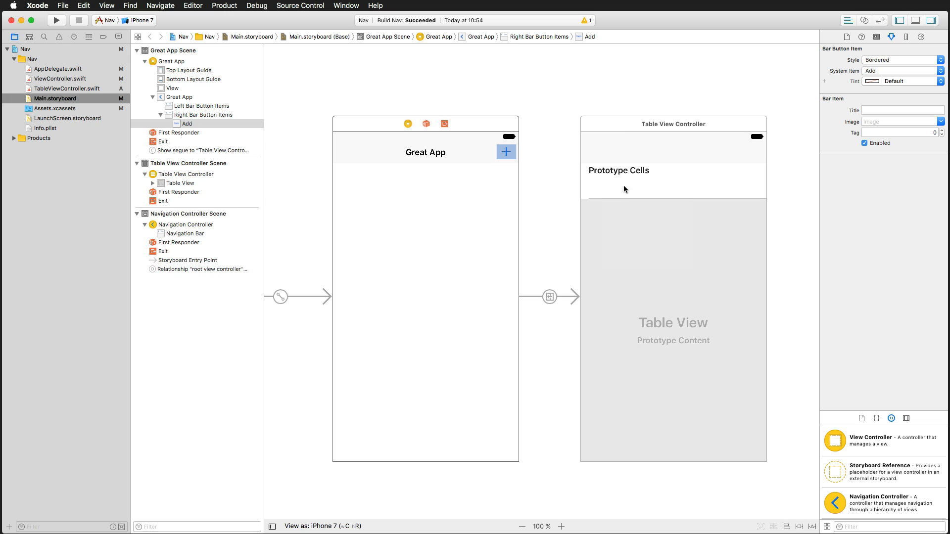
mouse_move(659, 132)
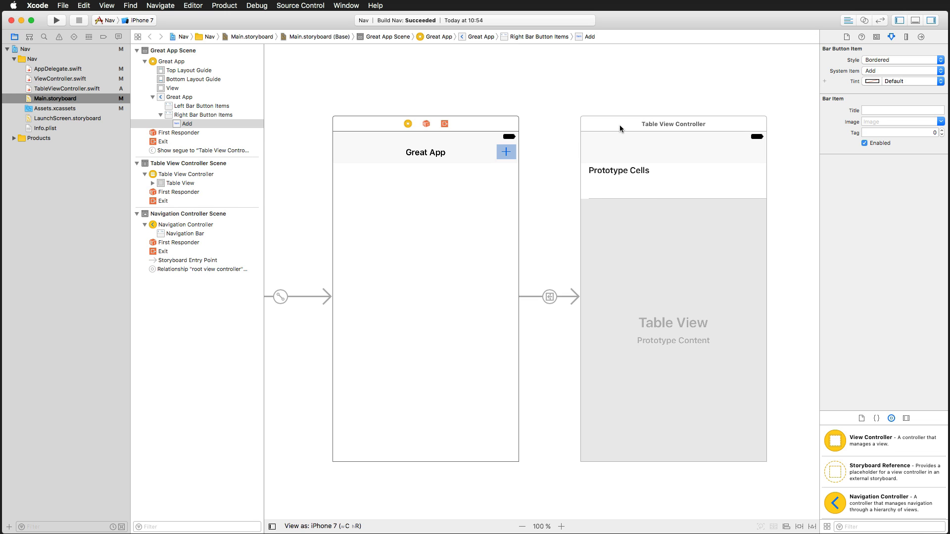
click(444, 166)
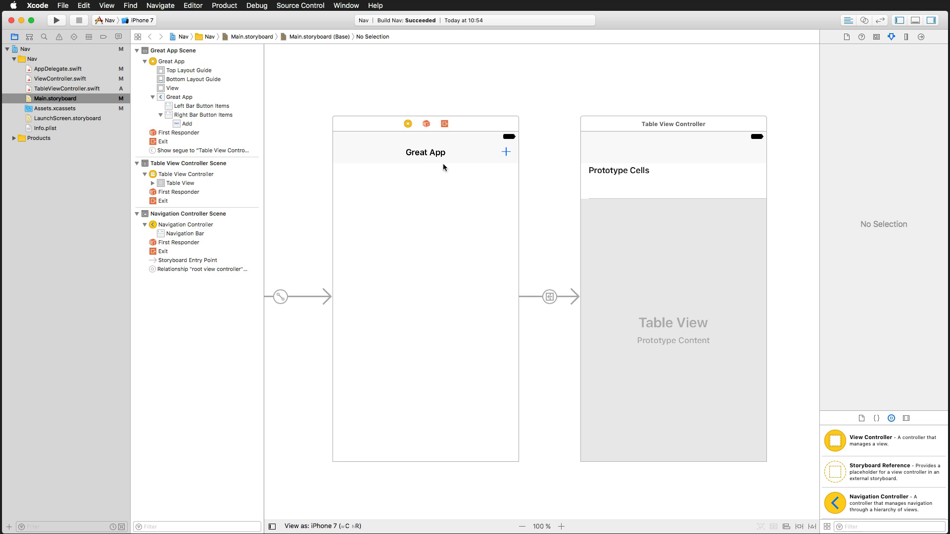
click(424, 152)
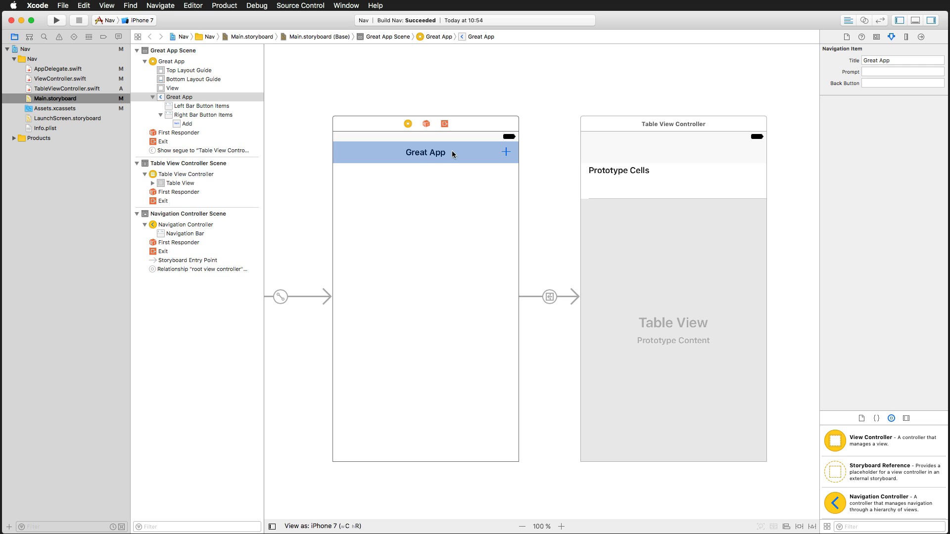
mouse_move(415, 149)
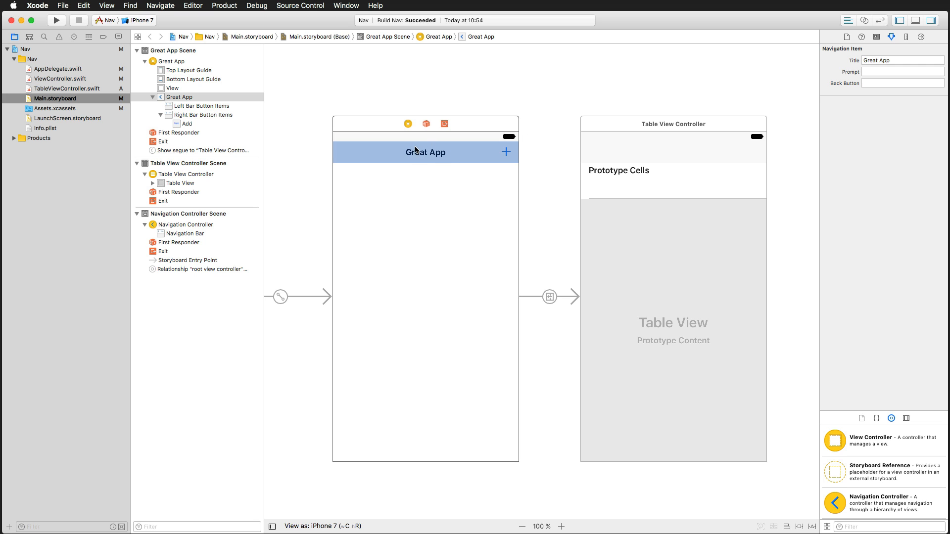
click(424, 152)
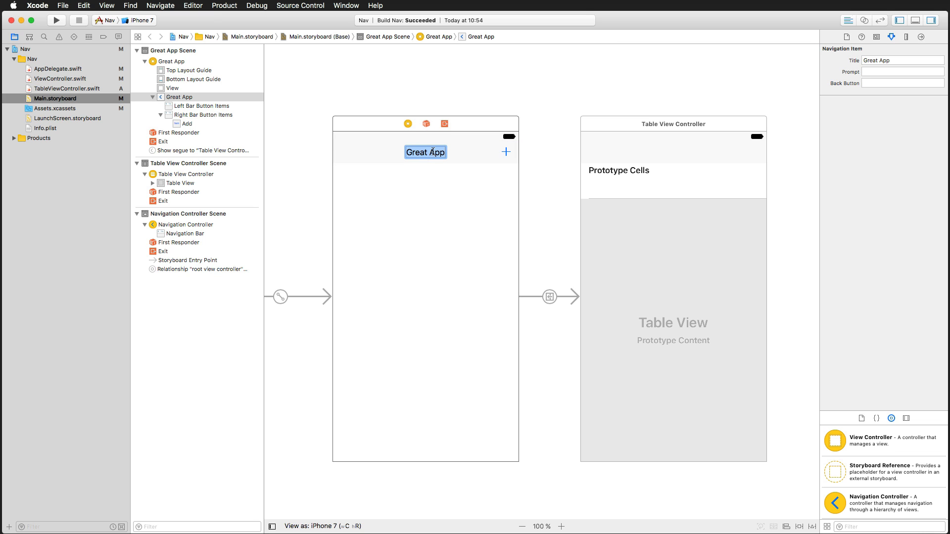
mouse_move(467, 197)
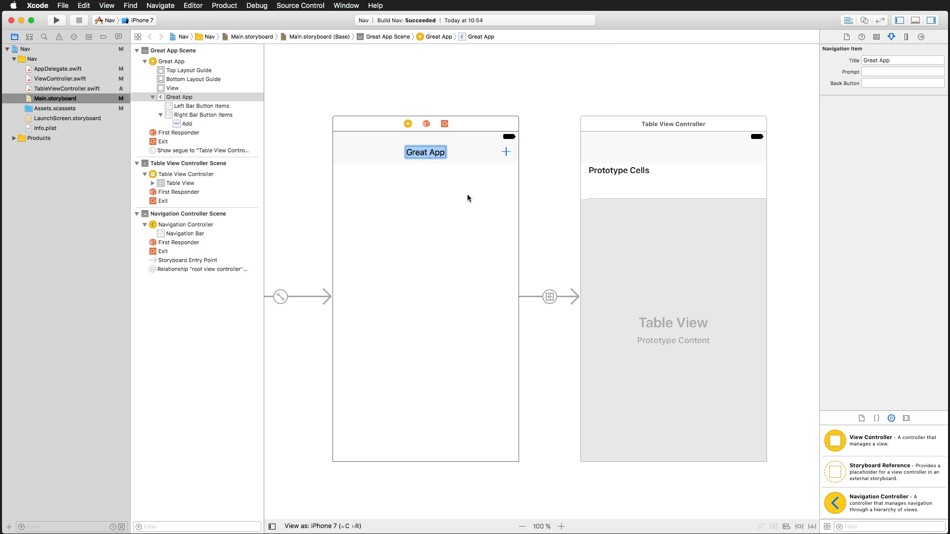
mouse_move(397, 150)
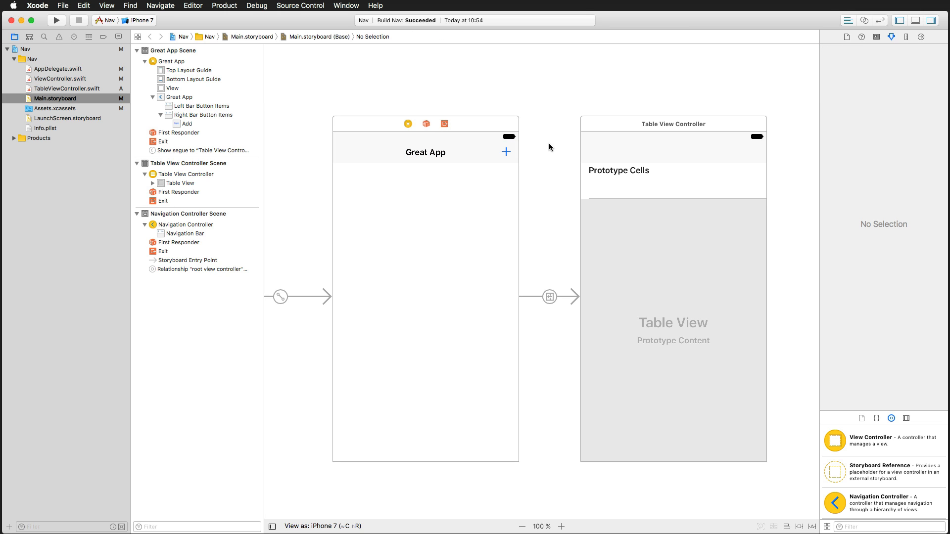
click(55, 20)
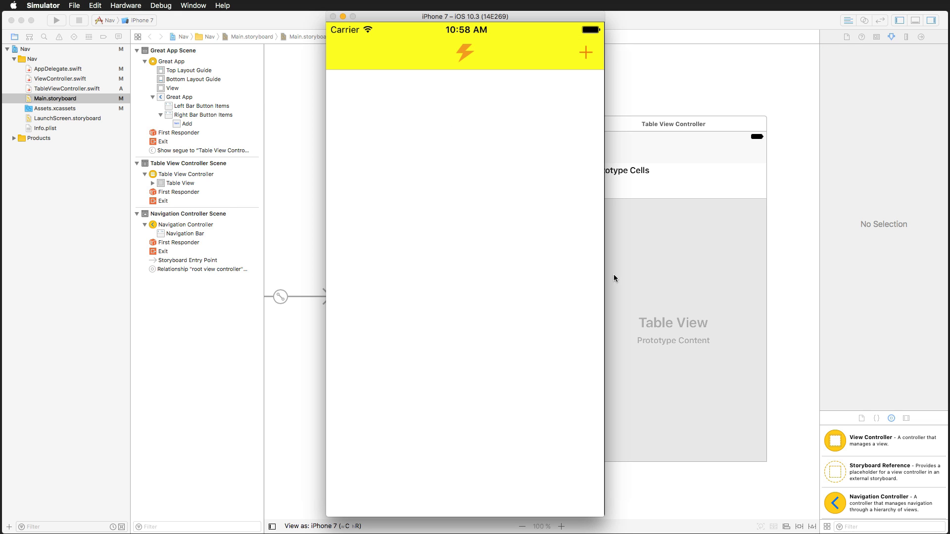
mouse_move(455, 55)
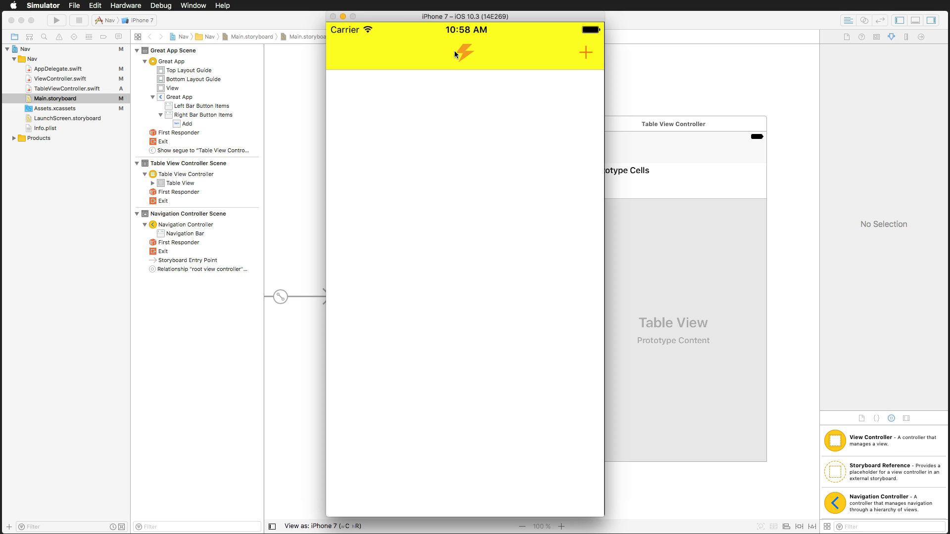
mouse_move(308, 118)
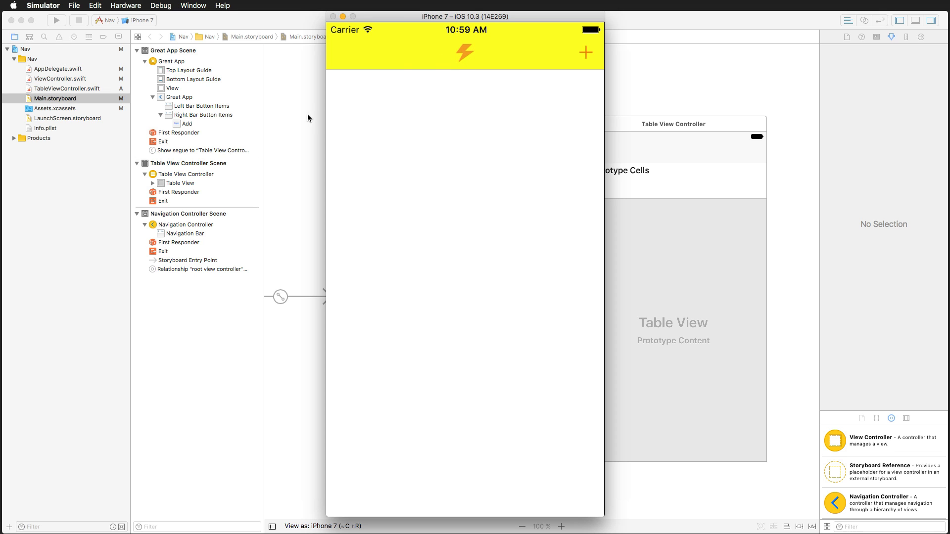
mouse_move(291, 119)
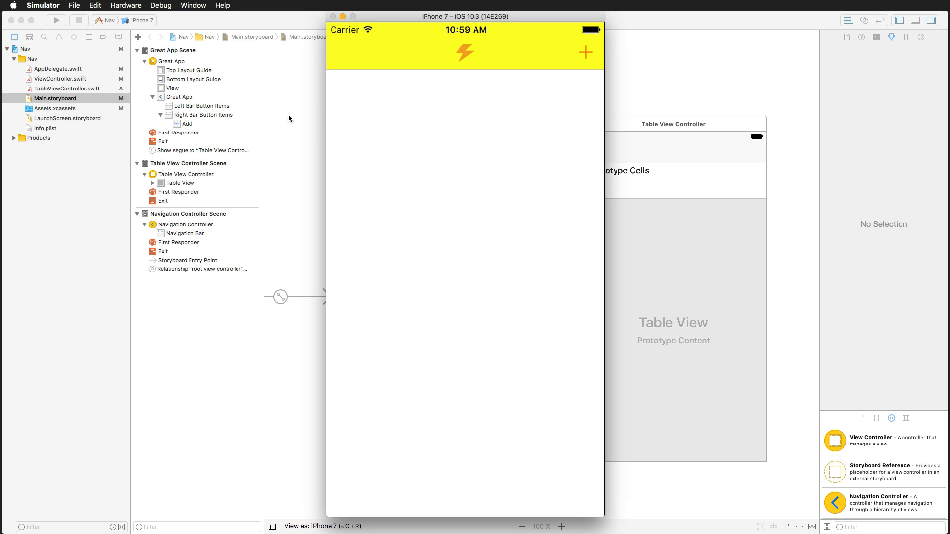
mouse_move(522, 77)
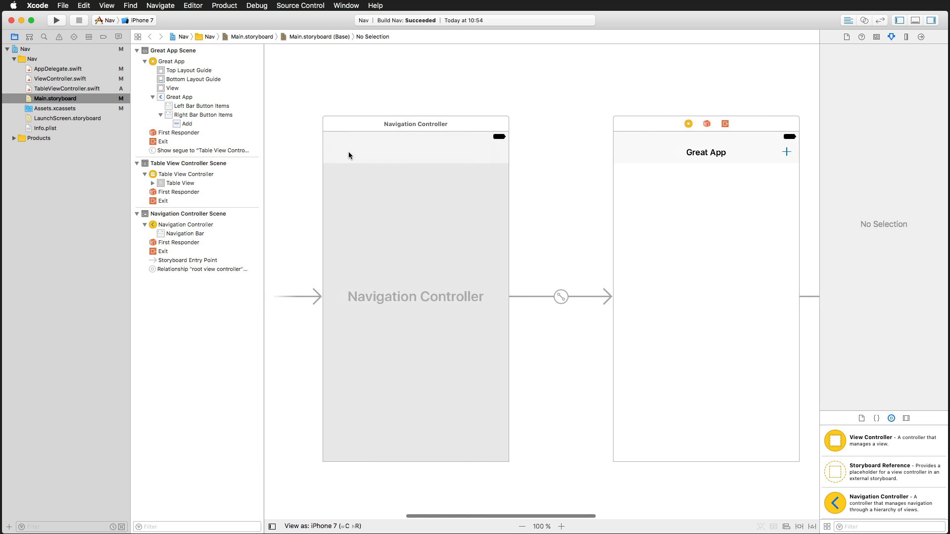
Select the Navigation Bar under Navigation Controller Scene in the document outline.
click(185, 224)
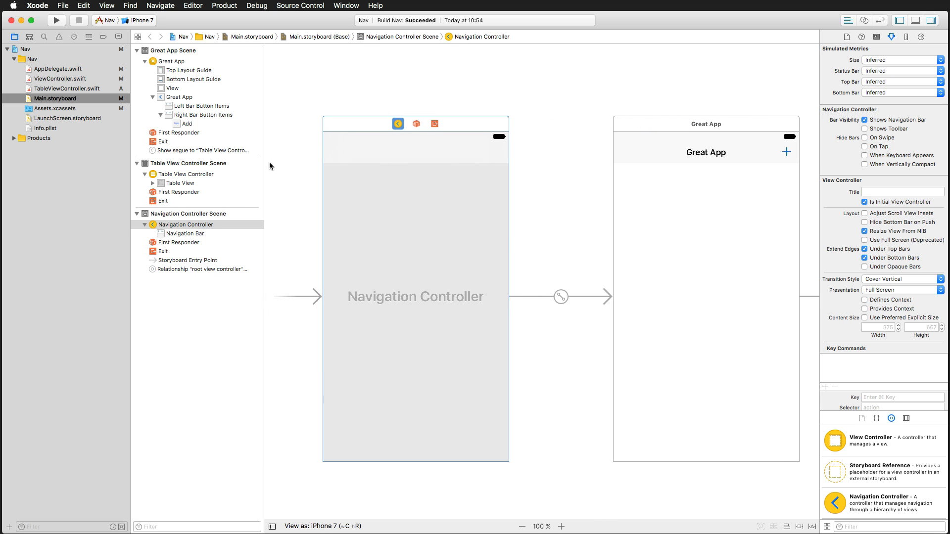
click(184, 233)
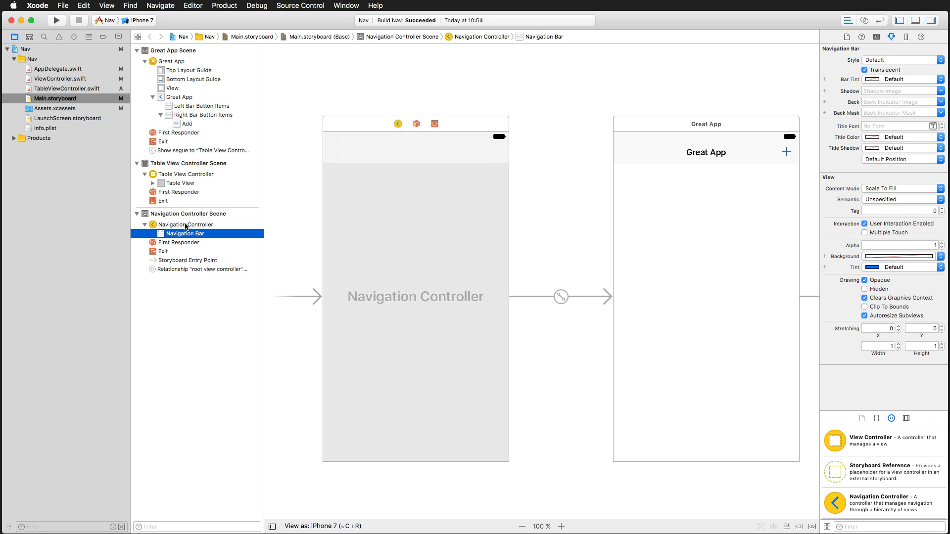
mouse_move(196, 226)
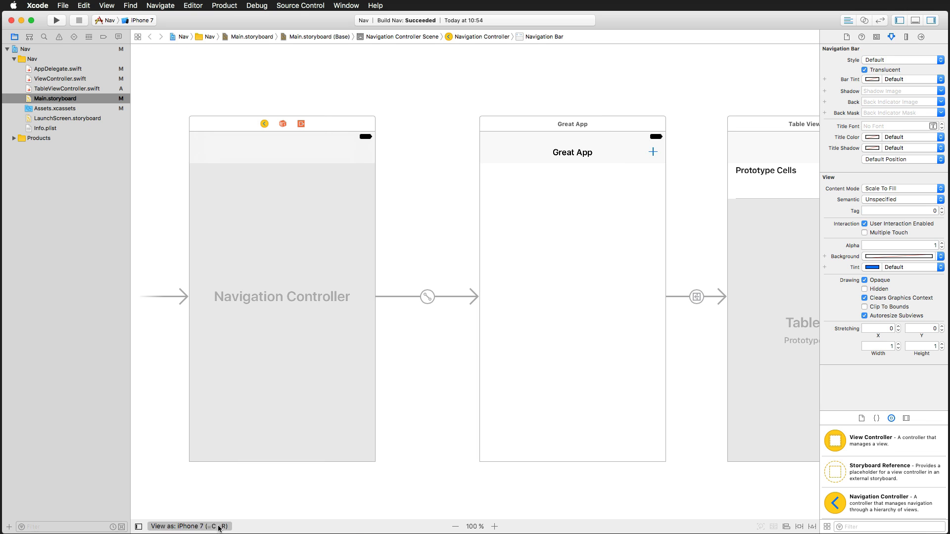
click(139, 526)
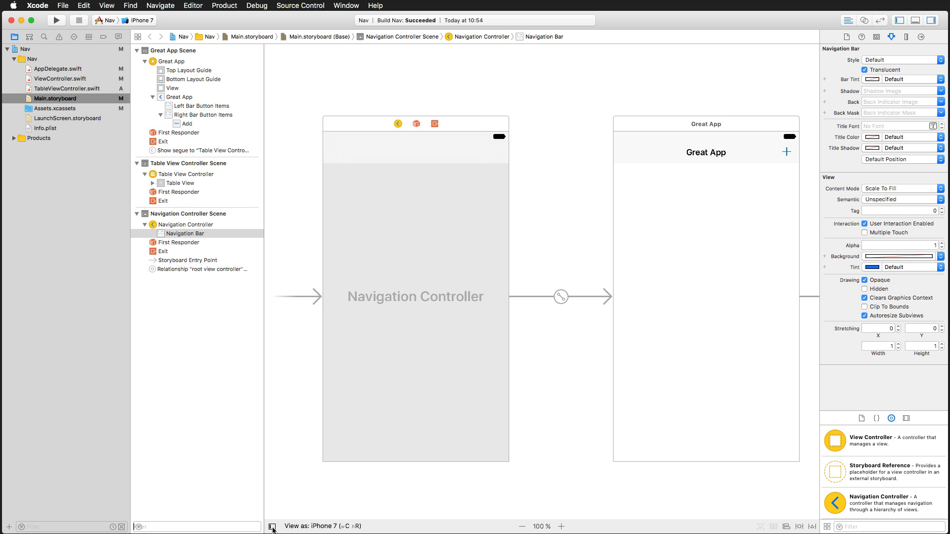
click(184, 233)
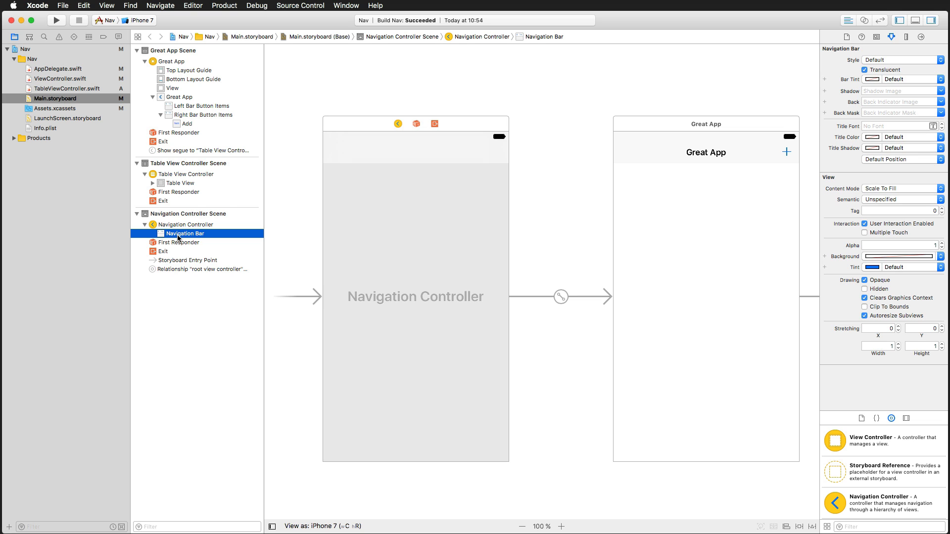
mouse_move(643, 211)
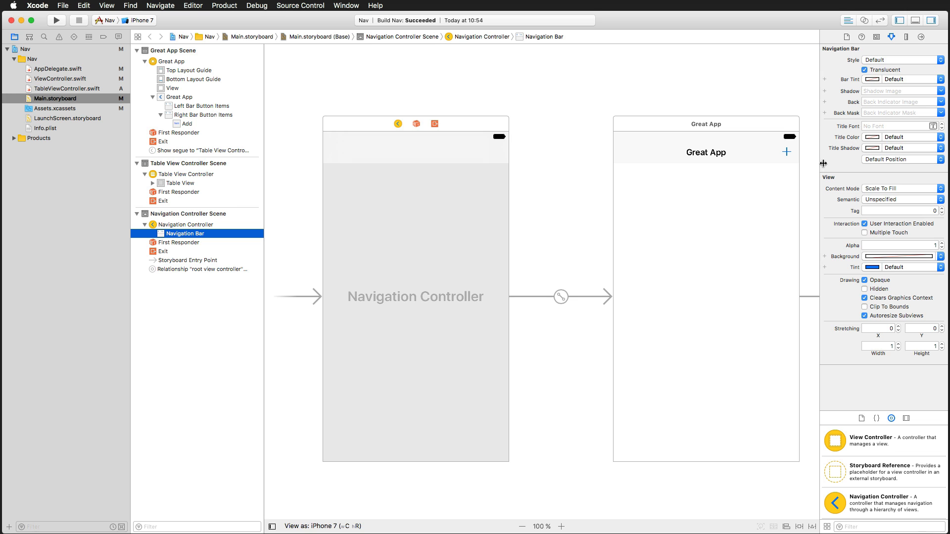
Set the navigation bar's Bar Tint to yellow-green and its Tint to red.
click(902, 78)
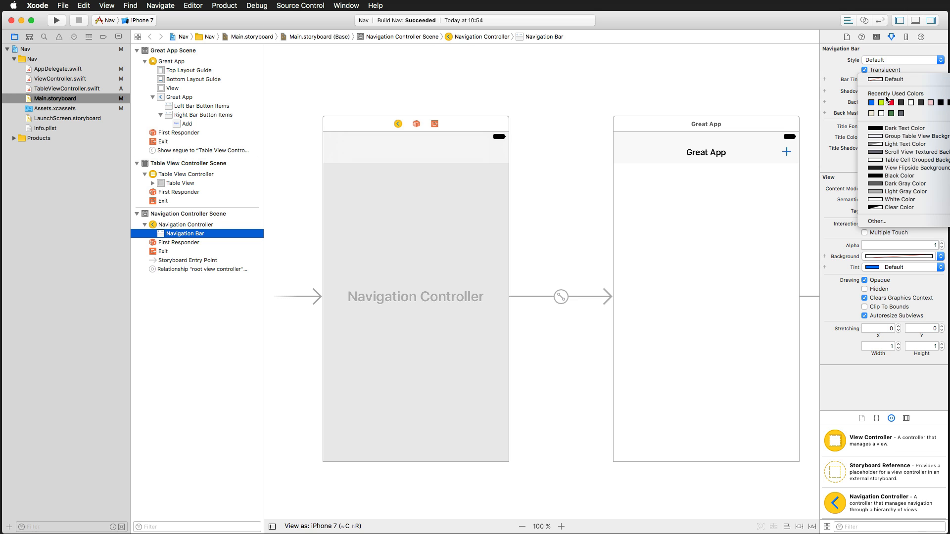
click(877, 106)
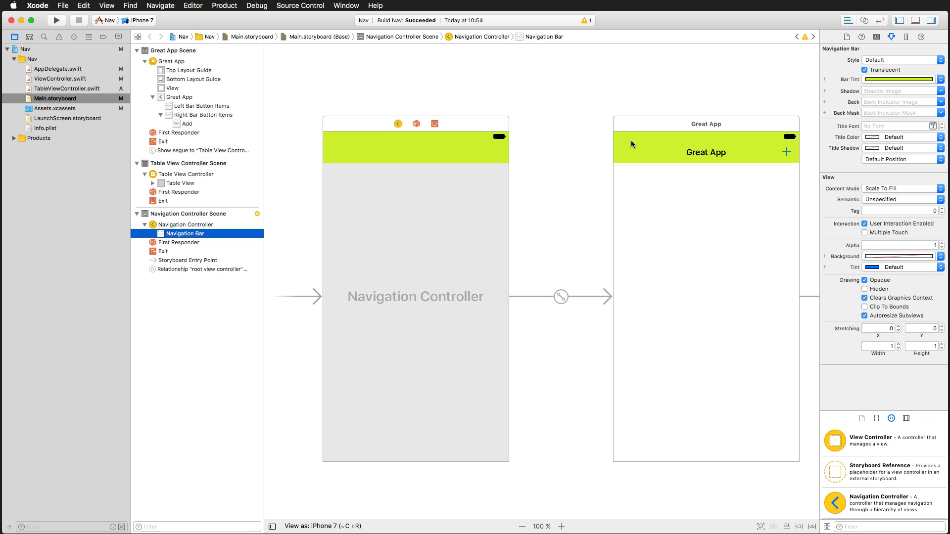
mouse_move(750, 151)
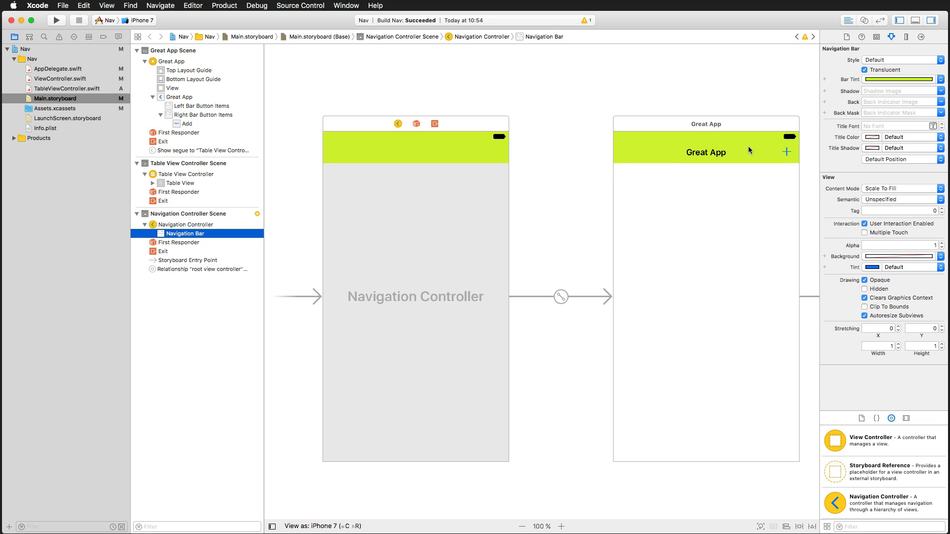
mouse_move(935, 269)
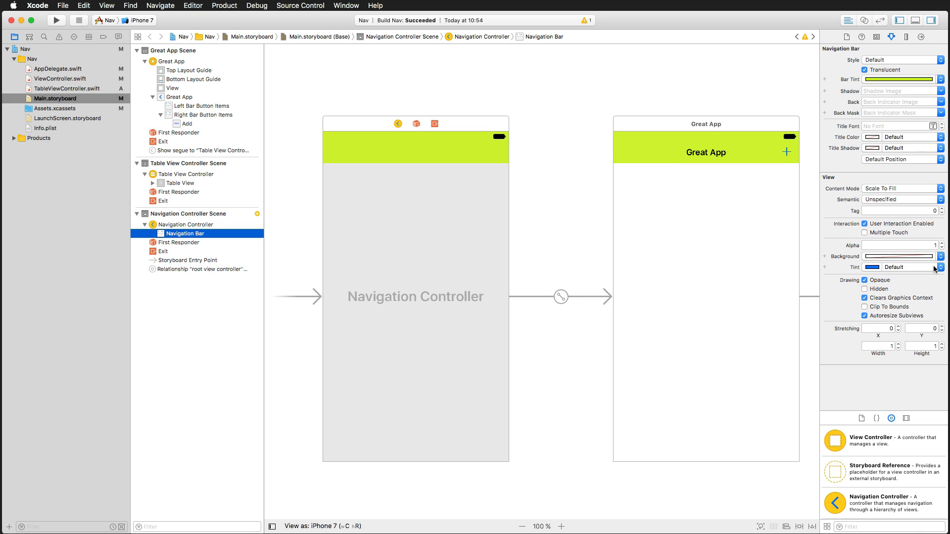
click(941, 267)
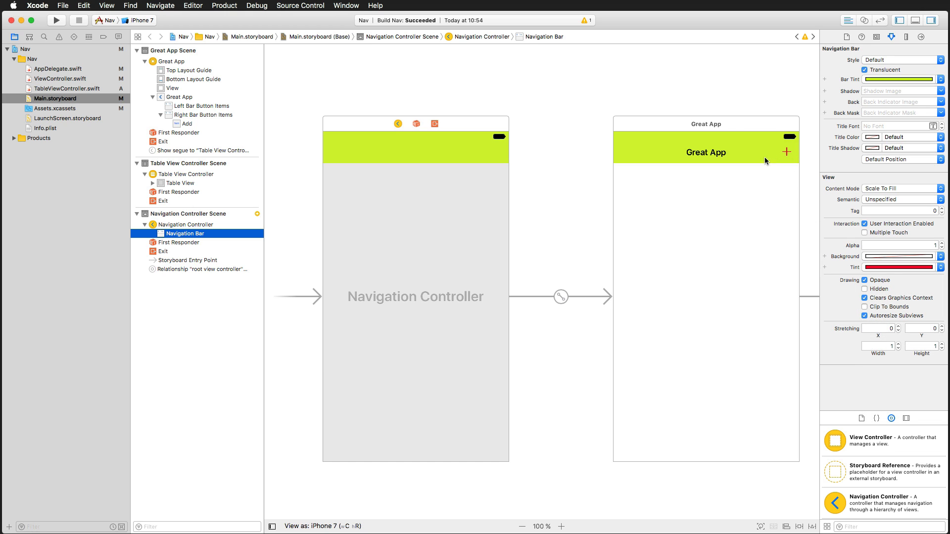
mouse_move(775, 188)
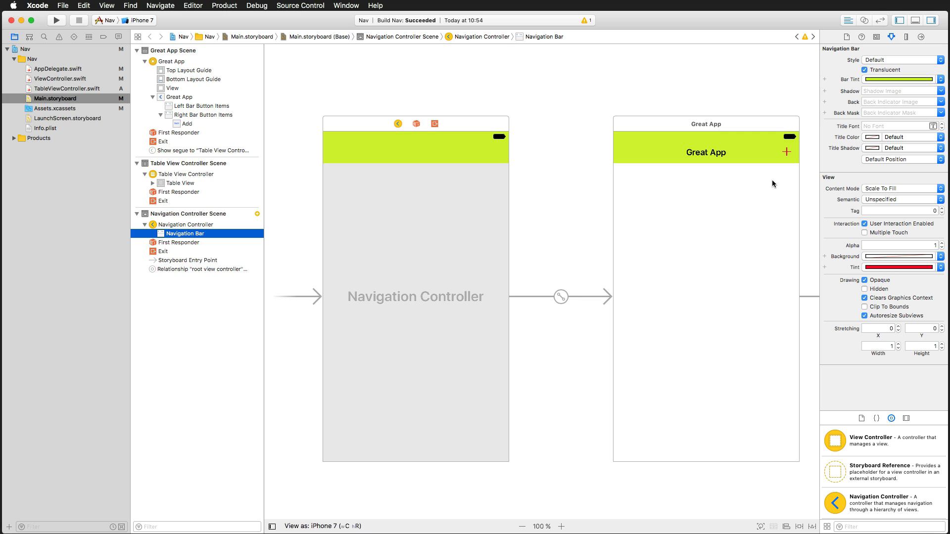
mouse_move(941, 237)
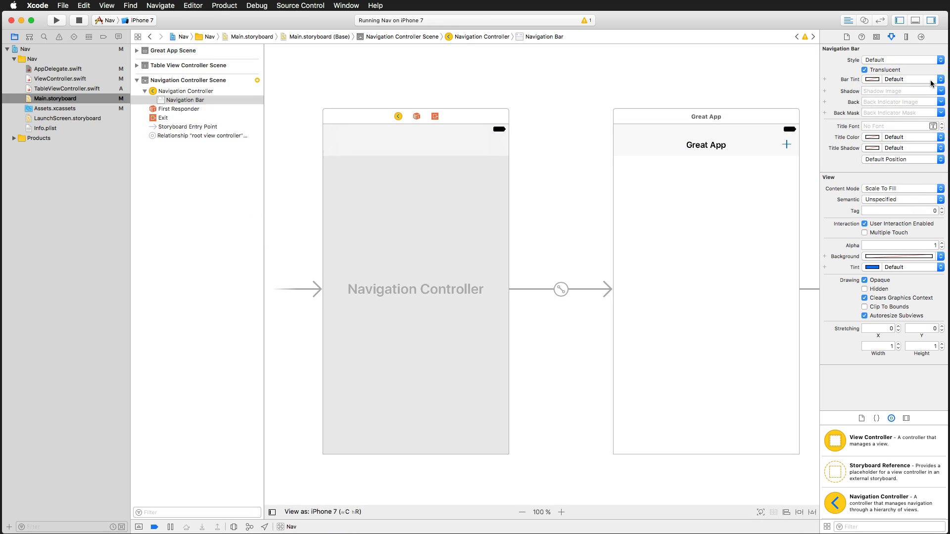
mouse_move(907, 89)
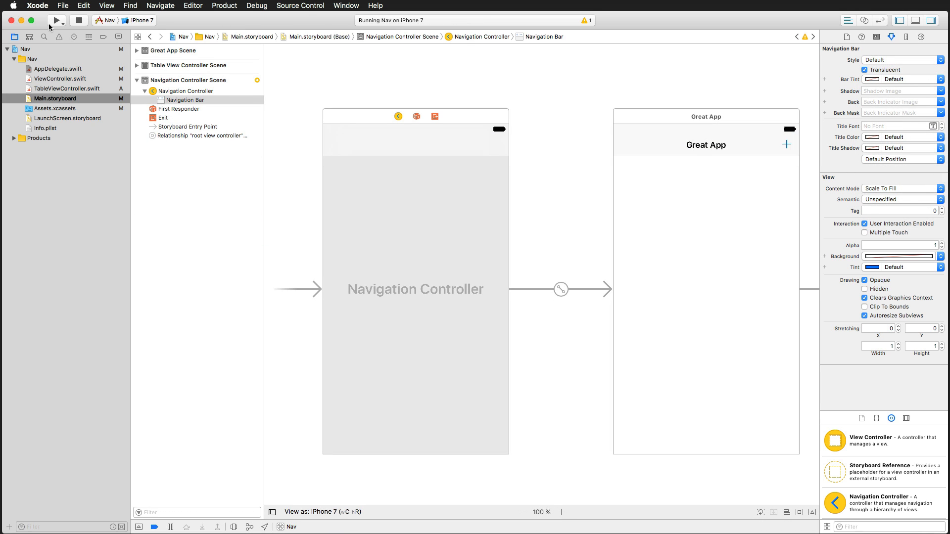
mouse_move(304, 110)
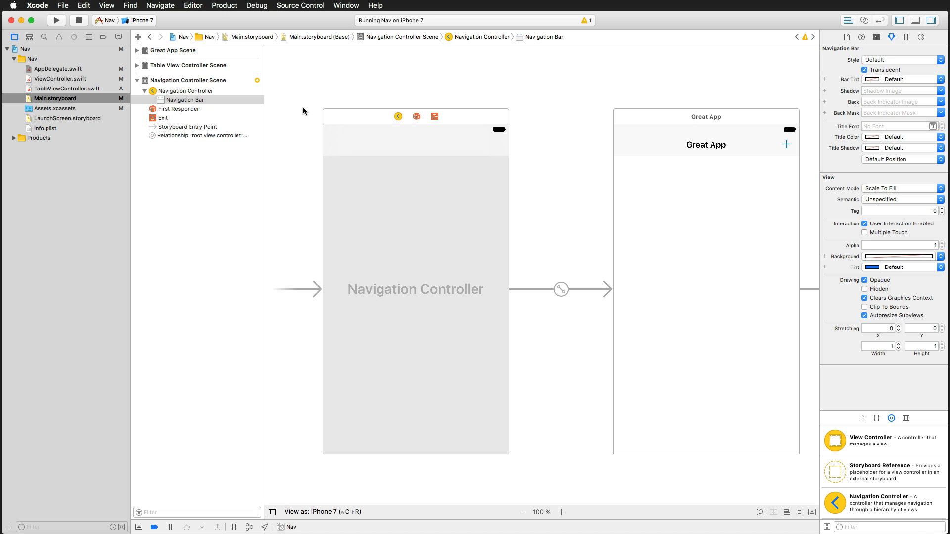
Open AppDelegate.swift from the Project navigator.
click(58, 68)
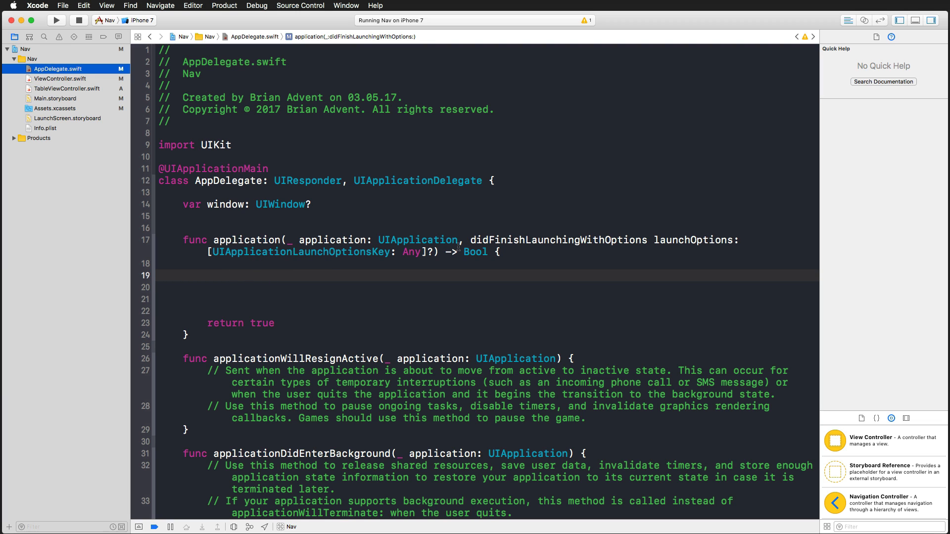
Add UINavigationBar.appearance().barTintColor = UIColor.yellow inside didFinishLaunchingWithOptions.
click(557, 240)
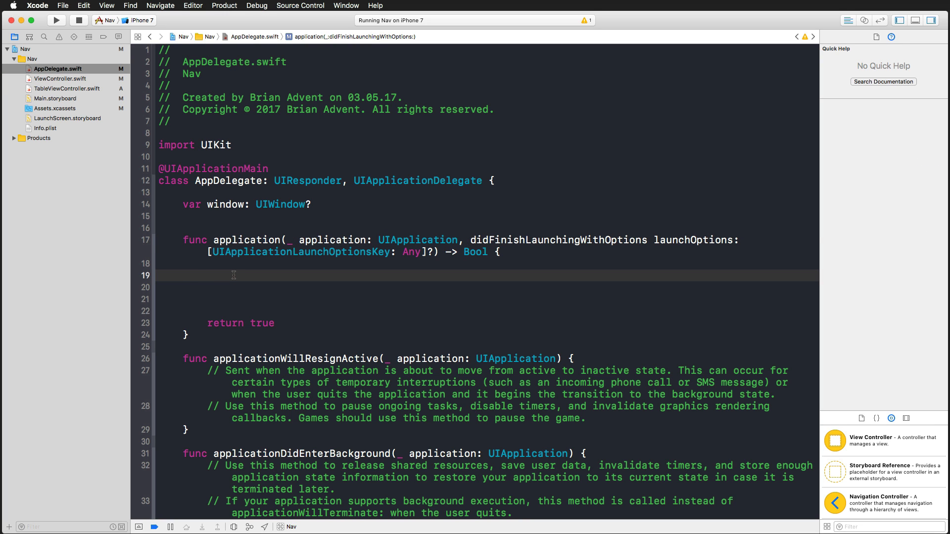
click(209, 275)
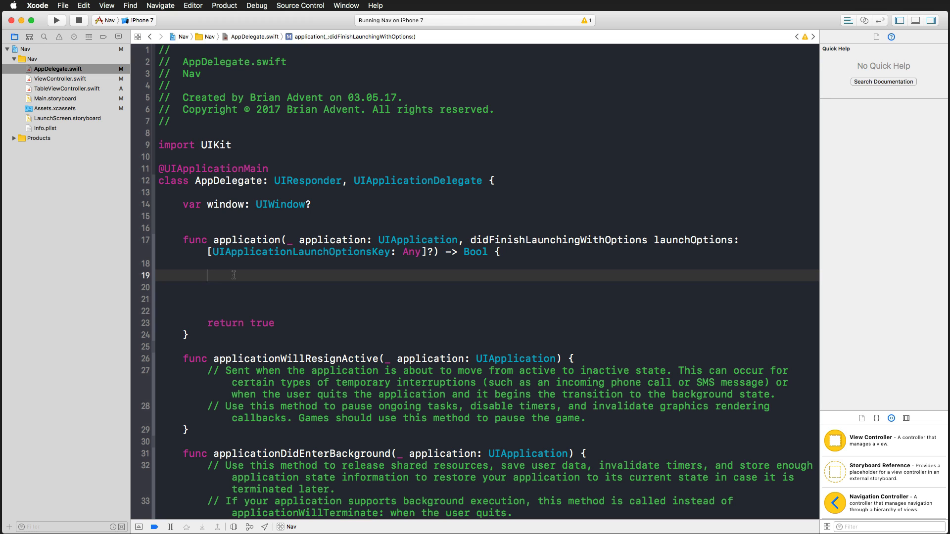
text(U)
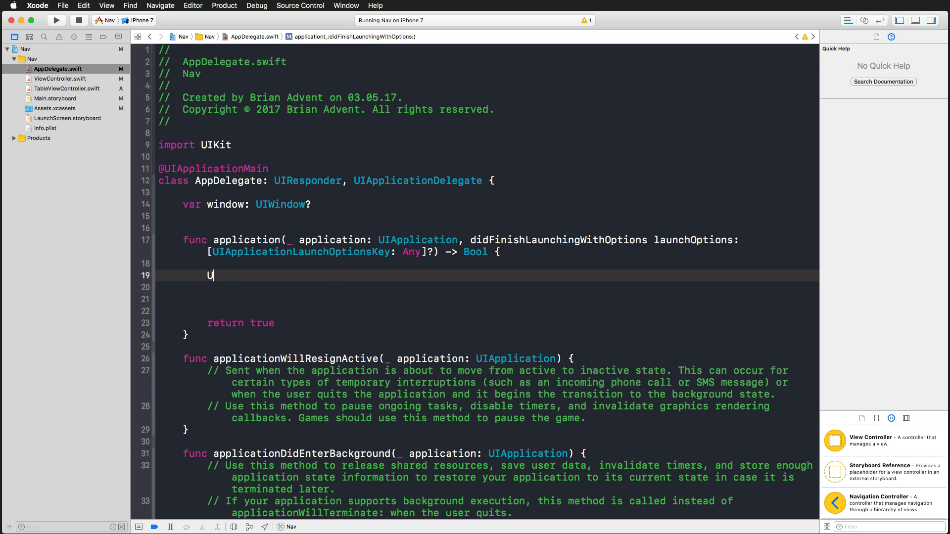
text(NavigationBar.)
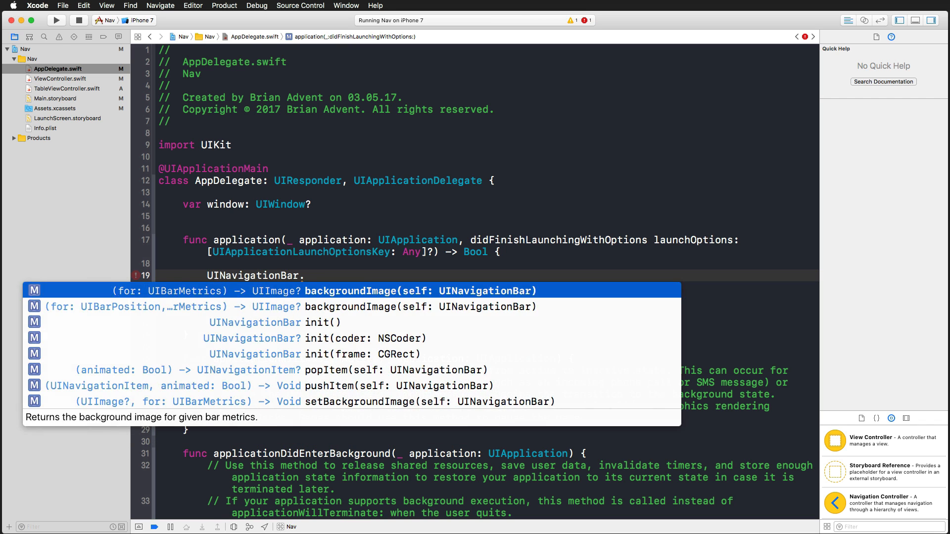
text(appearance()
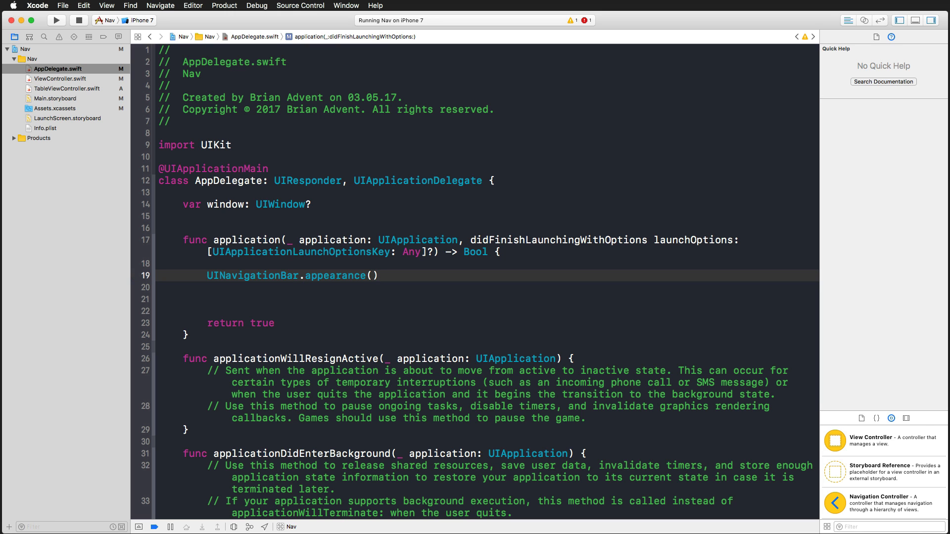
text(.)
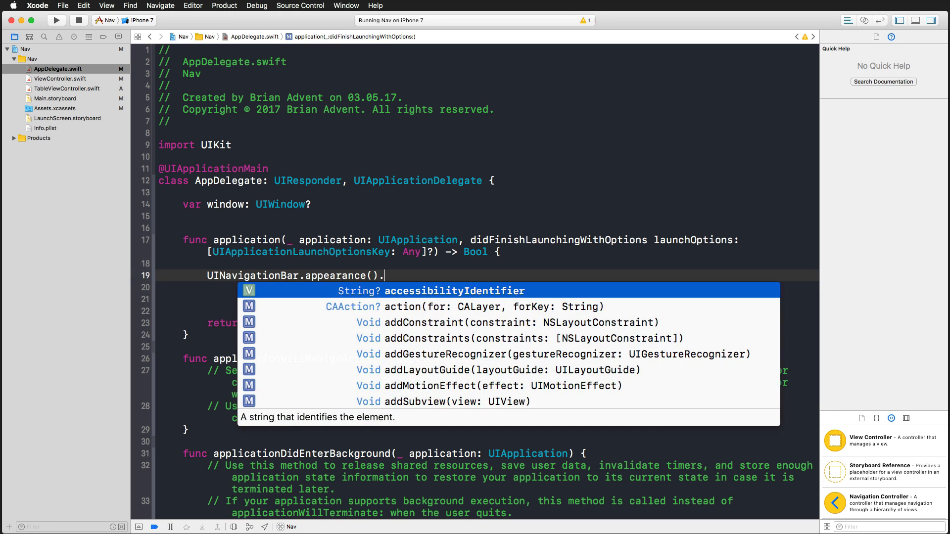
text(barTintColor = UI)
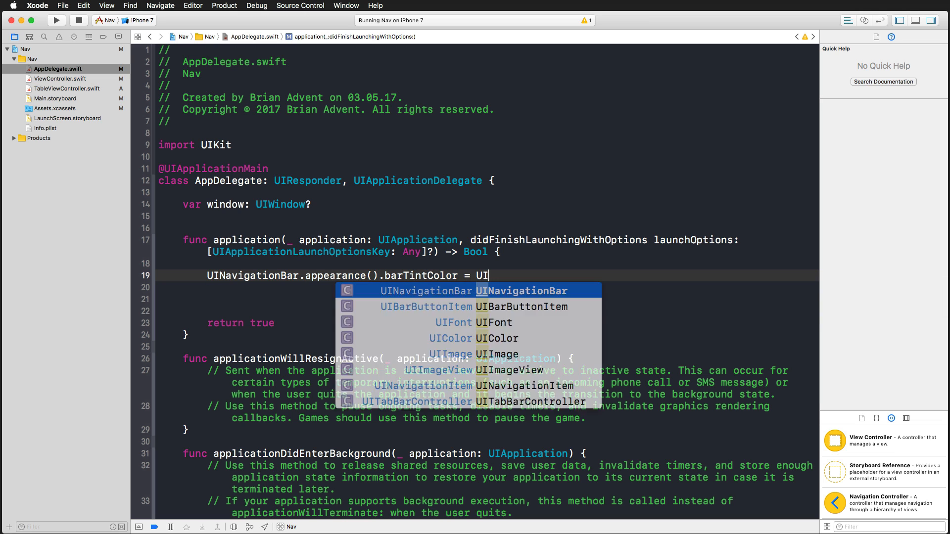
text(Color.yellow)
click(488, 287)
text(U)
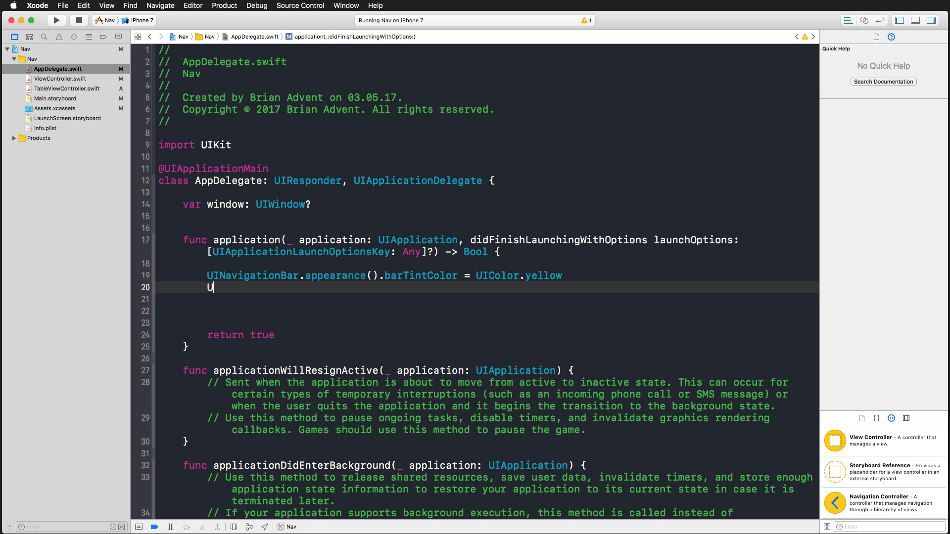
Set the navigation bar appearance tintColor to UIColor.orange and check the running app.
text(INavigationBar.appearance().)
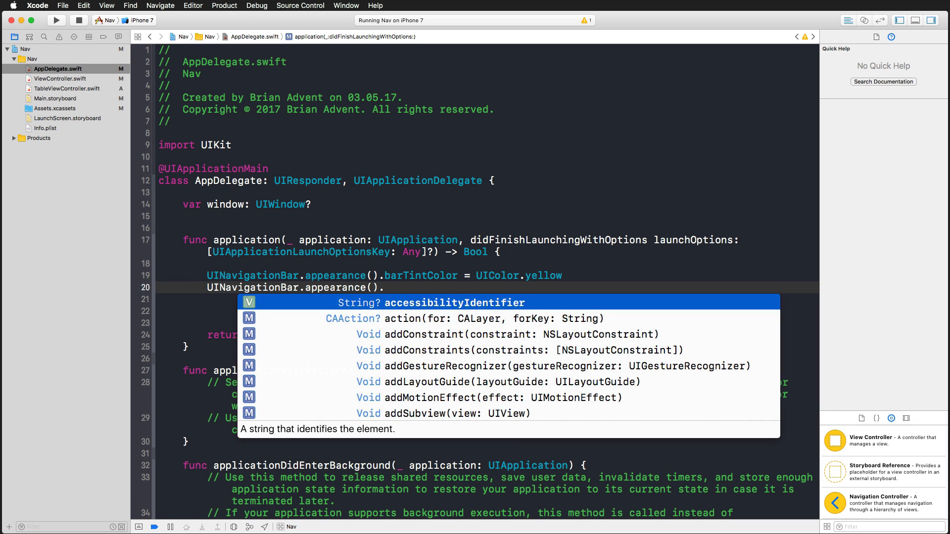
text(tintColor =)
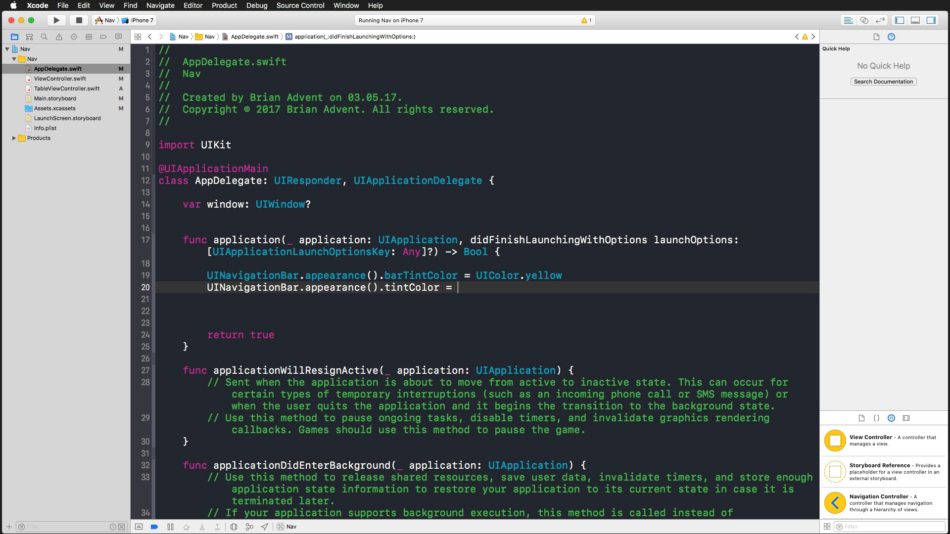
text(UIColor.orange)
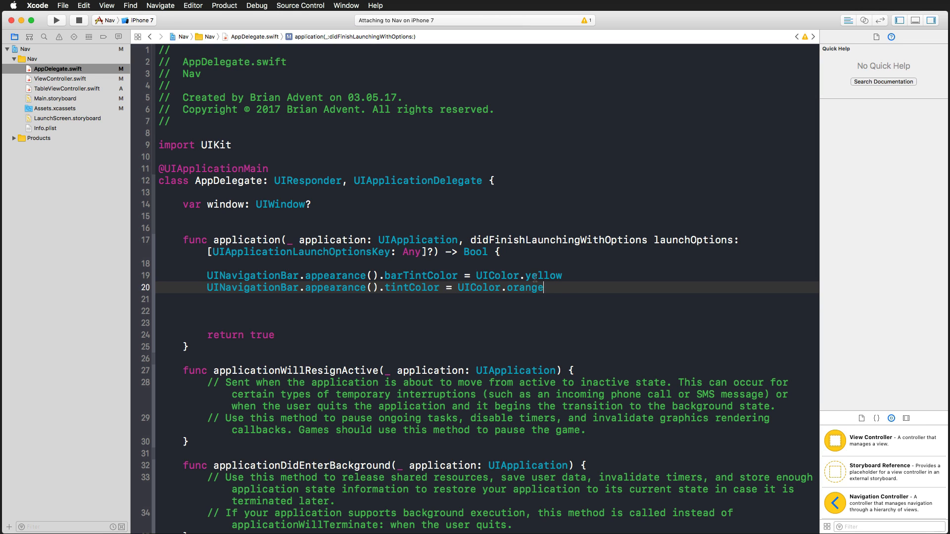
click(56, 20)
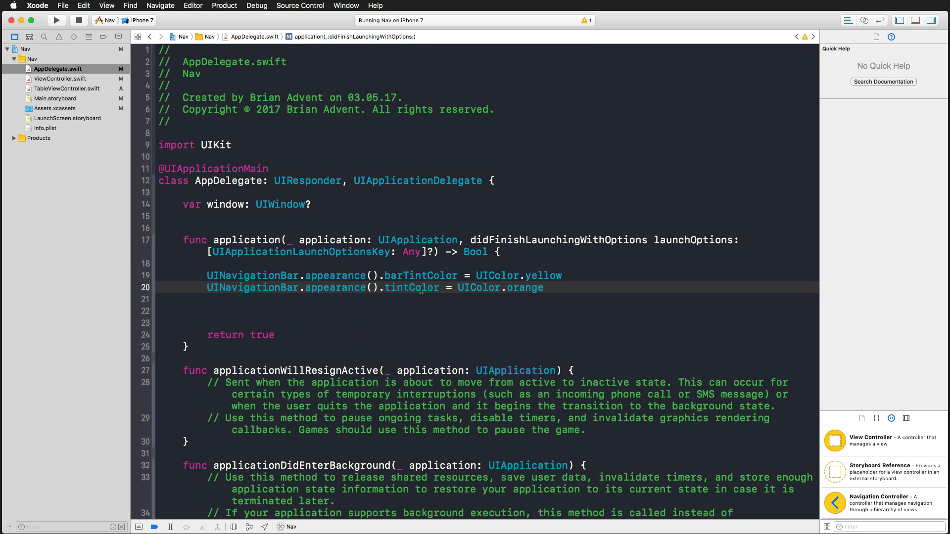
click(420, 276)
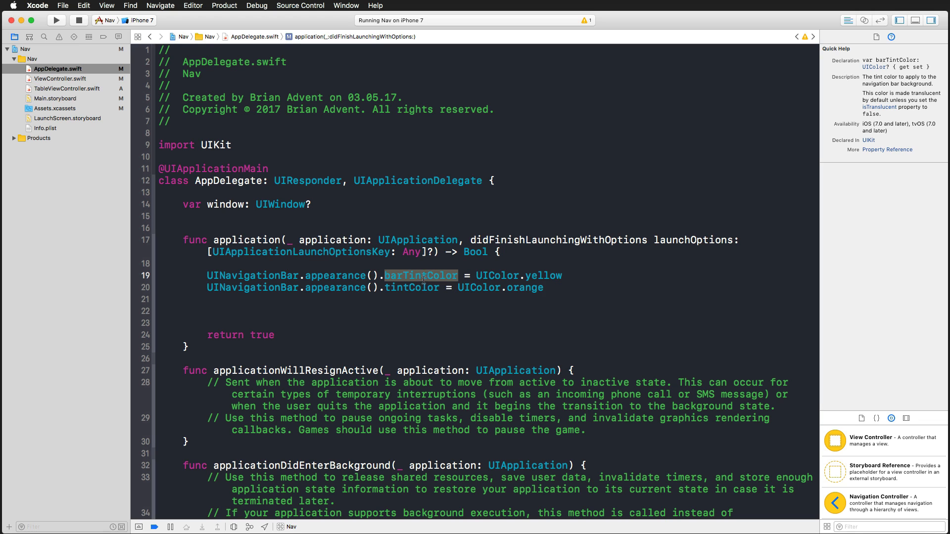
click(56, 20)
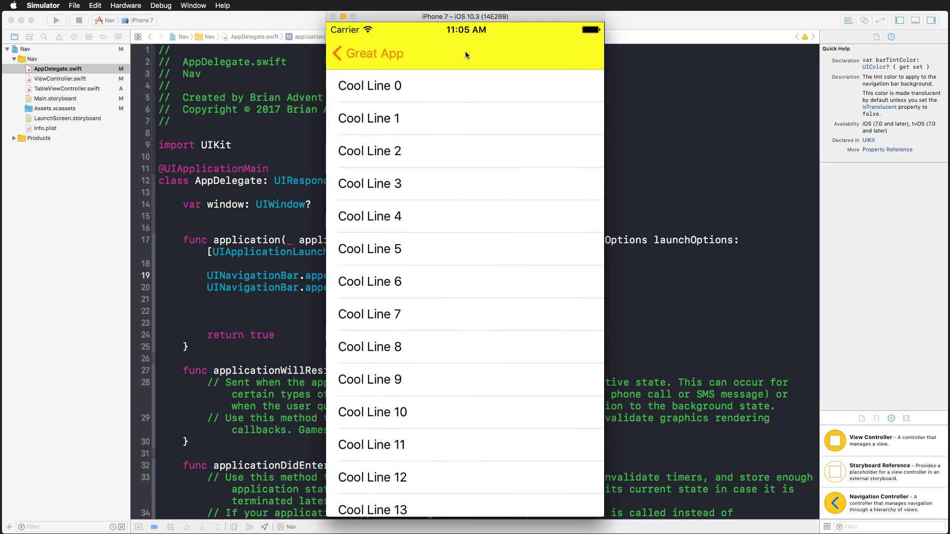
click(366, 54)
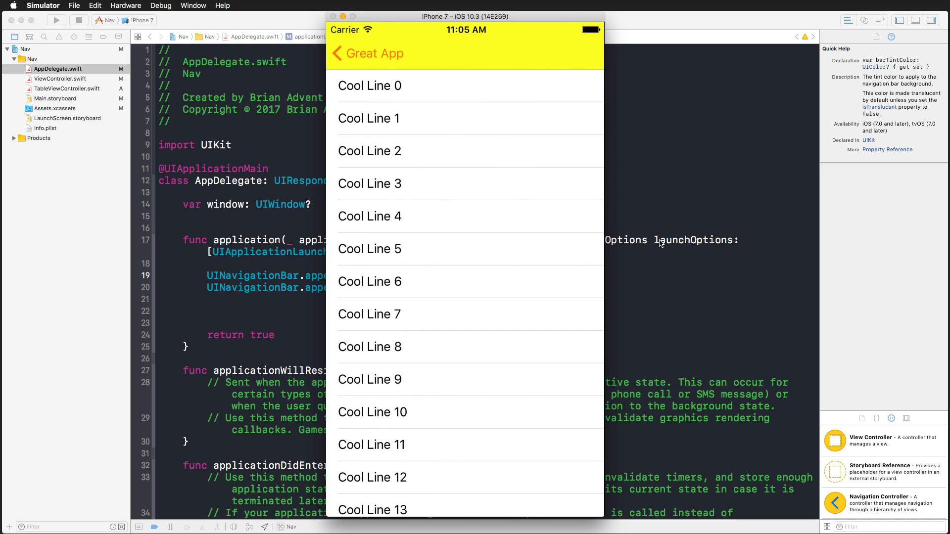
mouse_move(657, 247)
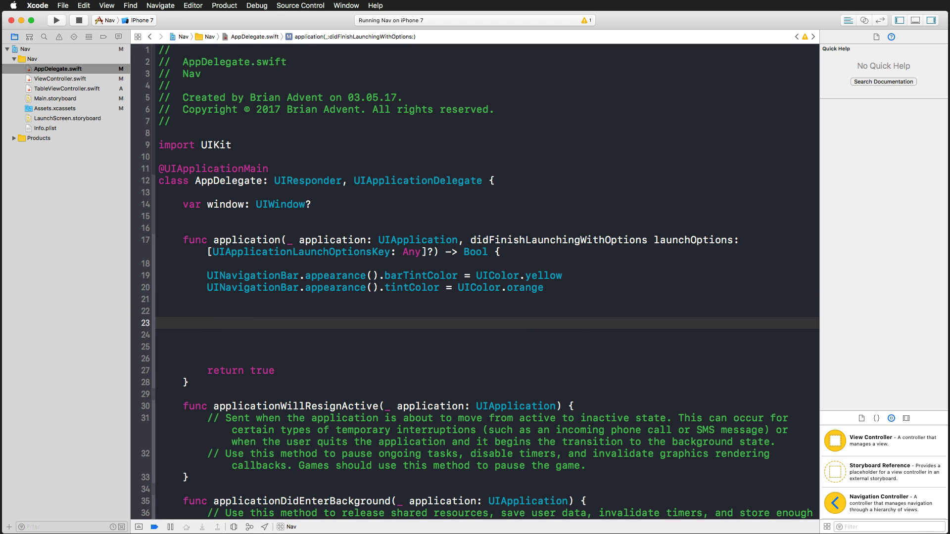
Type 'let navigationFont = UIFont(' and pick the name:size: initializer from autocomplete.
text(let ti)
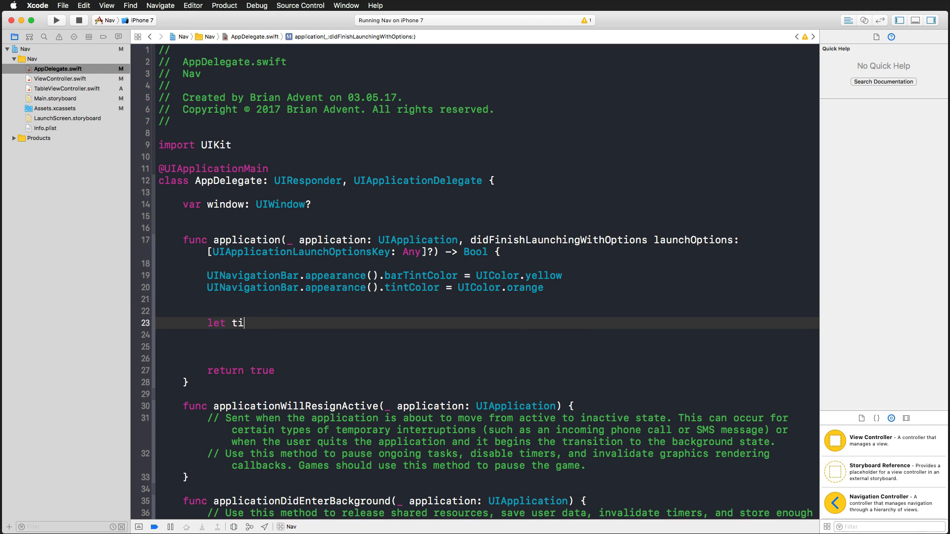
text(nav)
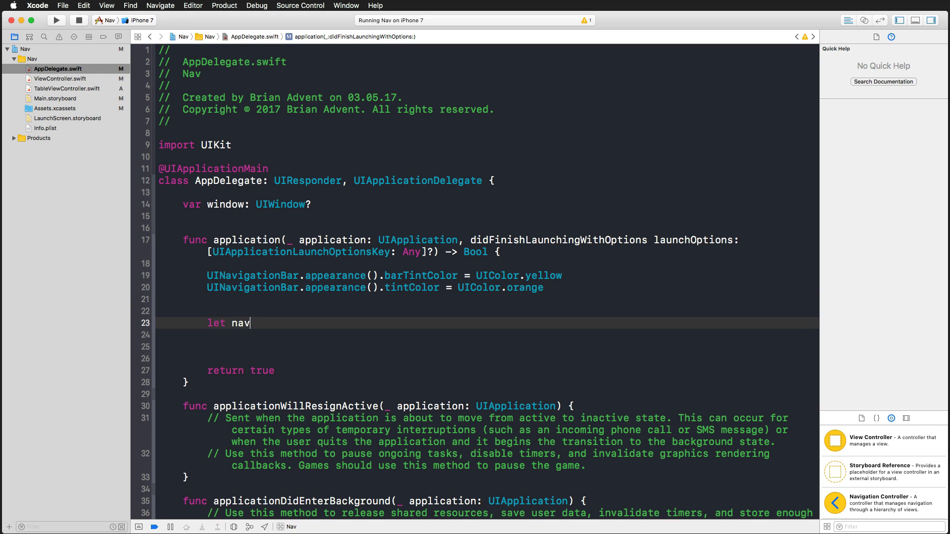
text(igationFont =)
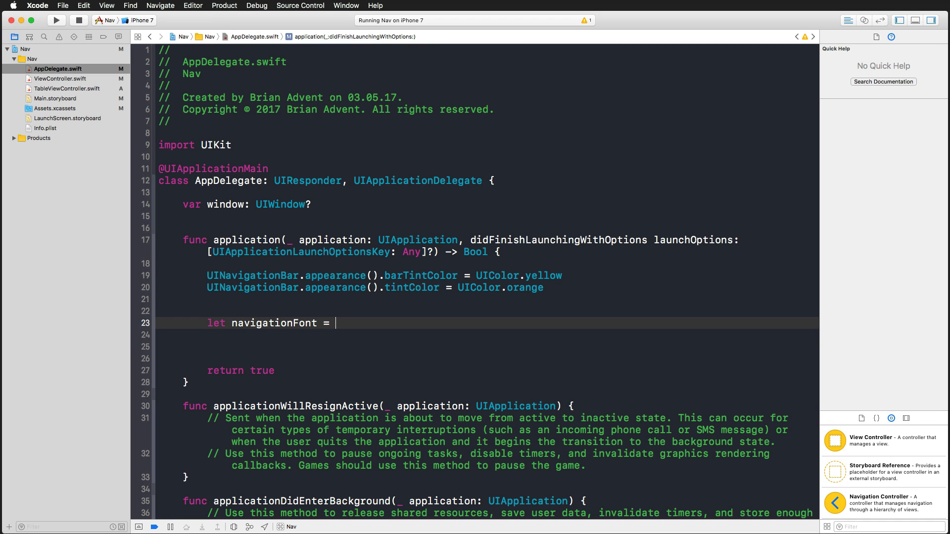
text(UIFont()
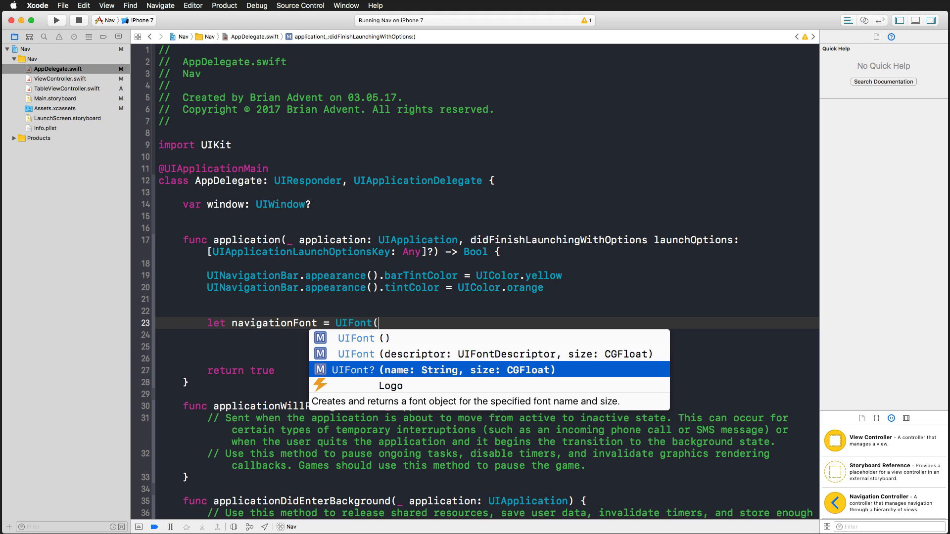
click(441, 370)
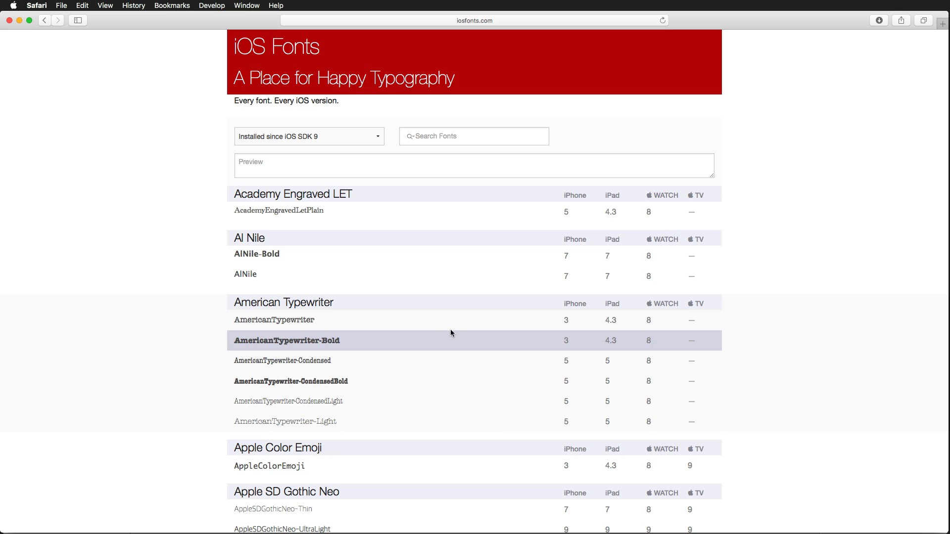
mouse_move(491, 27)
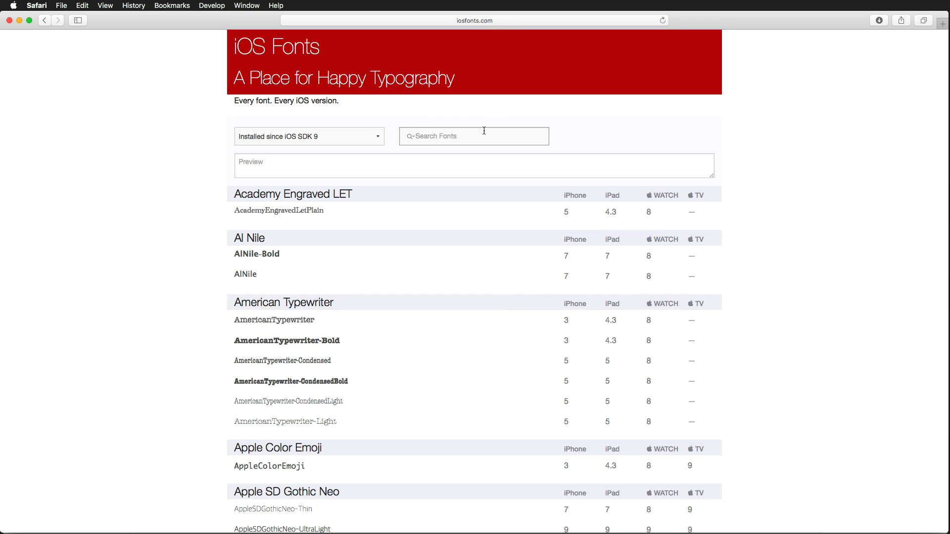
Search iosfonts.com for 'avenir' and copy an Avenir Next Condensed font name.
text(avenirnext)
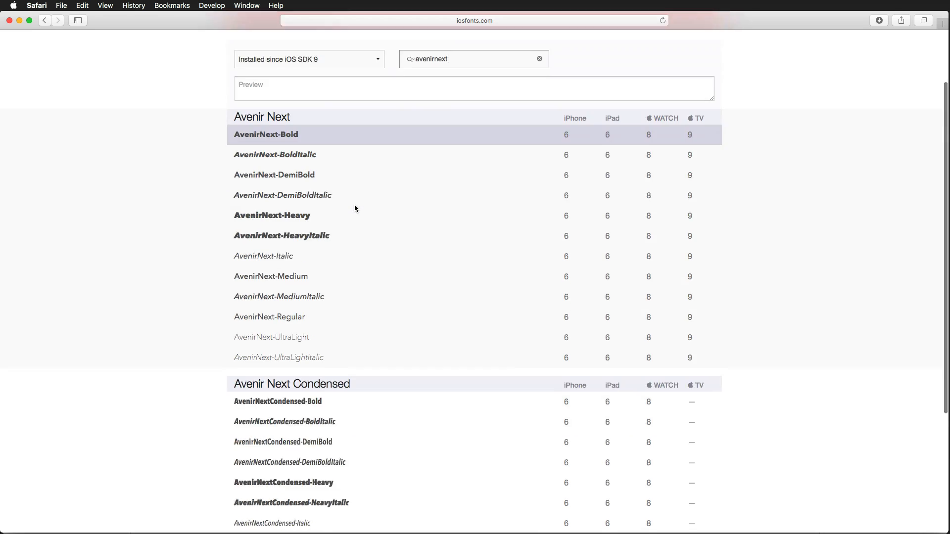
scroll(down, 3)
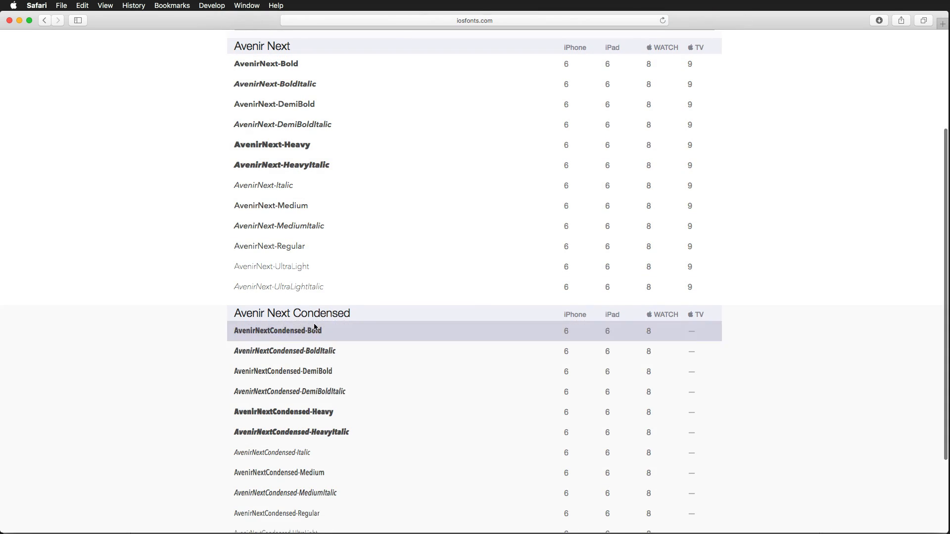
double_click(283, 371)
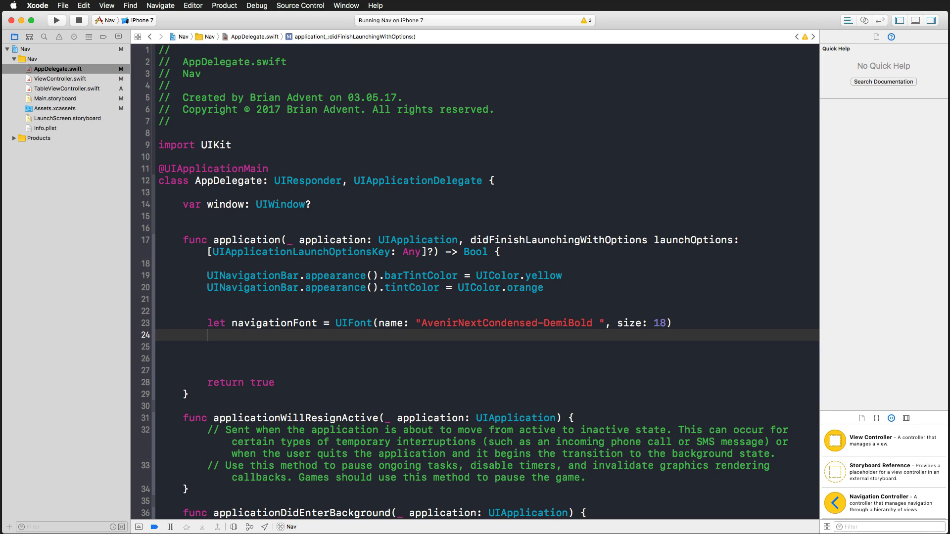
Declare navigationFontAttributes = [NSFontAttributeName : navigationFont] and remove the font name's stray space.
text(le)
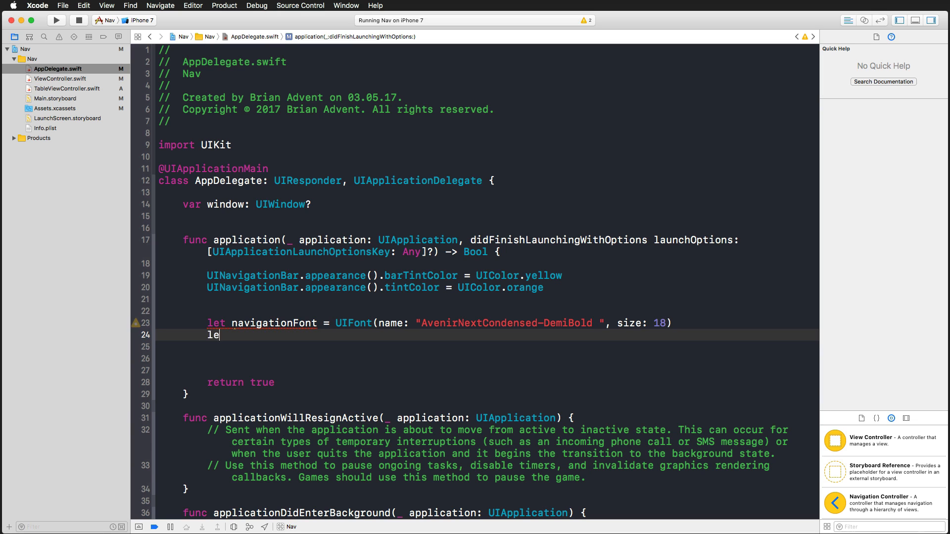
text(t)
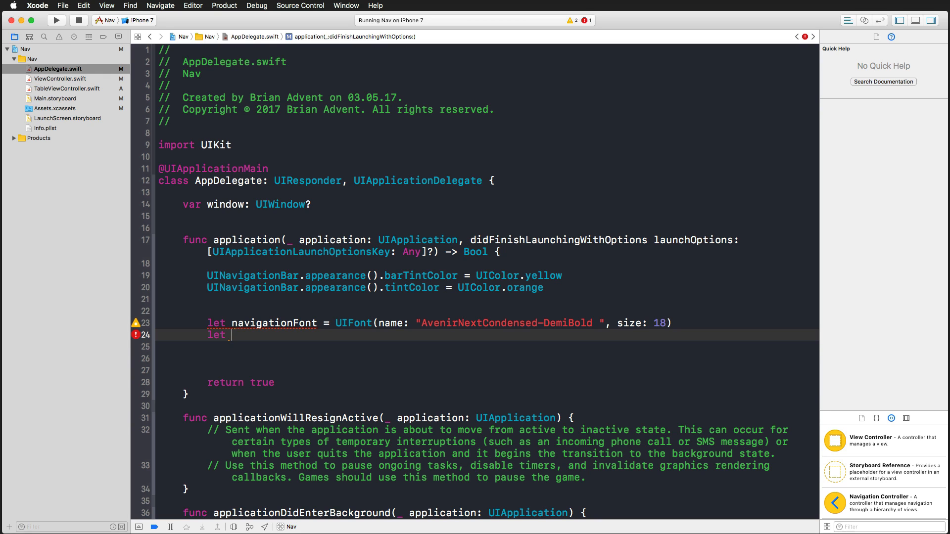
text(navigationFontA)
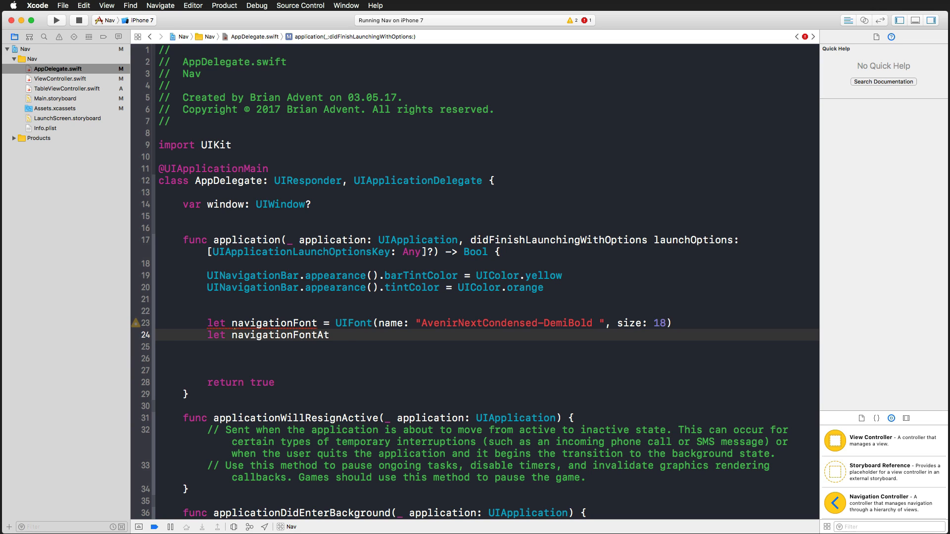
text(tributes =)
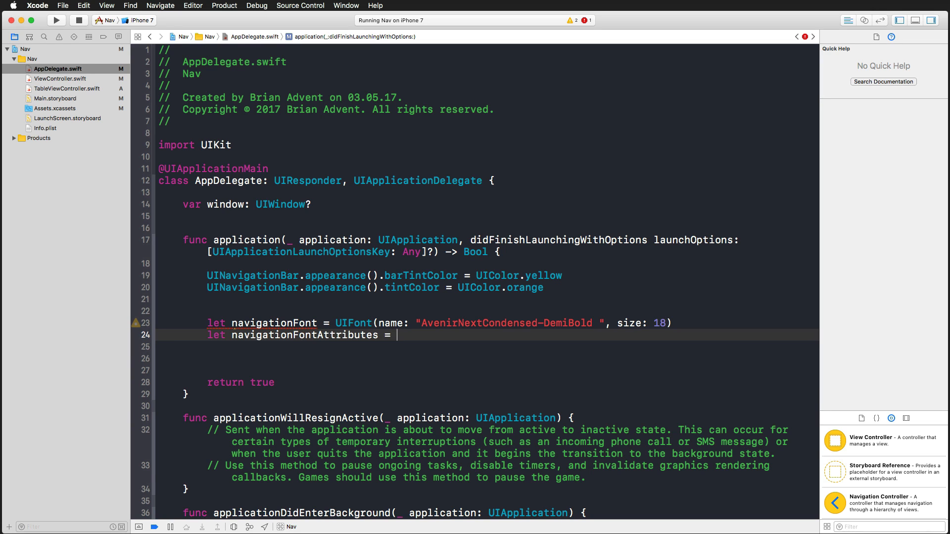
text([])
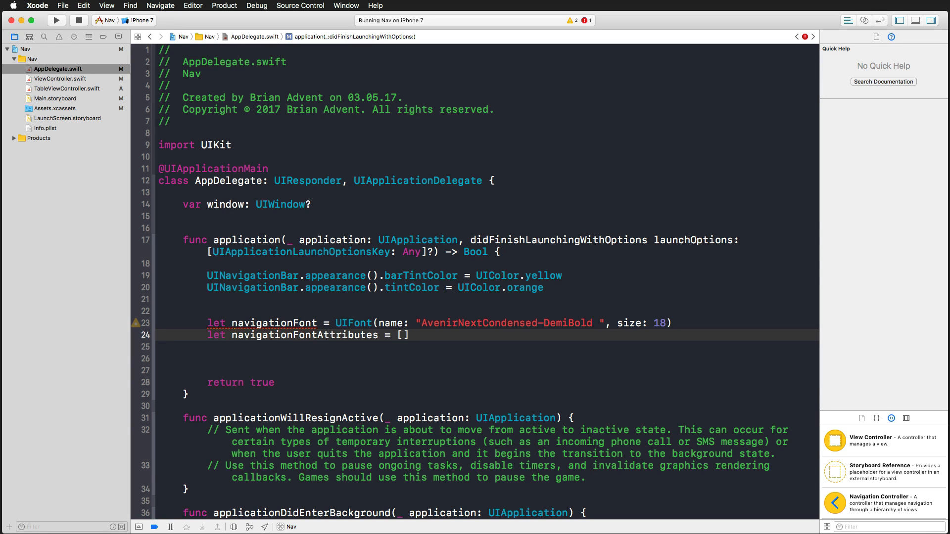
text(NSFont)
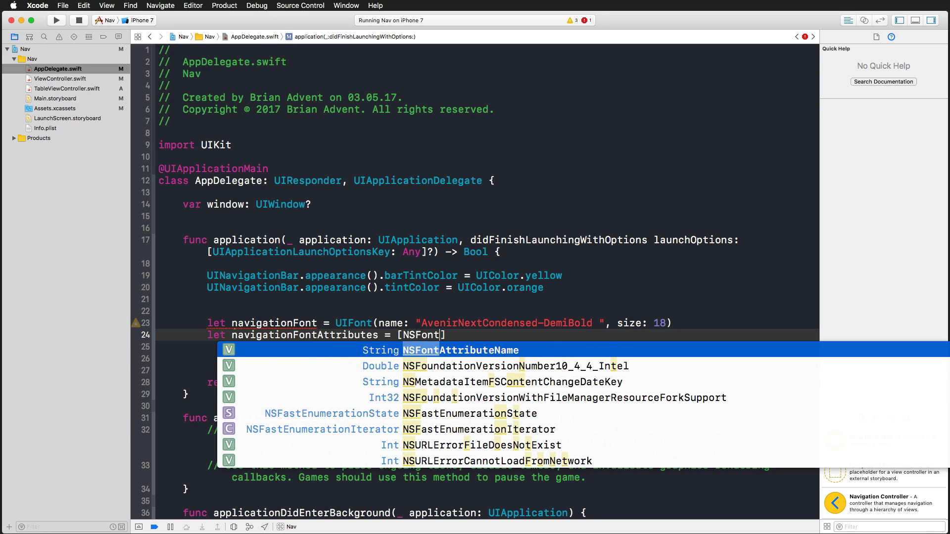
key(Return)
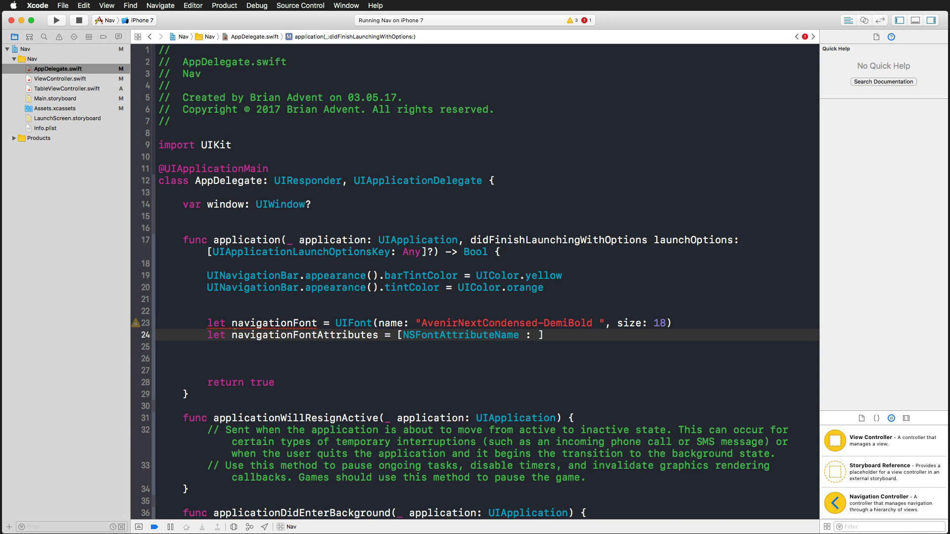
text(na)
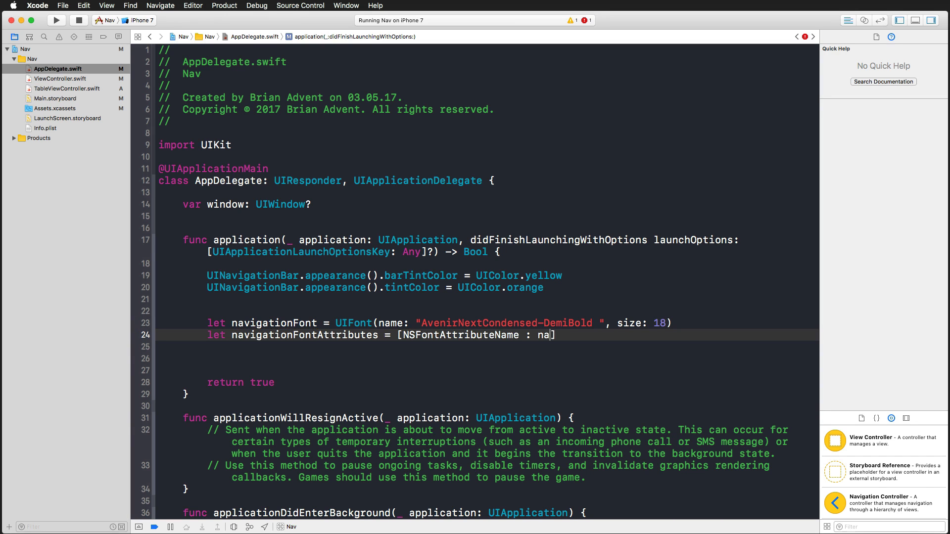
text(vigationFont)
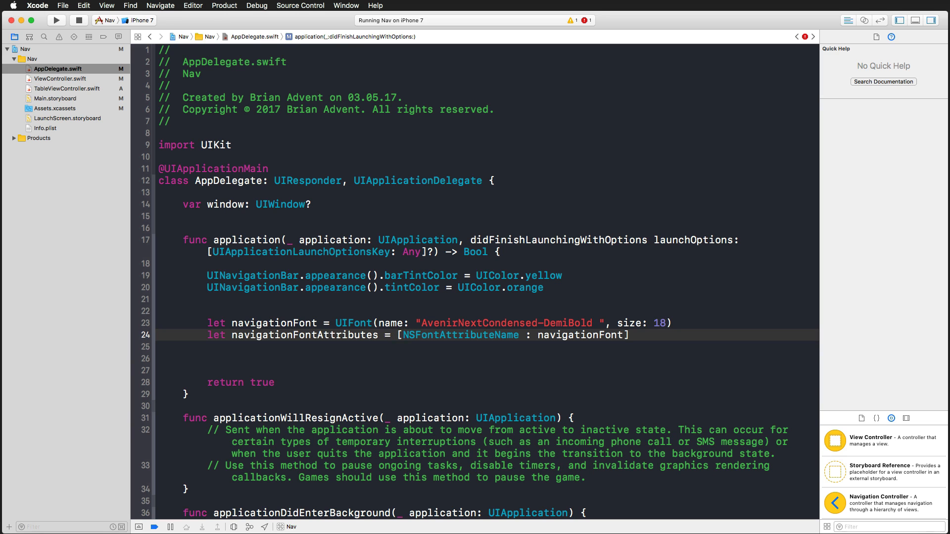
click(628, 335)
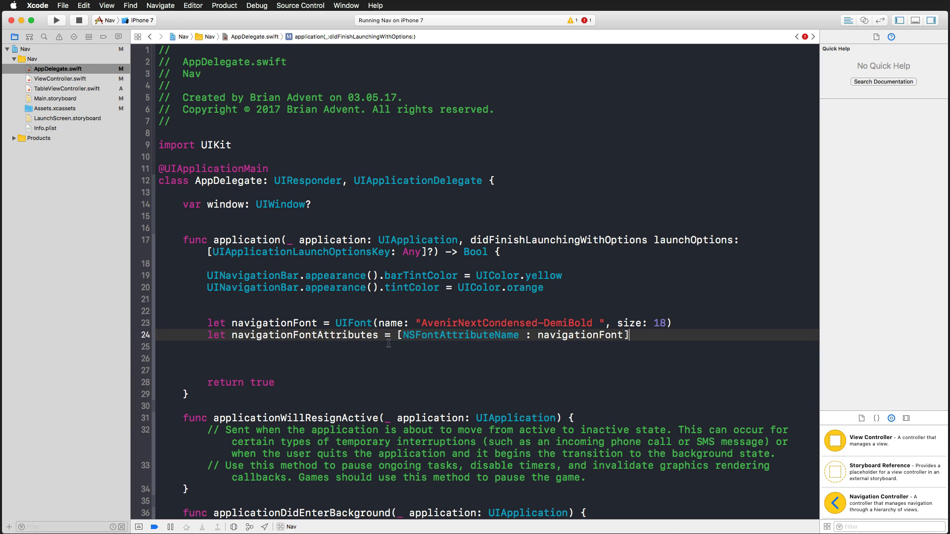
click(55, 20)
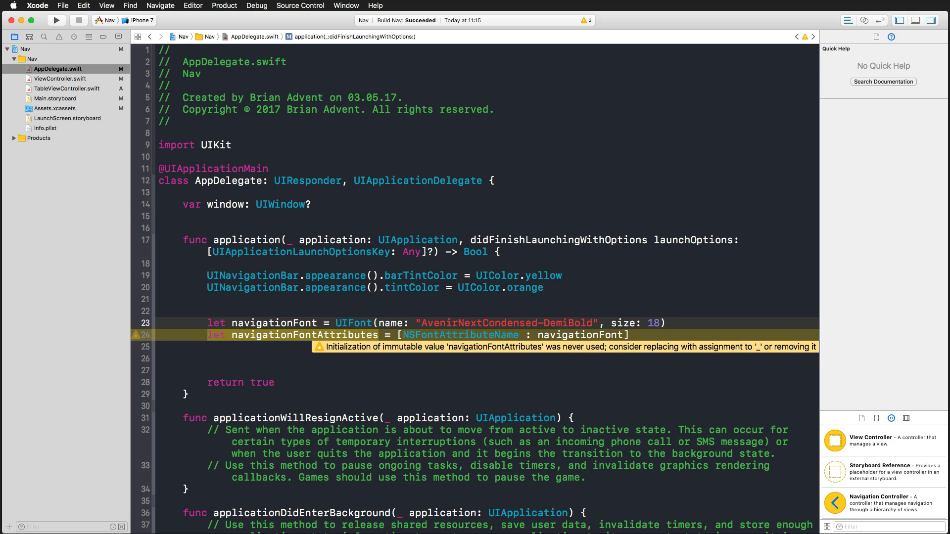
Force-unwrap UIFont, assign navigationFontAttributes to navigation bar titleTextAttributes, and relaunch the app.
text(!)
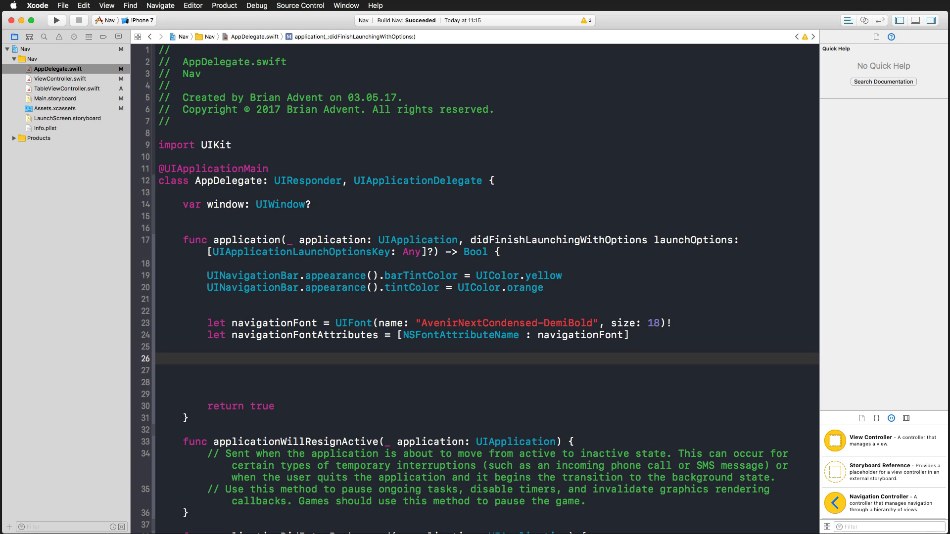
text(UINavigationBar.appearance()
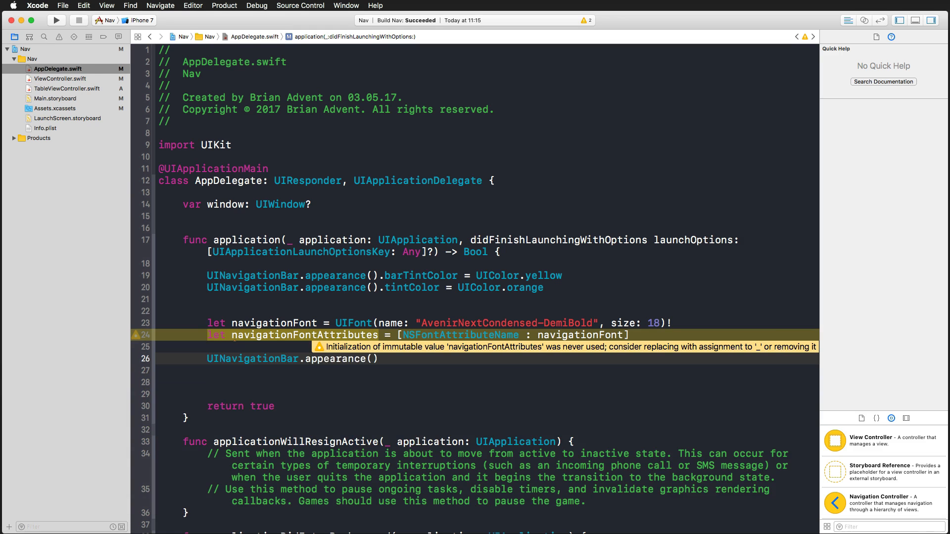
text(.titleTextAttrib)
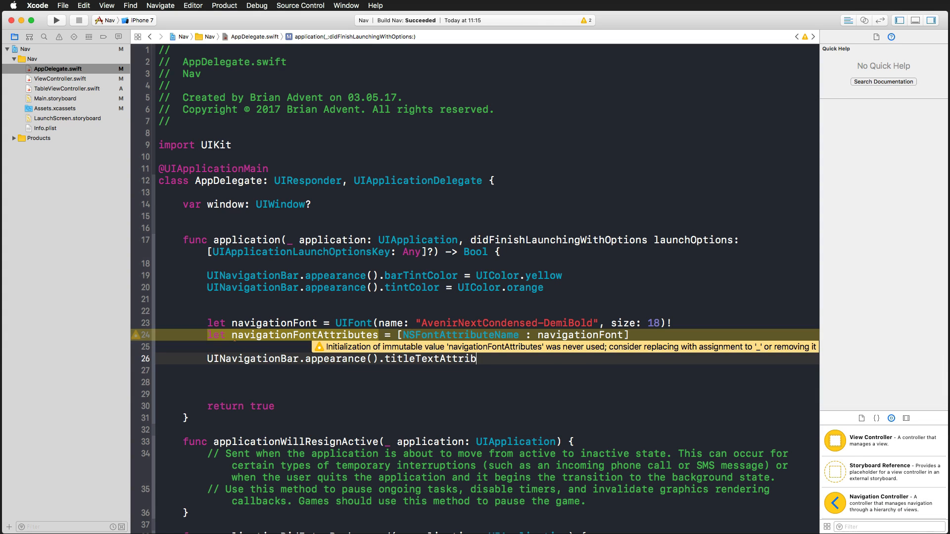
text(utes =)
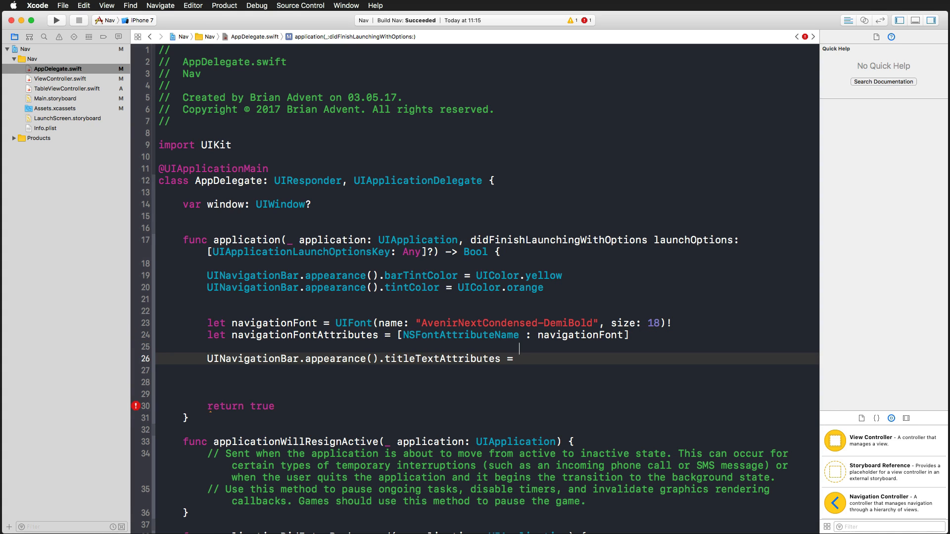
text(navigationFontAttributes)
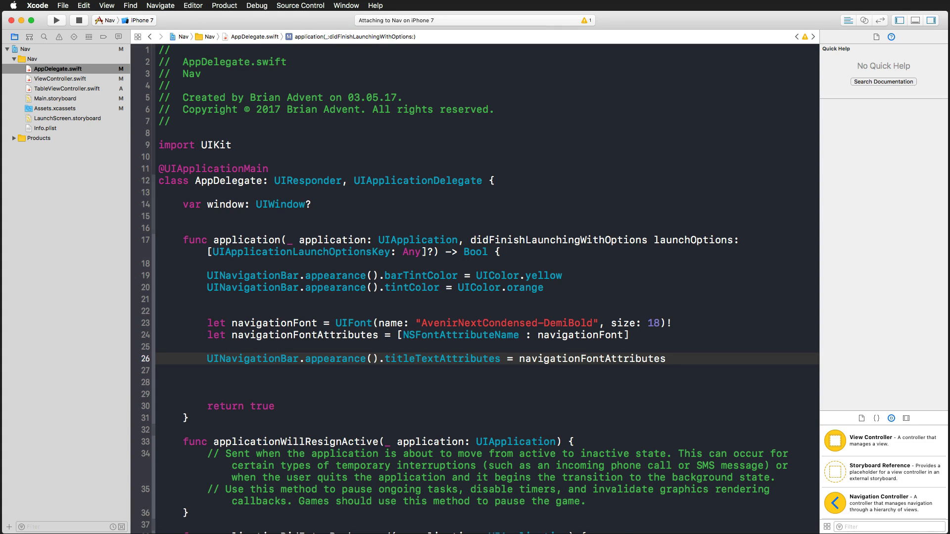
click(665, 359)
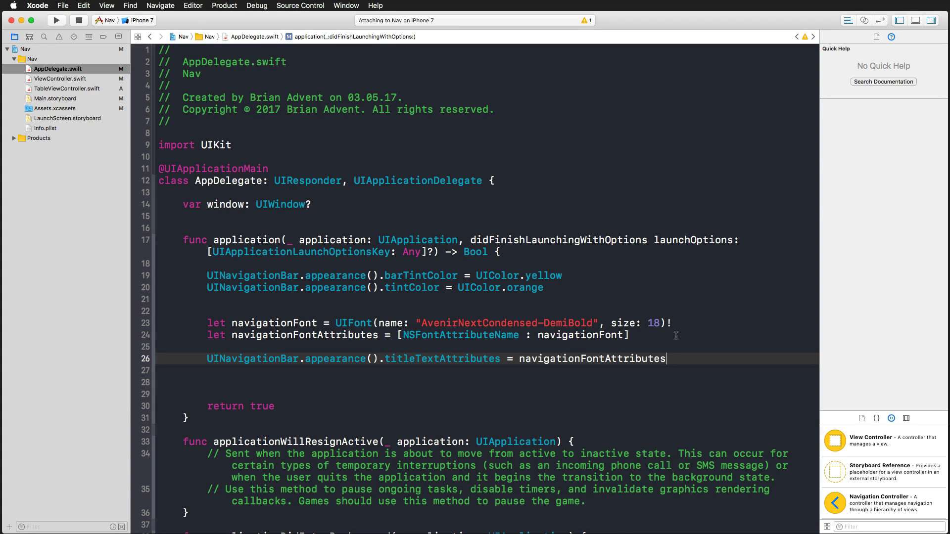
mouse_move(686, 337)
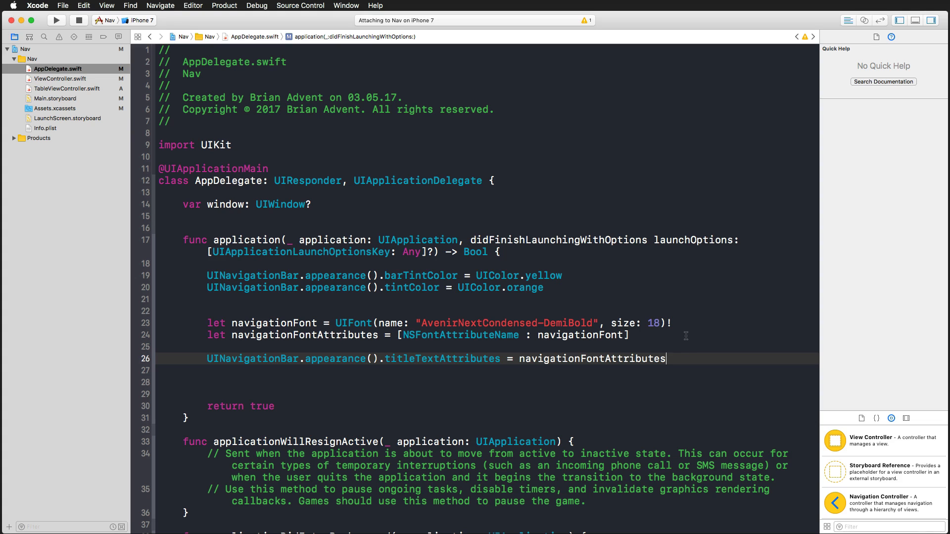
click(55, 20)
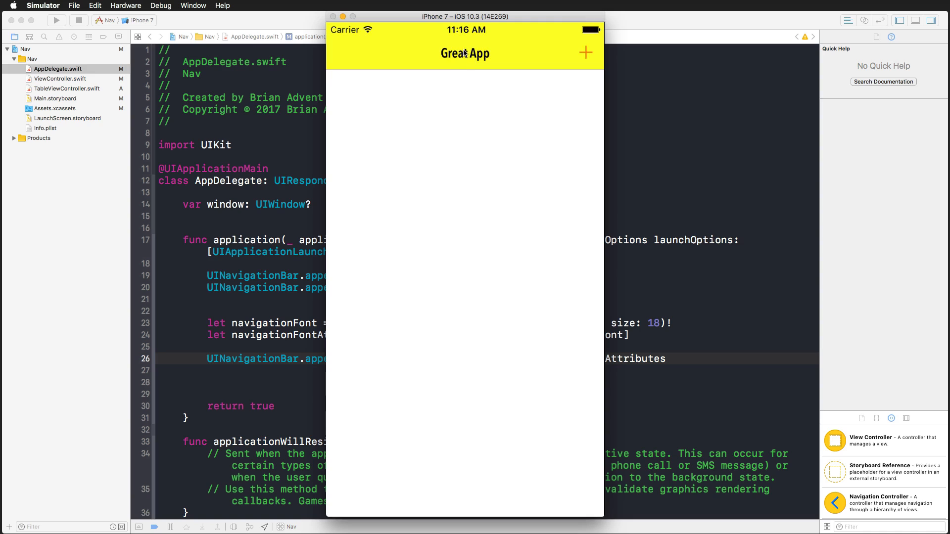
Push the Cool Line list, return to Great App, then push the list again.
click(585, 53)
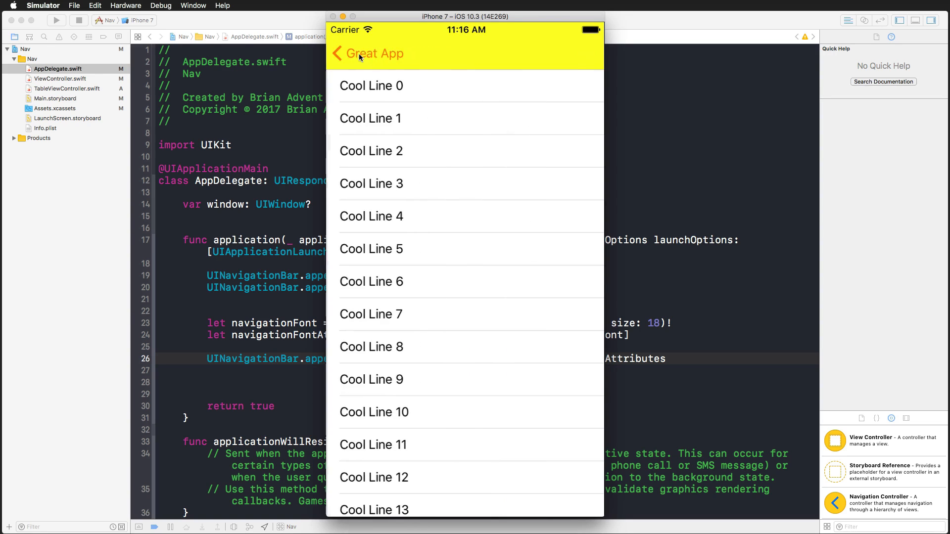
click(366, 53)
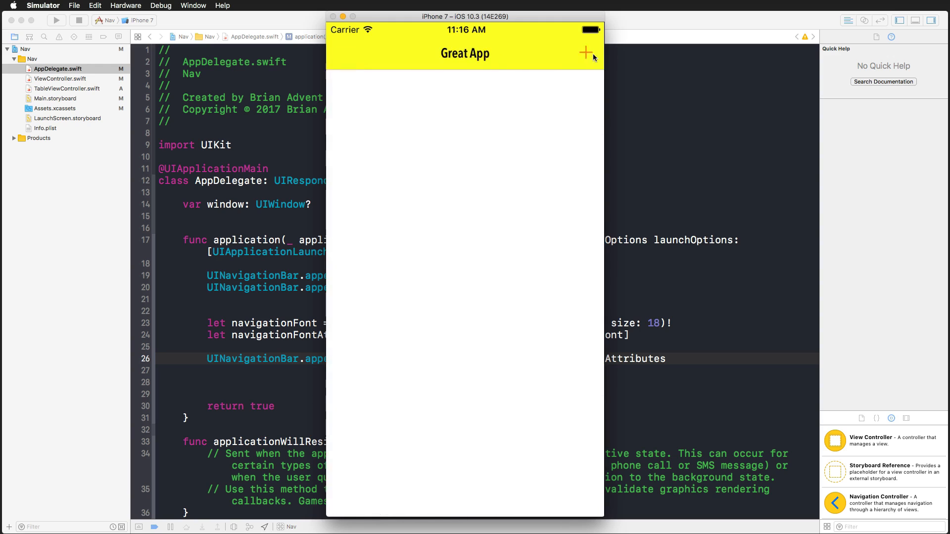
click(585, 53)
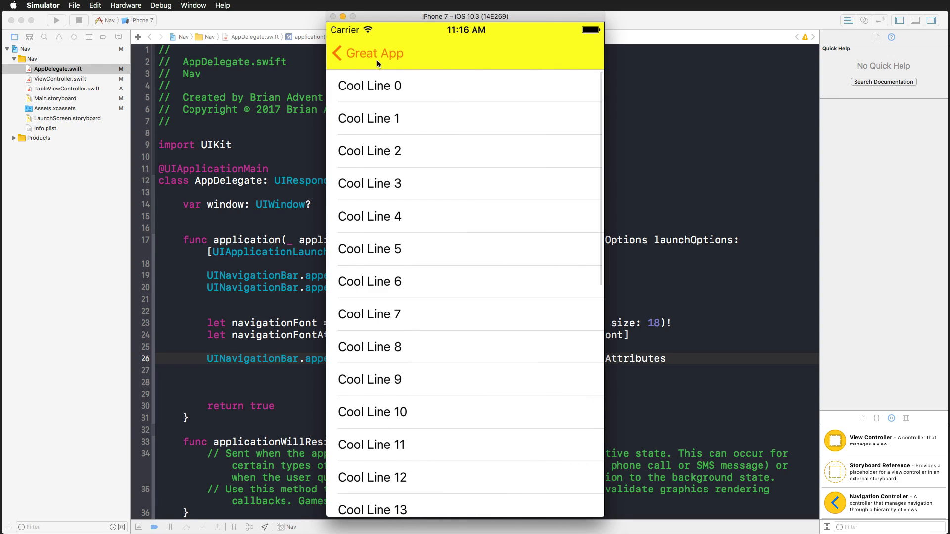
mouse_move(233, 372)
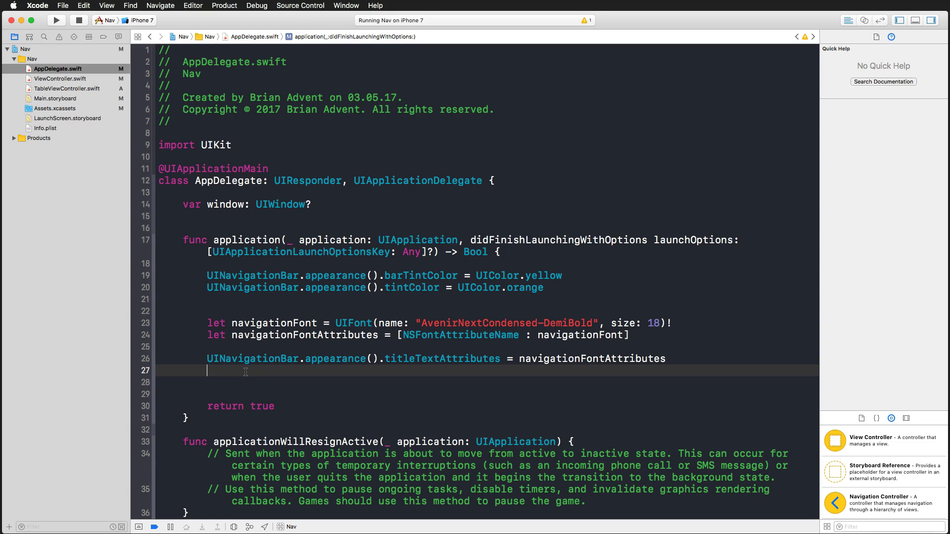
Apply navigationFontAttributes to UIBarButtonItem appearance for the .normal state, then rerun the app.
text(U)
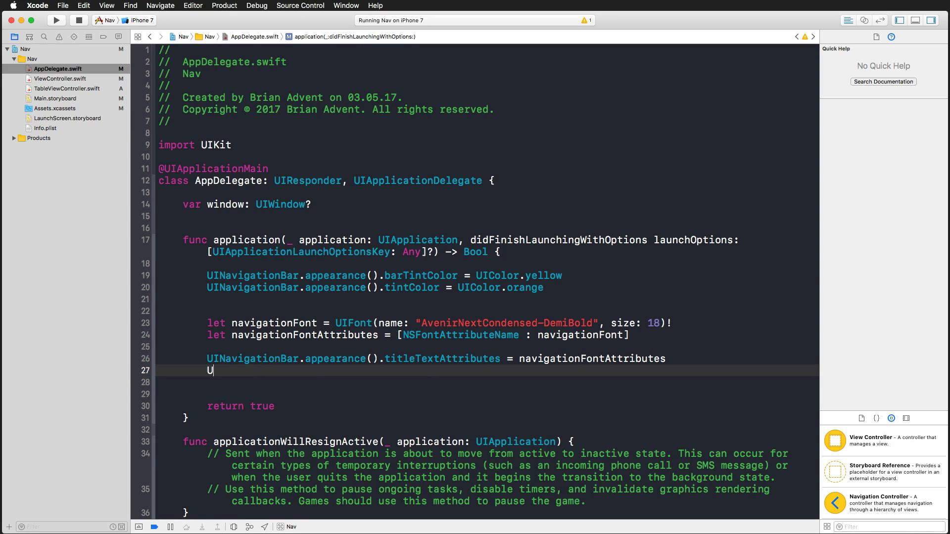
text(IBarButtonItem.a)
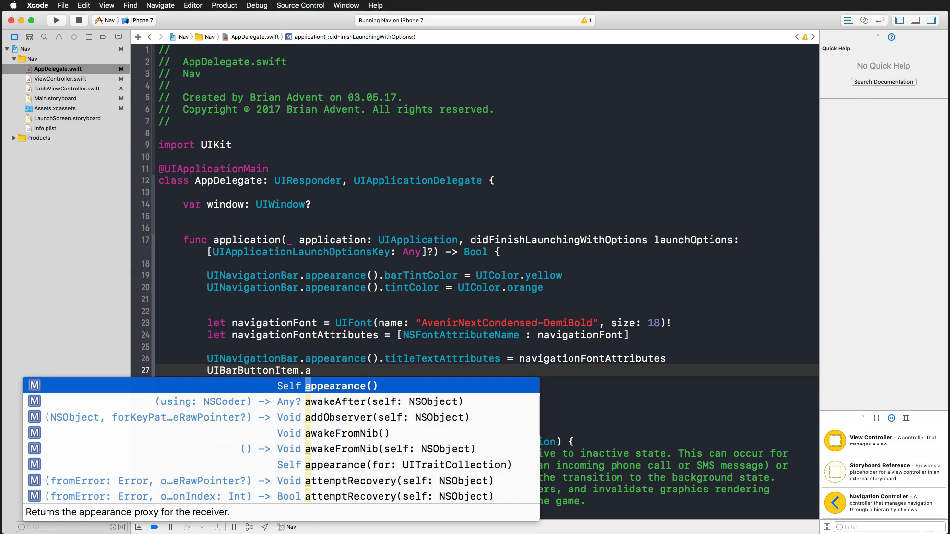
text(ppearance().)
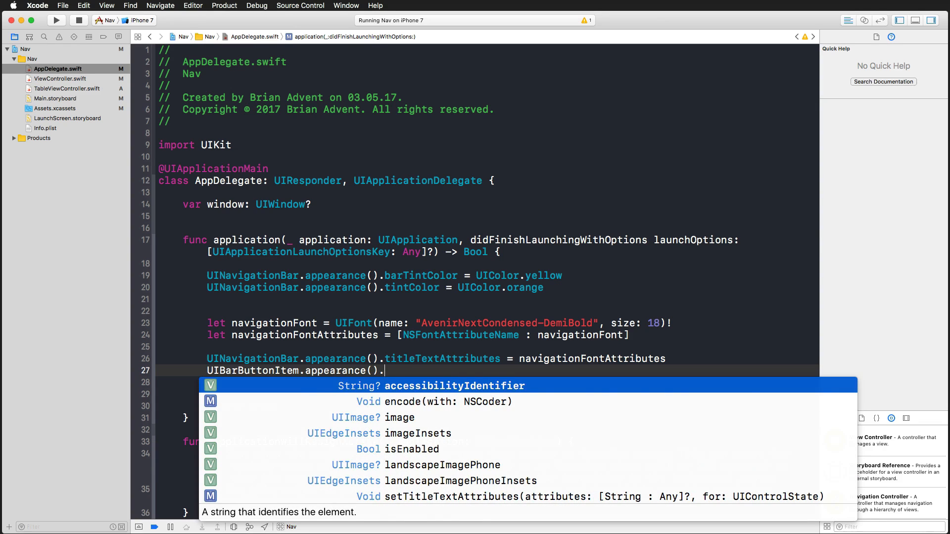
text(setTitleTextAttributes(attributes: [String : Any]?, for: UIControlState)
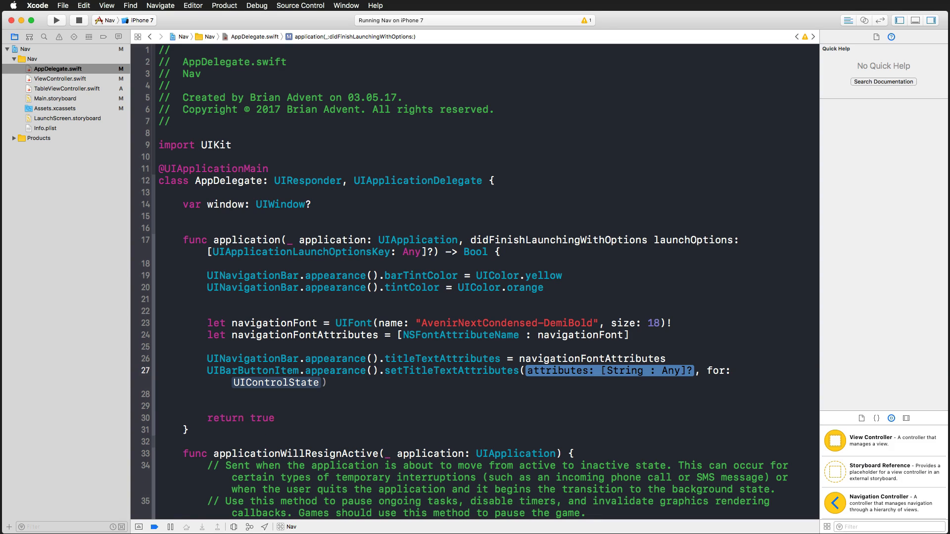
text(navigationFontA)
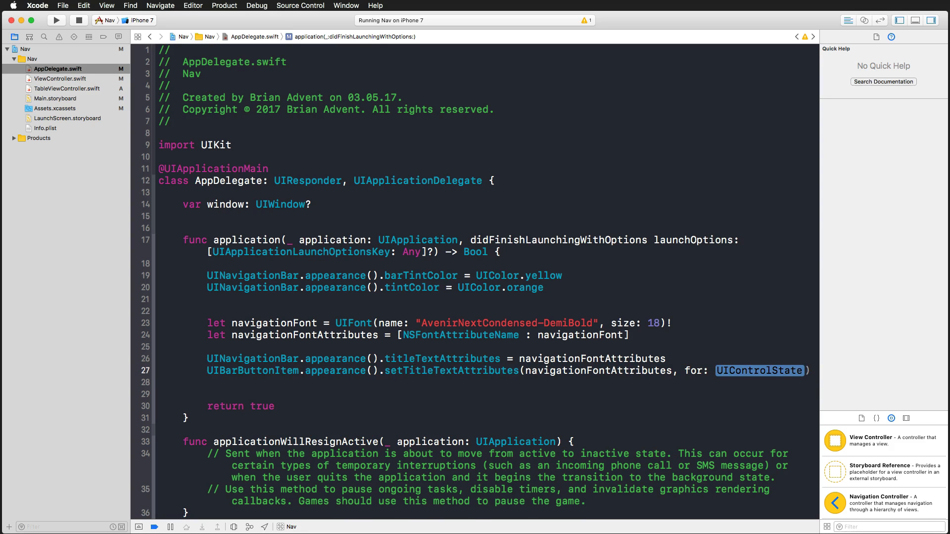
text(.normal)
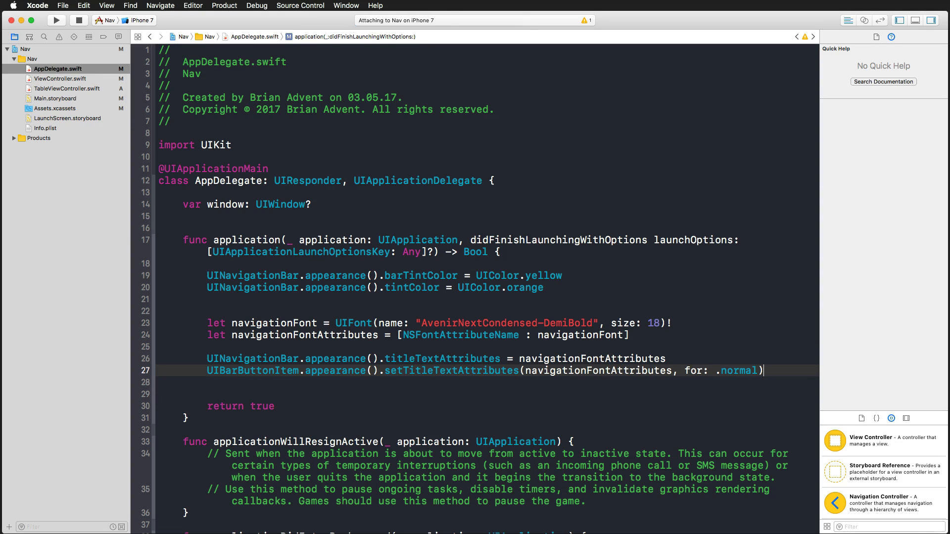
click(55, 20)
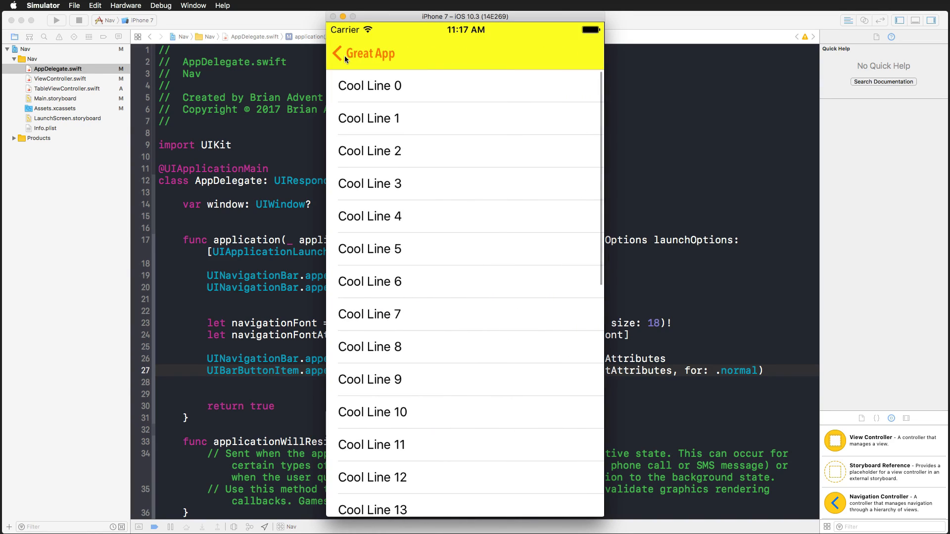
mouse_move(362, 59)
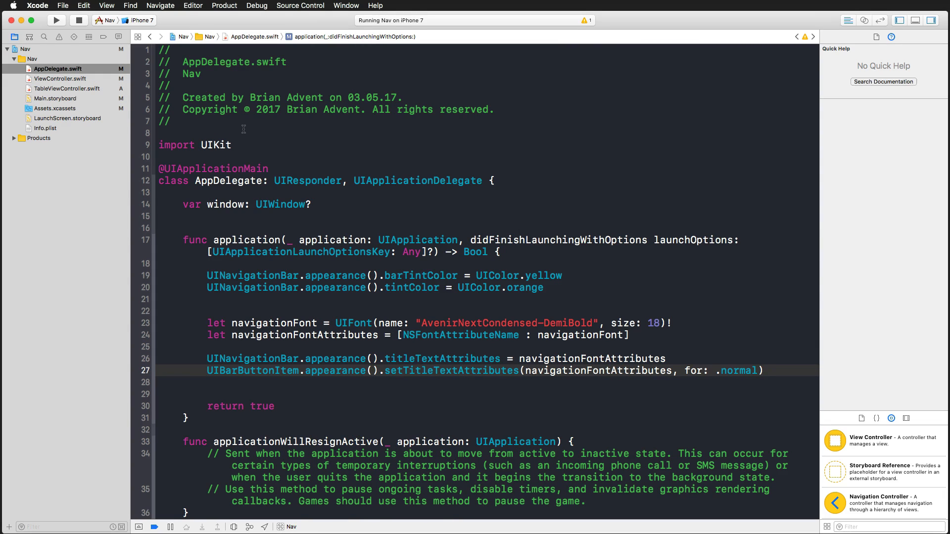
mouse_move(236, 264)
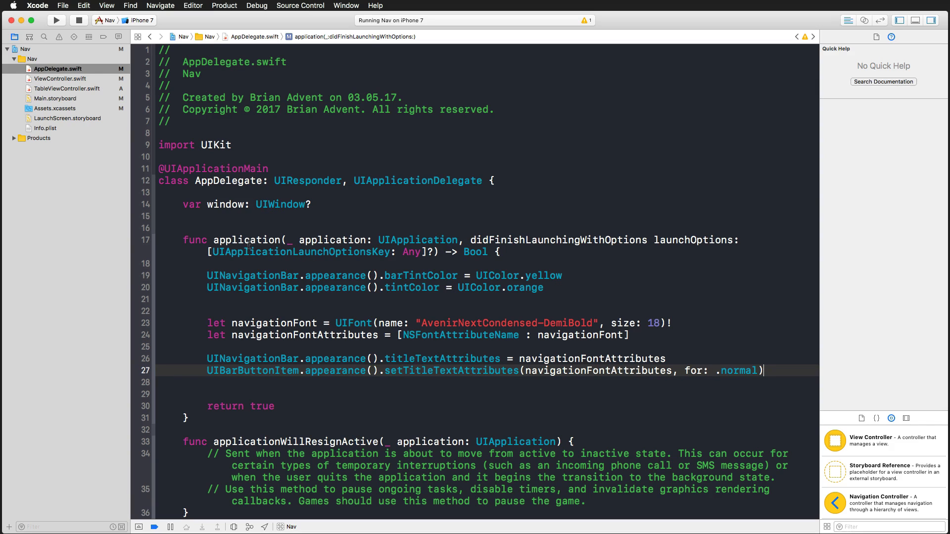
Switch to ViewController.swift, bring the running app forward, then view Main.storyboard's scenes.
click(253, 275)
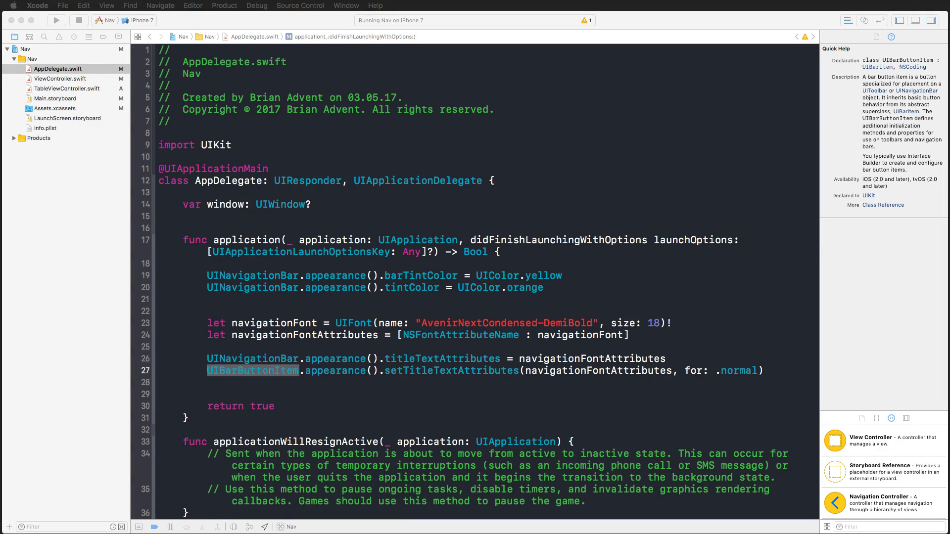
click(60, 79)
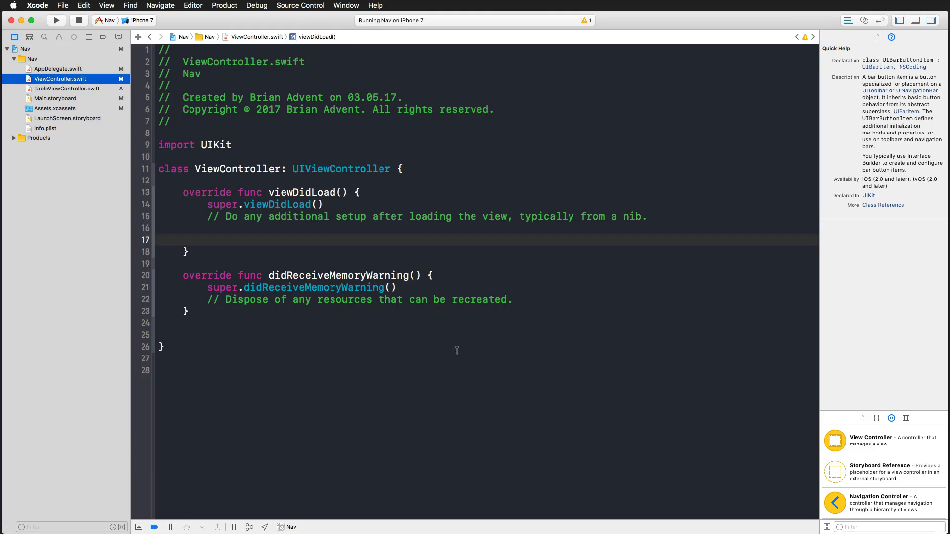
click(56, 20)
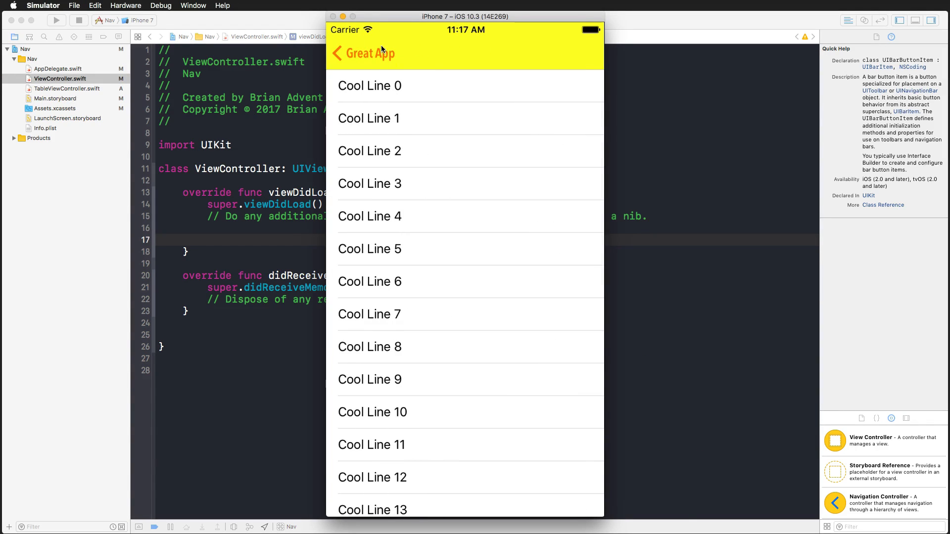
mouse_move(374, 59)
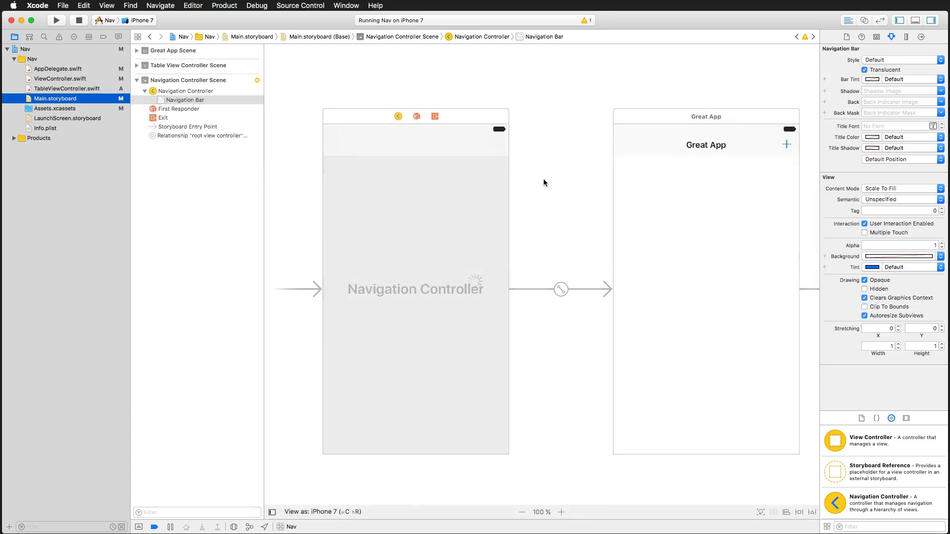
scroll(right, 3)
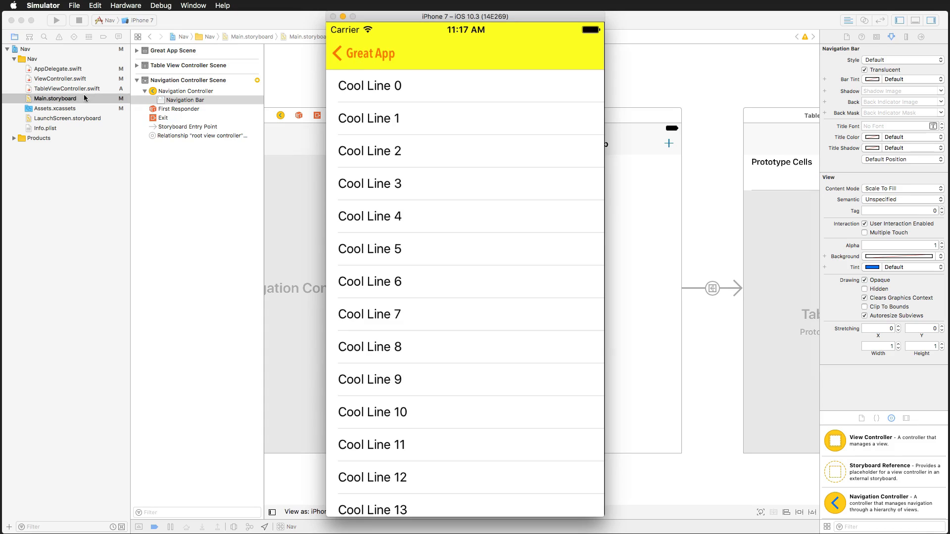
Set navigationItem.backBarButtonItem to a plain UIBarButtonItem titled 'Back' with nil target and action, then relaunch.
click(60, 79)
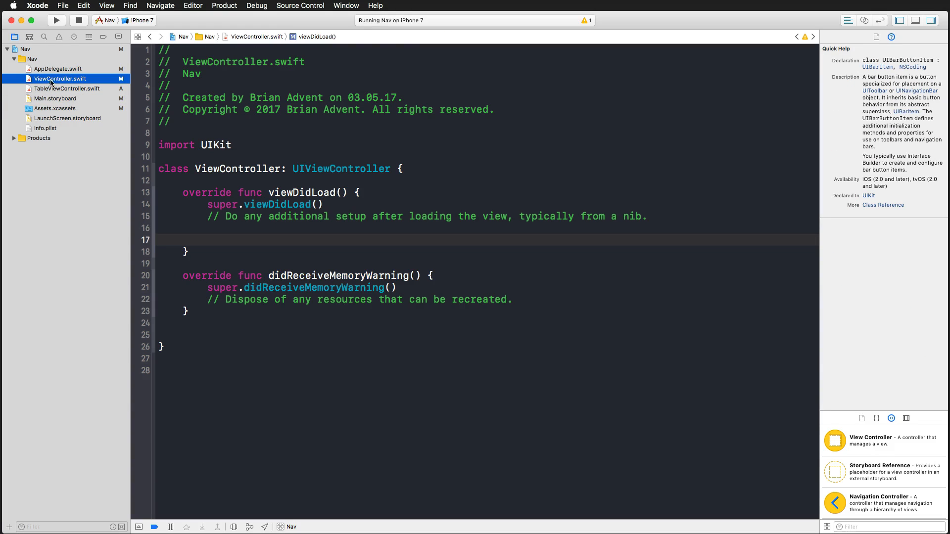
mouse_move(228, 219)
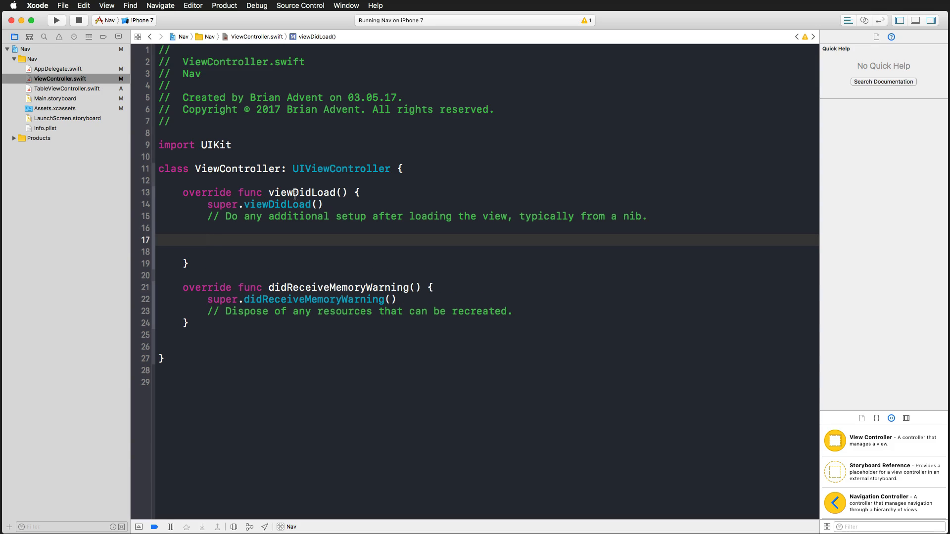
text(self)
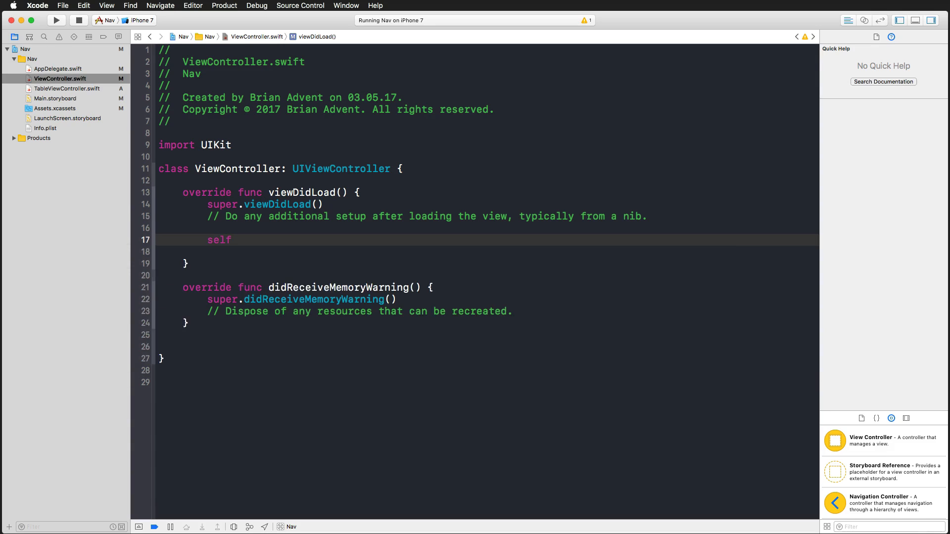
text(.navigationItem)
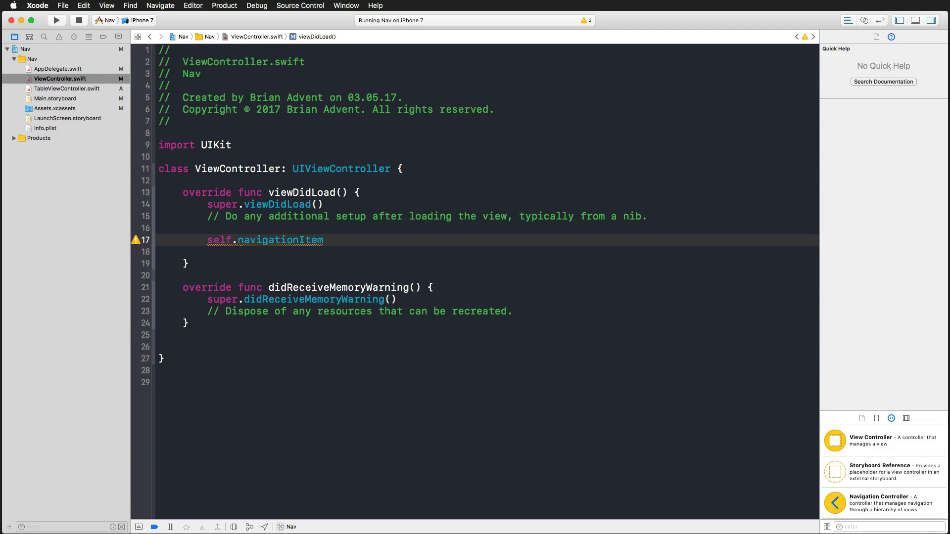
text(ba)
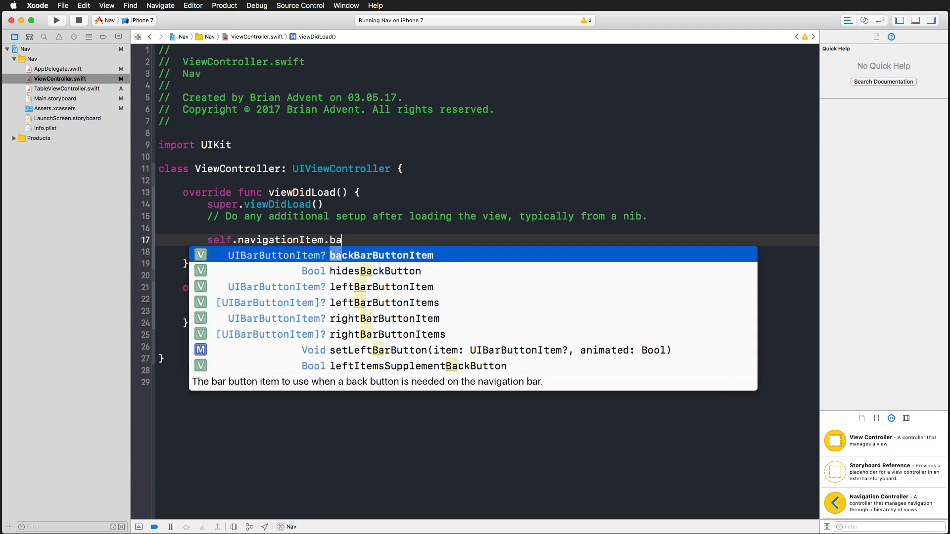
key(Return)
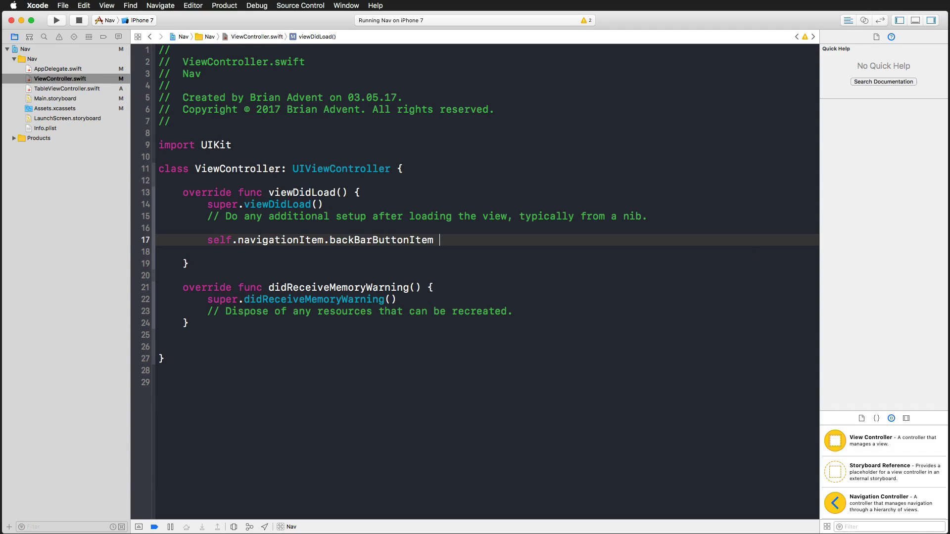
text(= U)
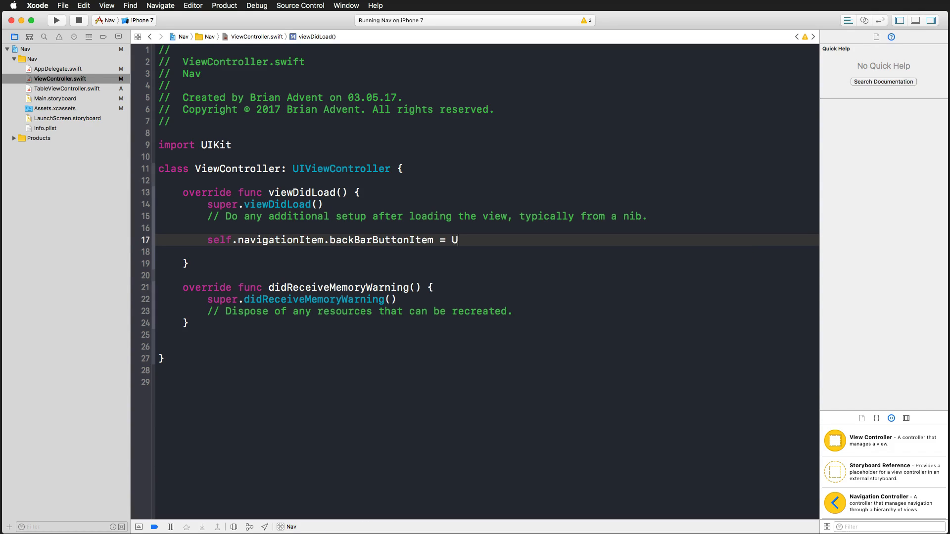
text(IBarButtonItem(title: "Back", style: .plain, target:)
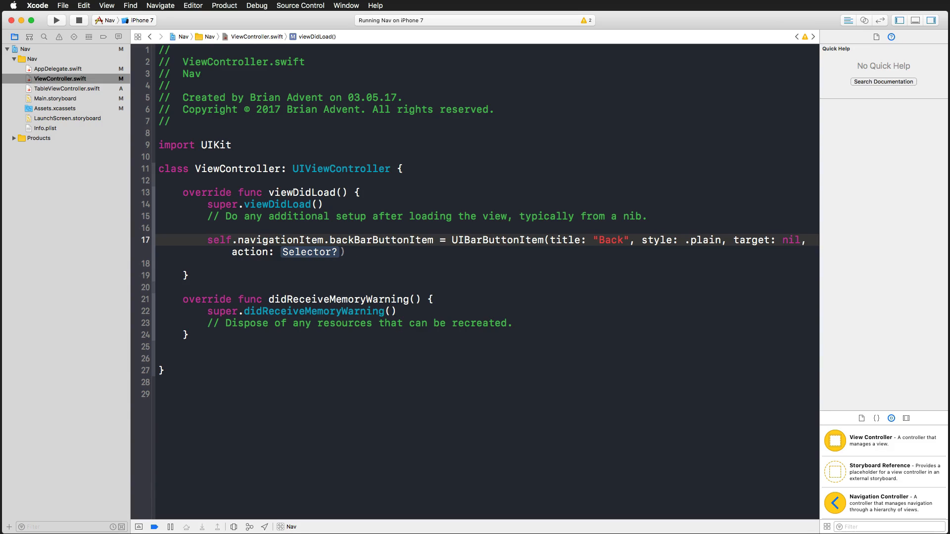
text(nil)
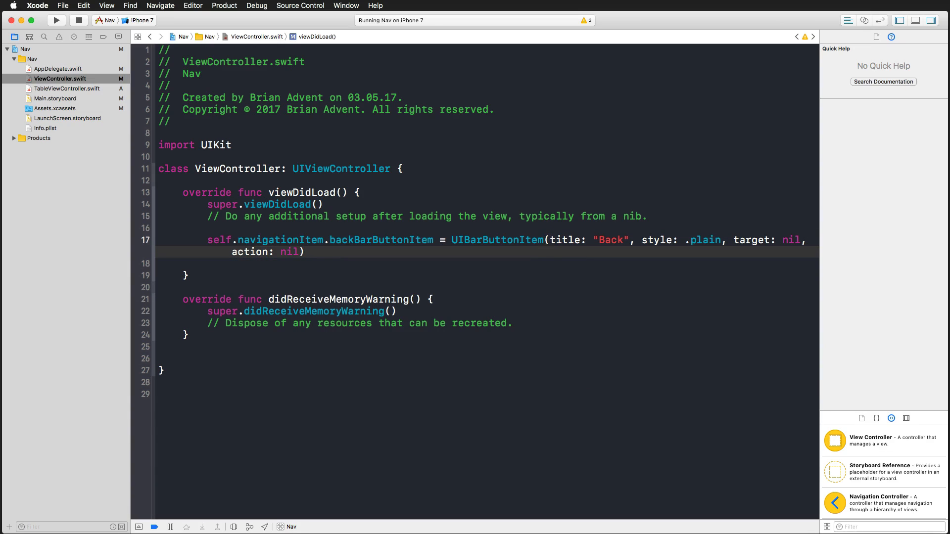
click(55, 20)
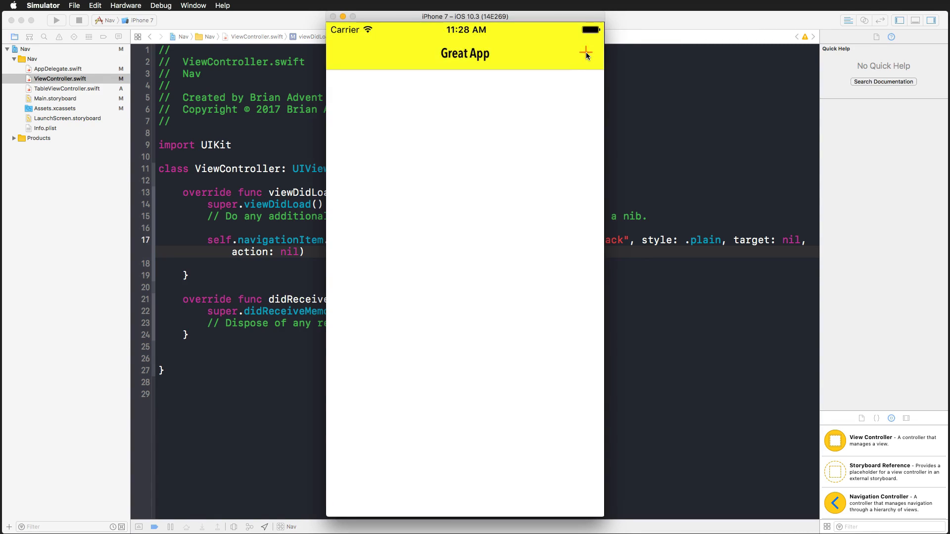
Check the list's plain Back button, view Assets.xcassets, and return to ViewController.swift.
click(585, 52)
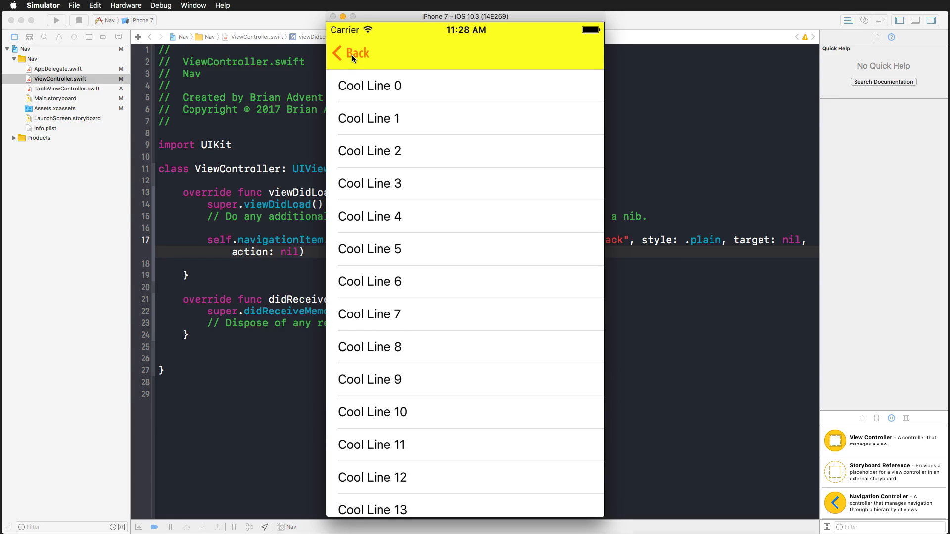
click(348, 54)
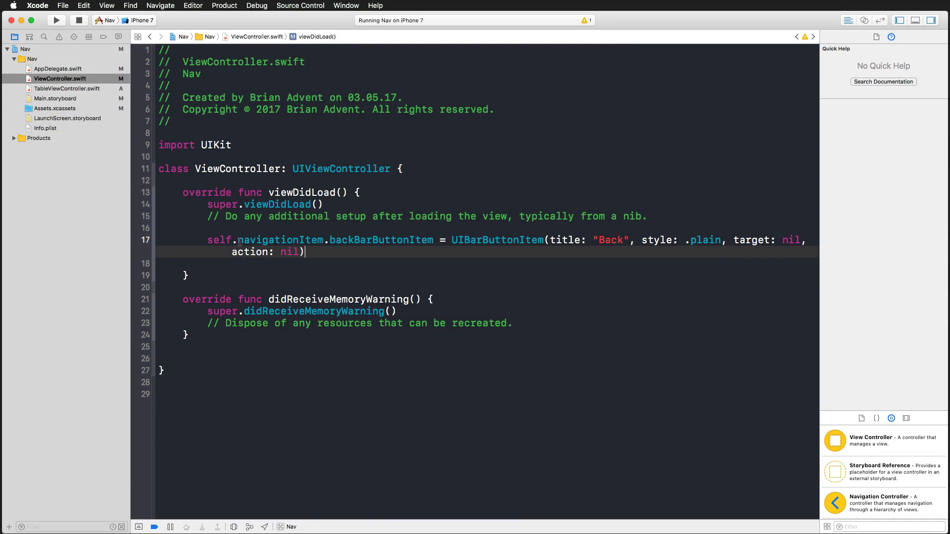
click(55, 108)
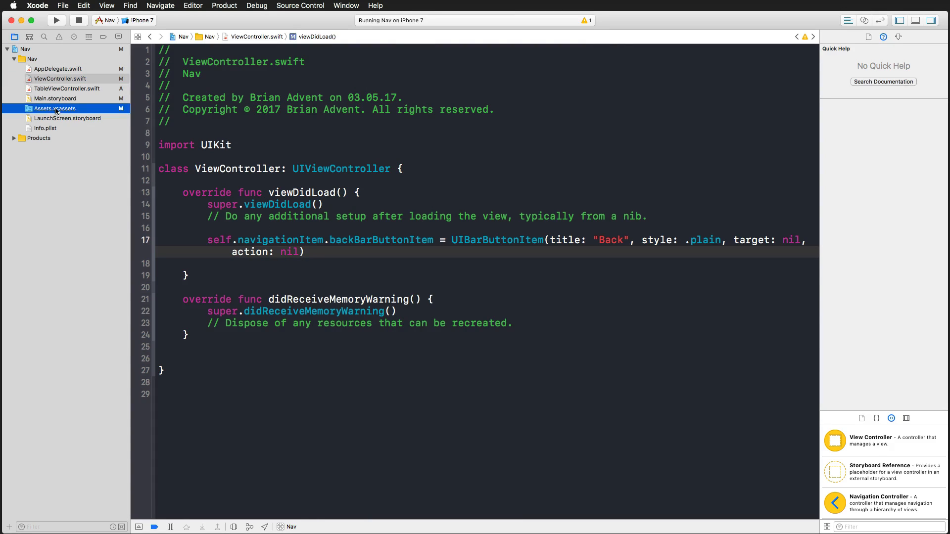
click(54, 108)
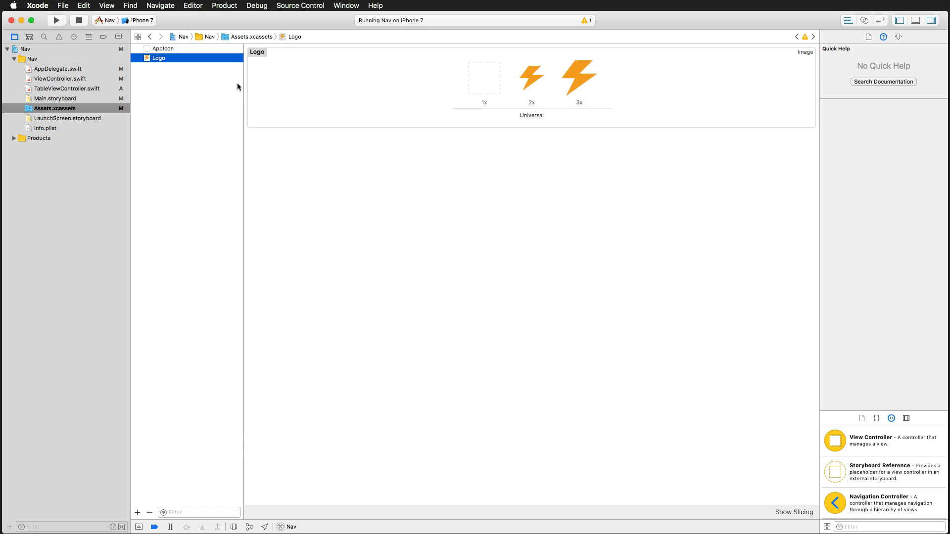
mouse_move(17, 77)
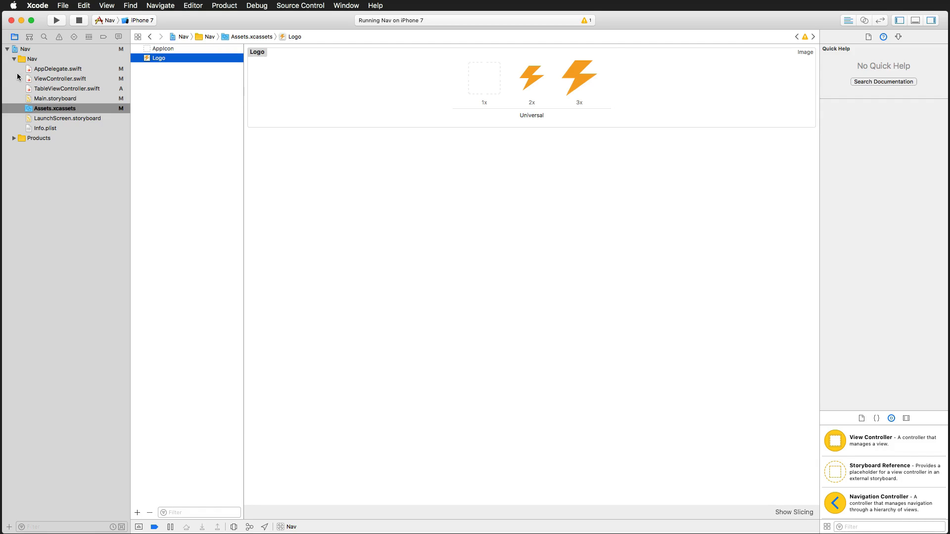
click(60, 79)
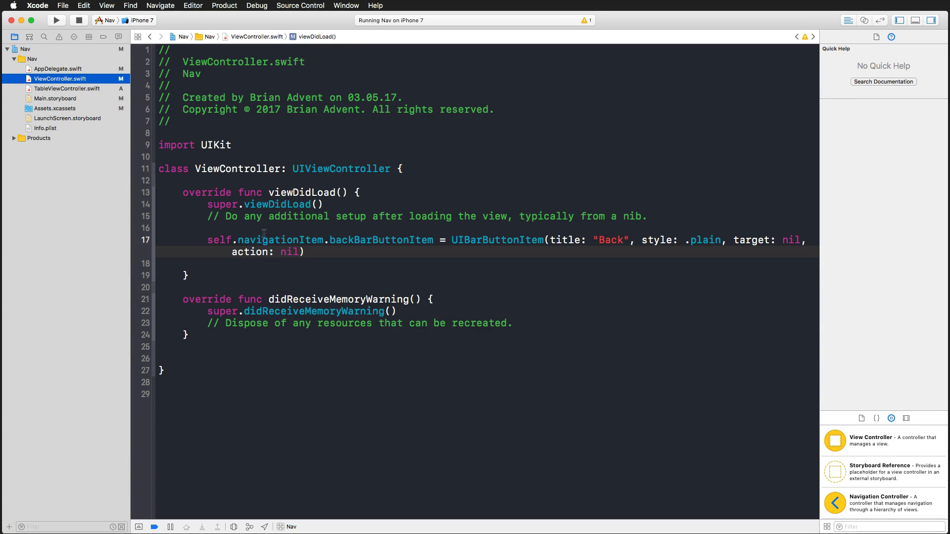
Set navigationItem.titleView to a UIImageView of the 'Logo' image and replace the running app.
text(self)
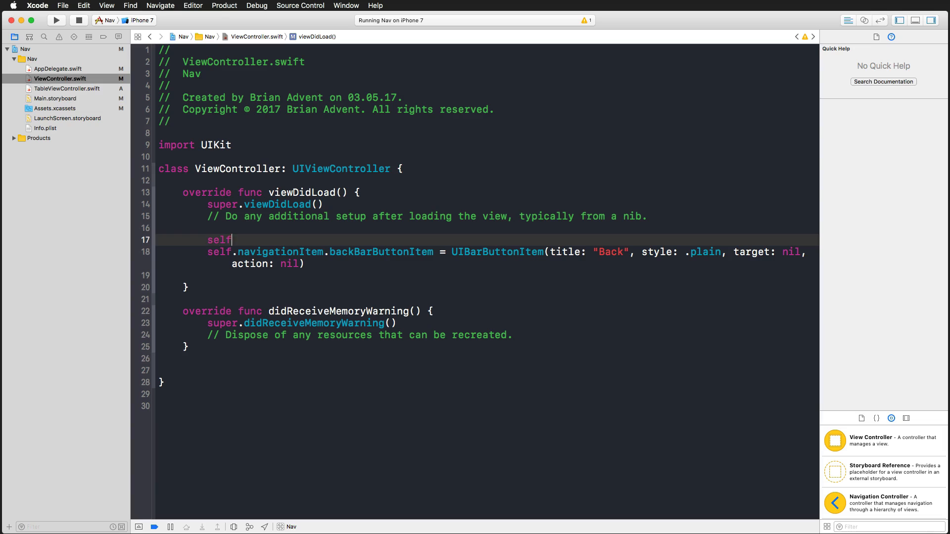
text(.navigationItem.)
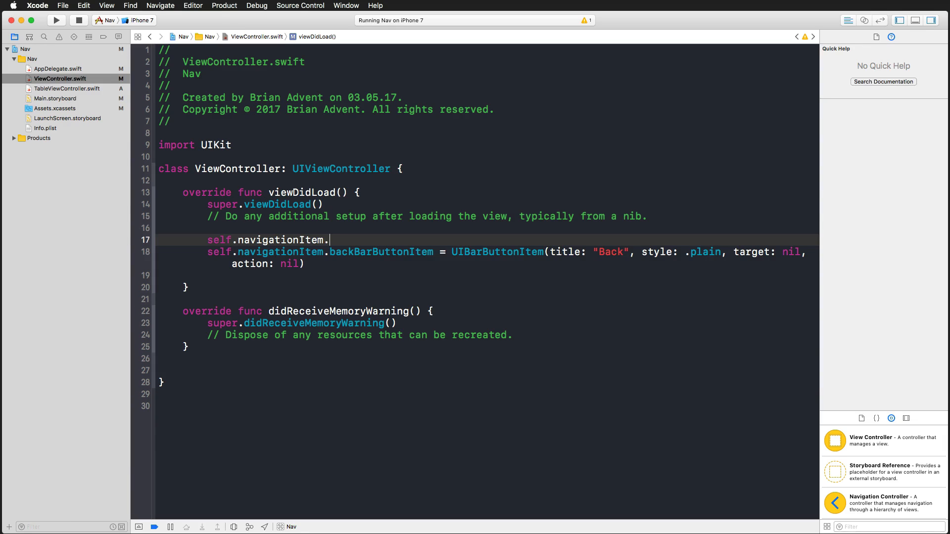
text(titleView =)
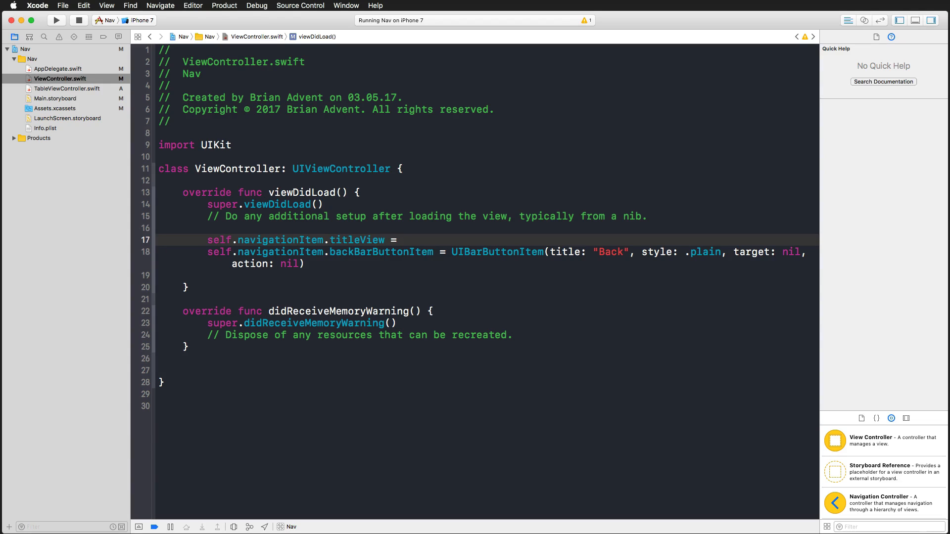
text(UIImageView(image: UIImage()
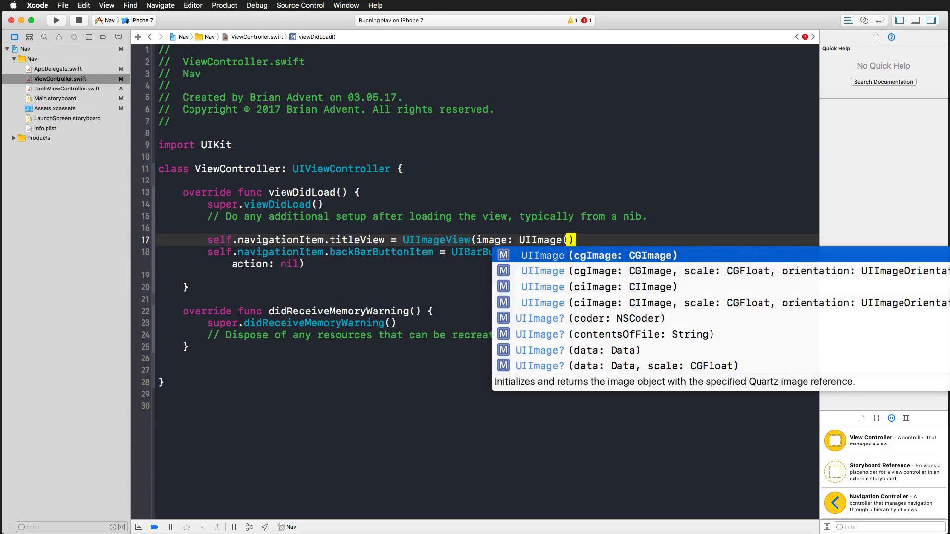
text(named: """)
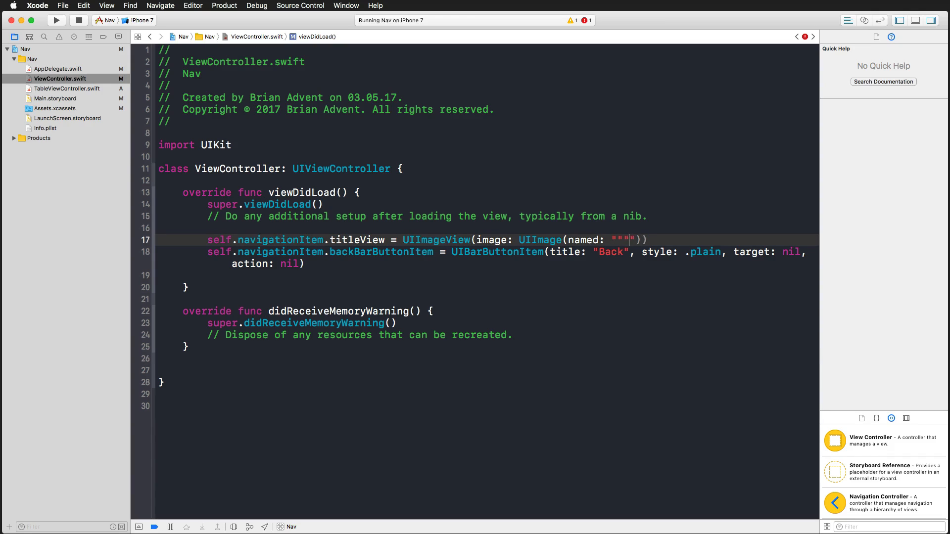
text(Logo)
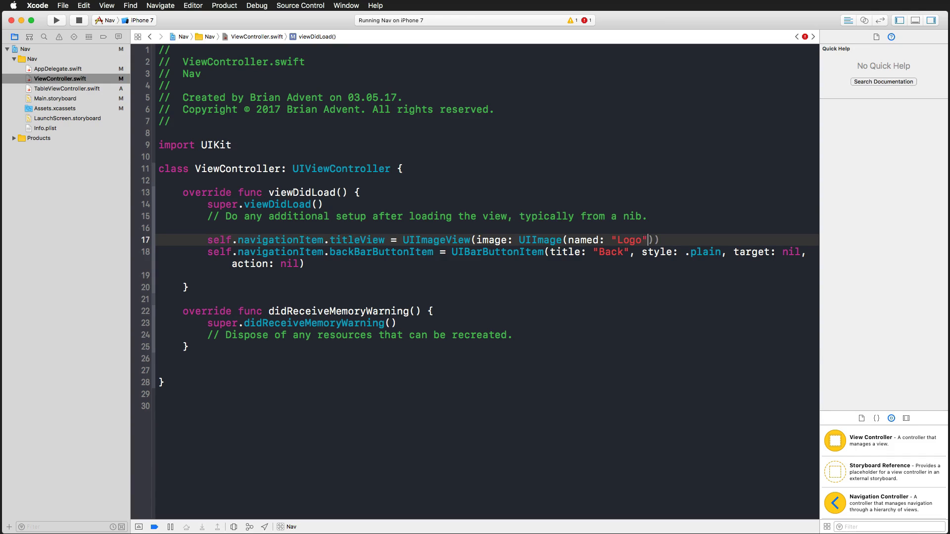
click(56, 20)
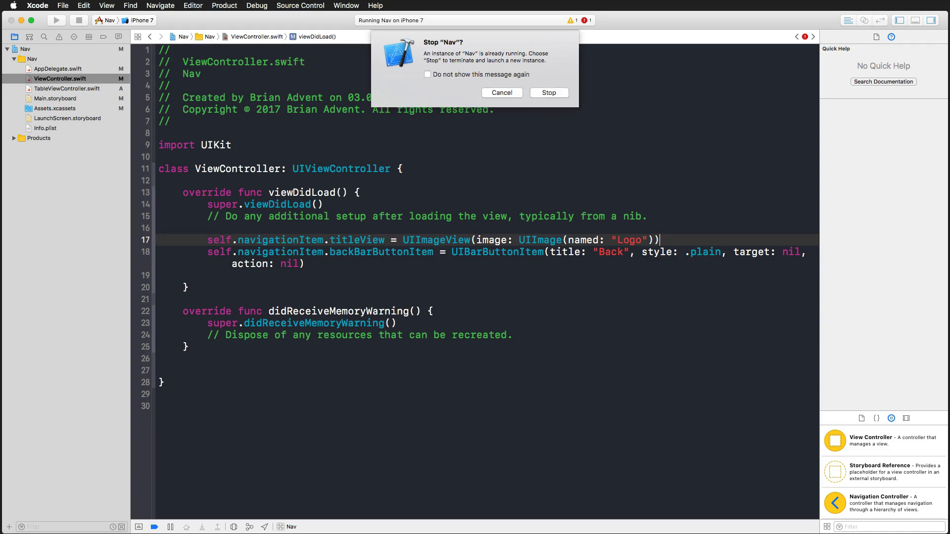
click(547, 92)
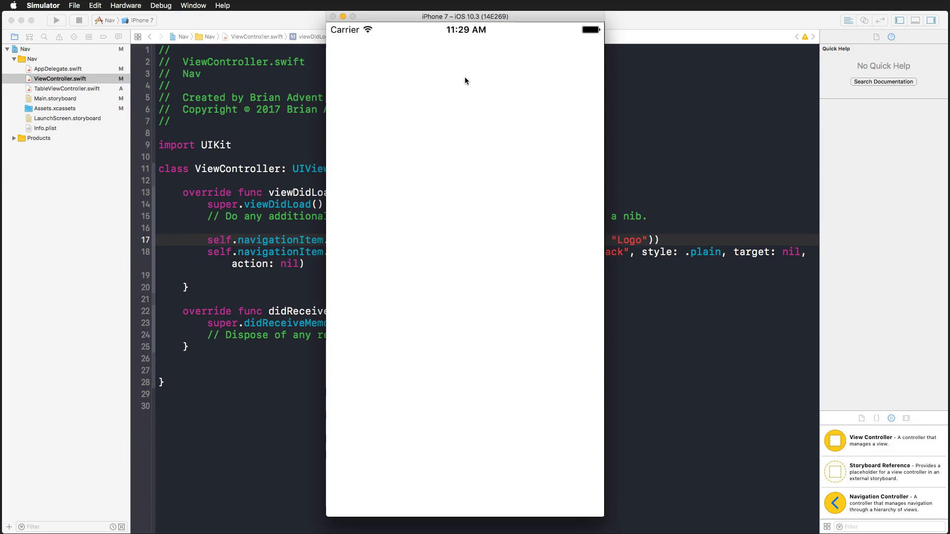
Push the Cool Line list from the logo screen and tap Back to return.
click(55, 20)
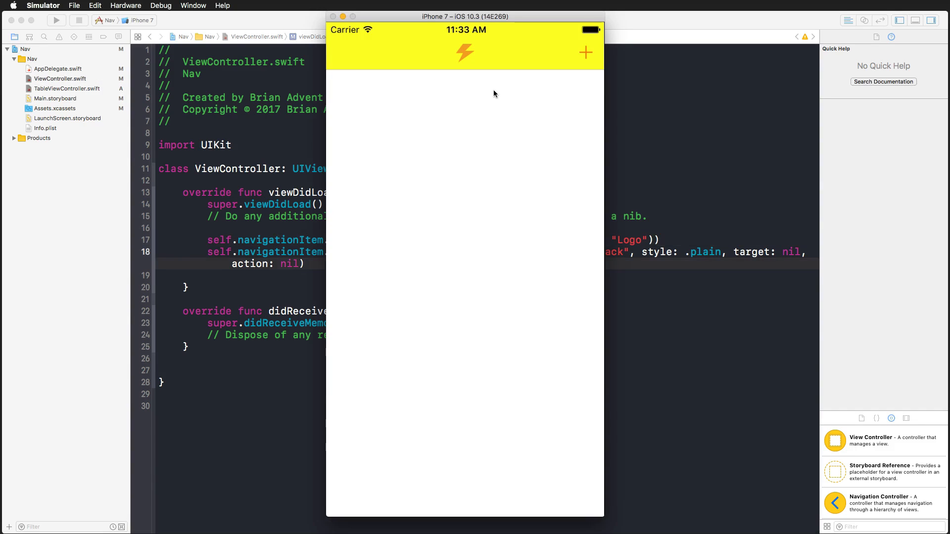
click(586, 52)
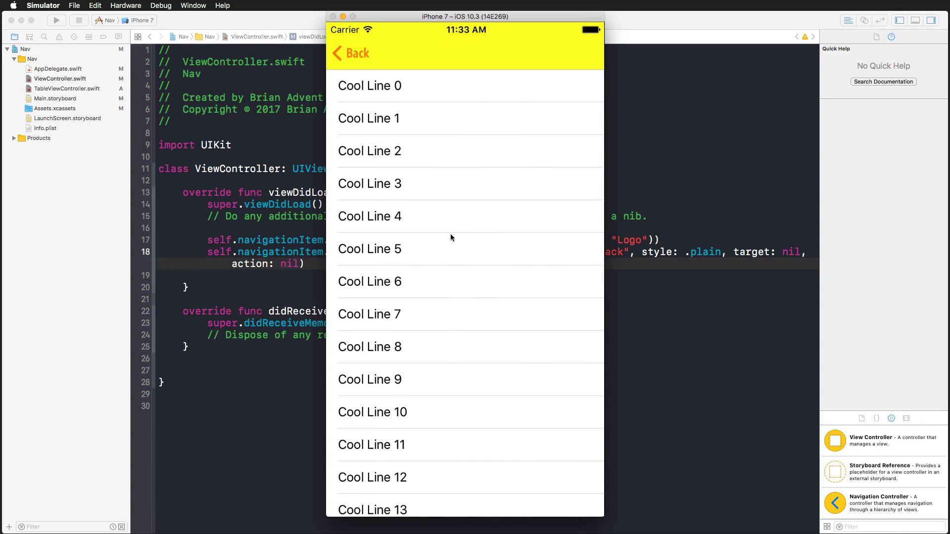
click(350, 54)
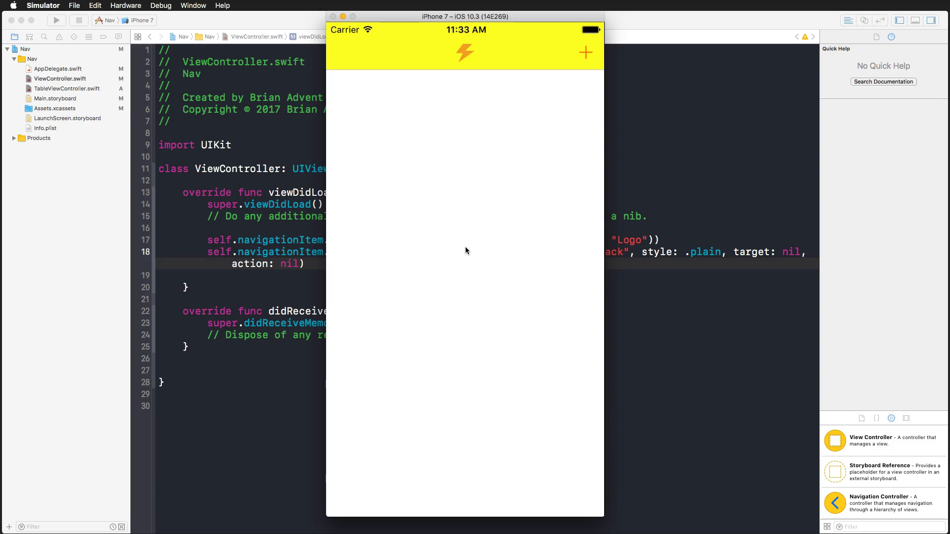
mouse_move(623, 252)
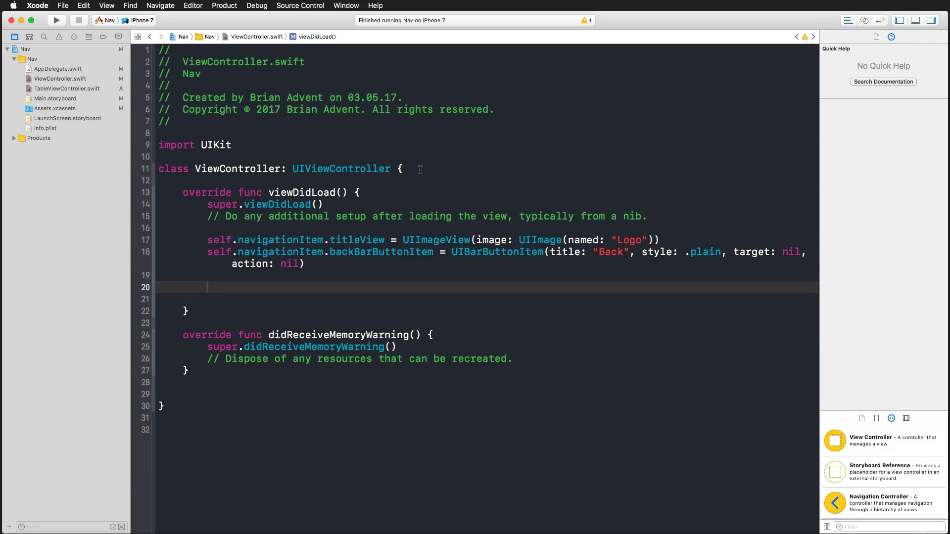
Add self.navigationController?.hidesBarsOnSwipe = true to viewDidLoad.
text(self.navigationController)
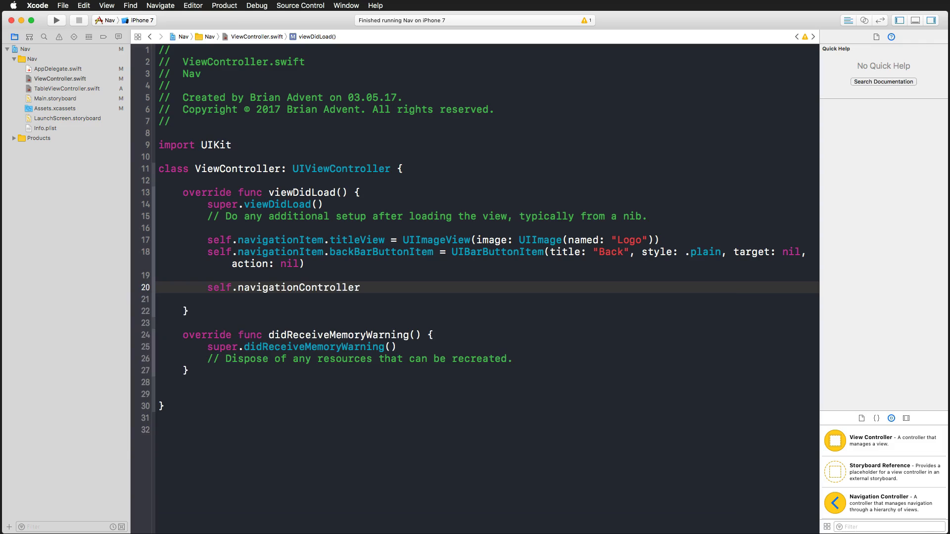
text(.h)
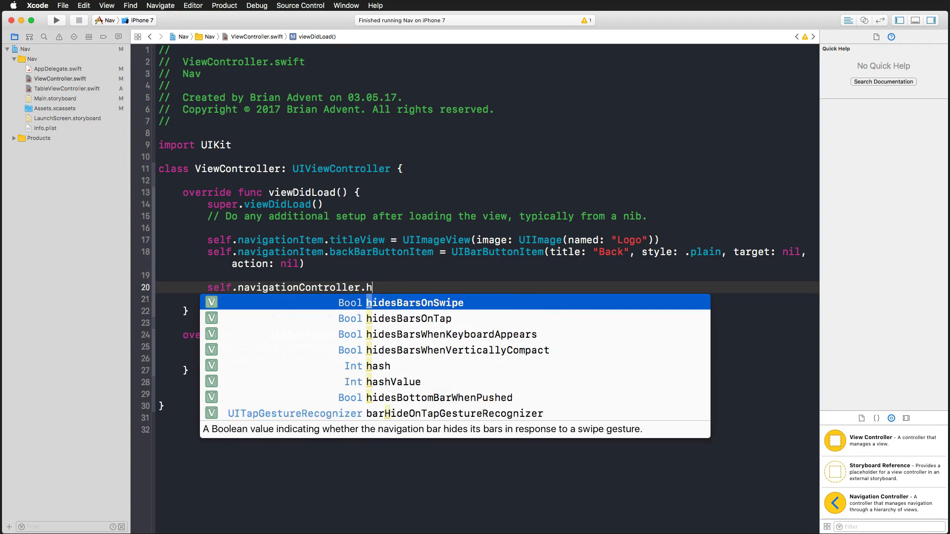
text(idesBarsOnSwipe = true)
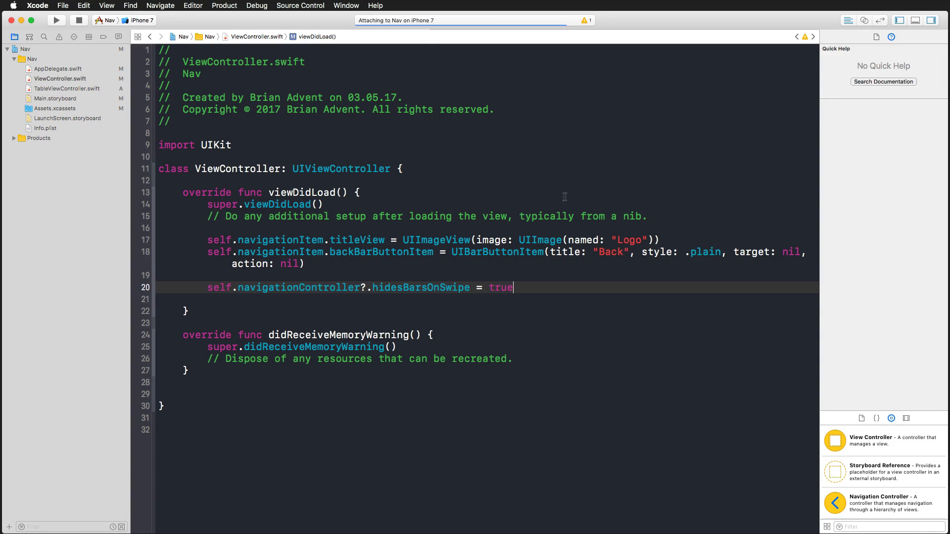
Bring the relaunched app forward and scroll the Cool Line list to hide the bar.
click(55, 20)
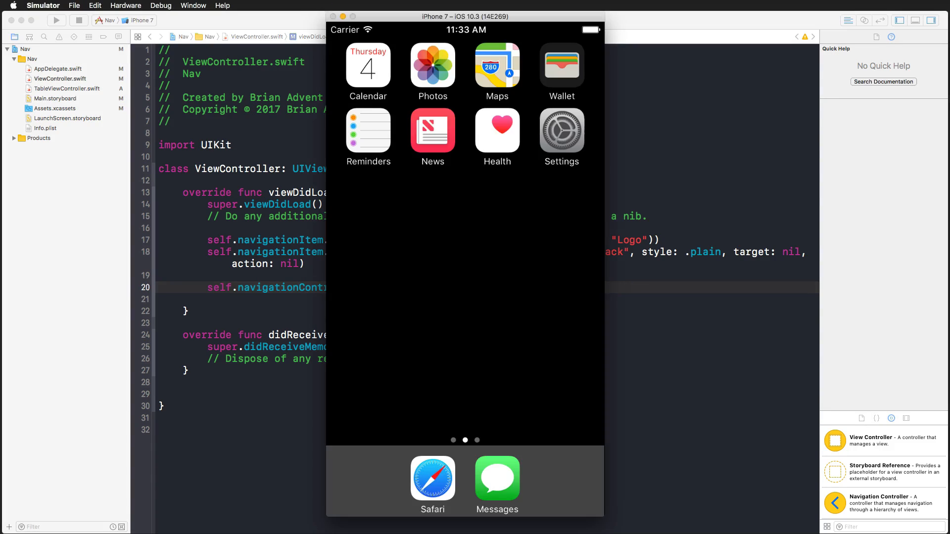
mouse_move(458, 235)
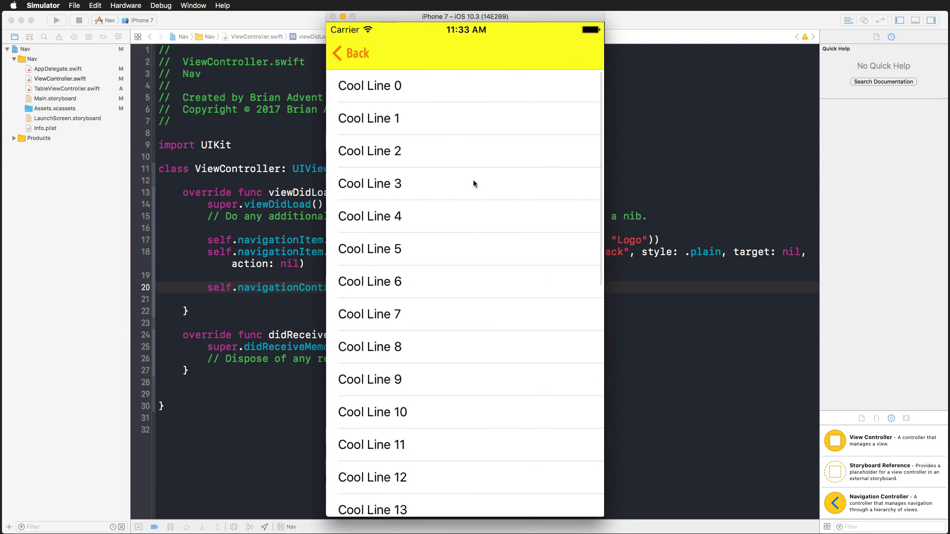
scroll(down, 3)
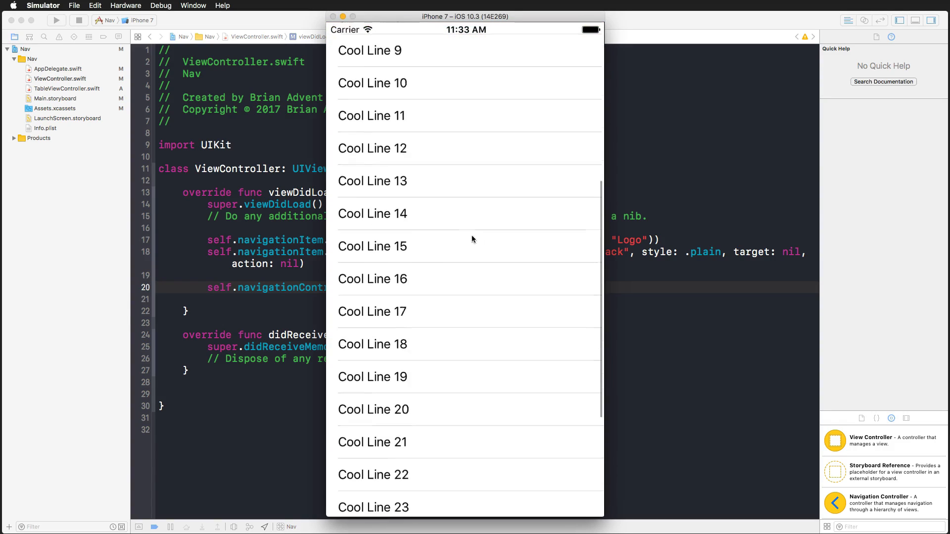
scroll(down, 3)
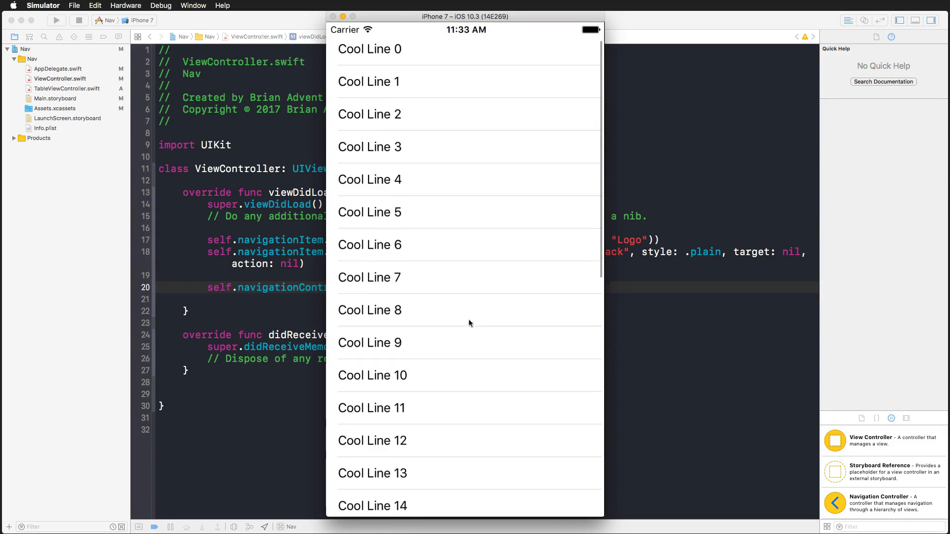